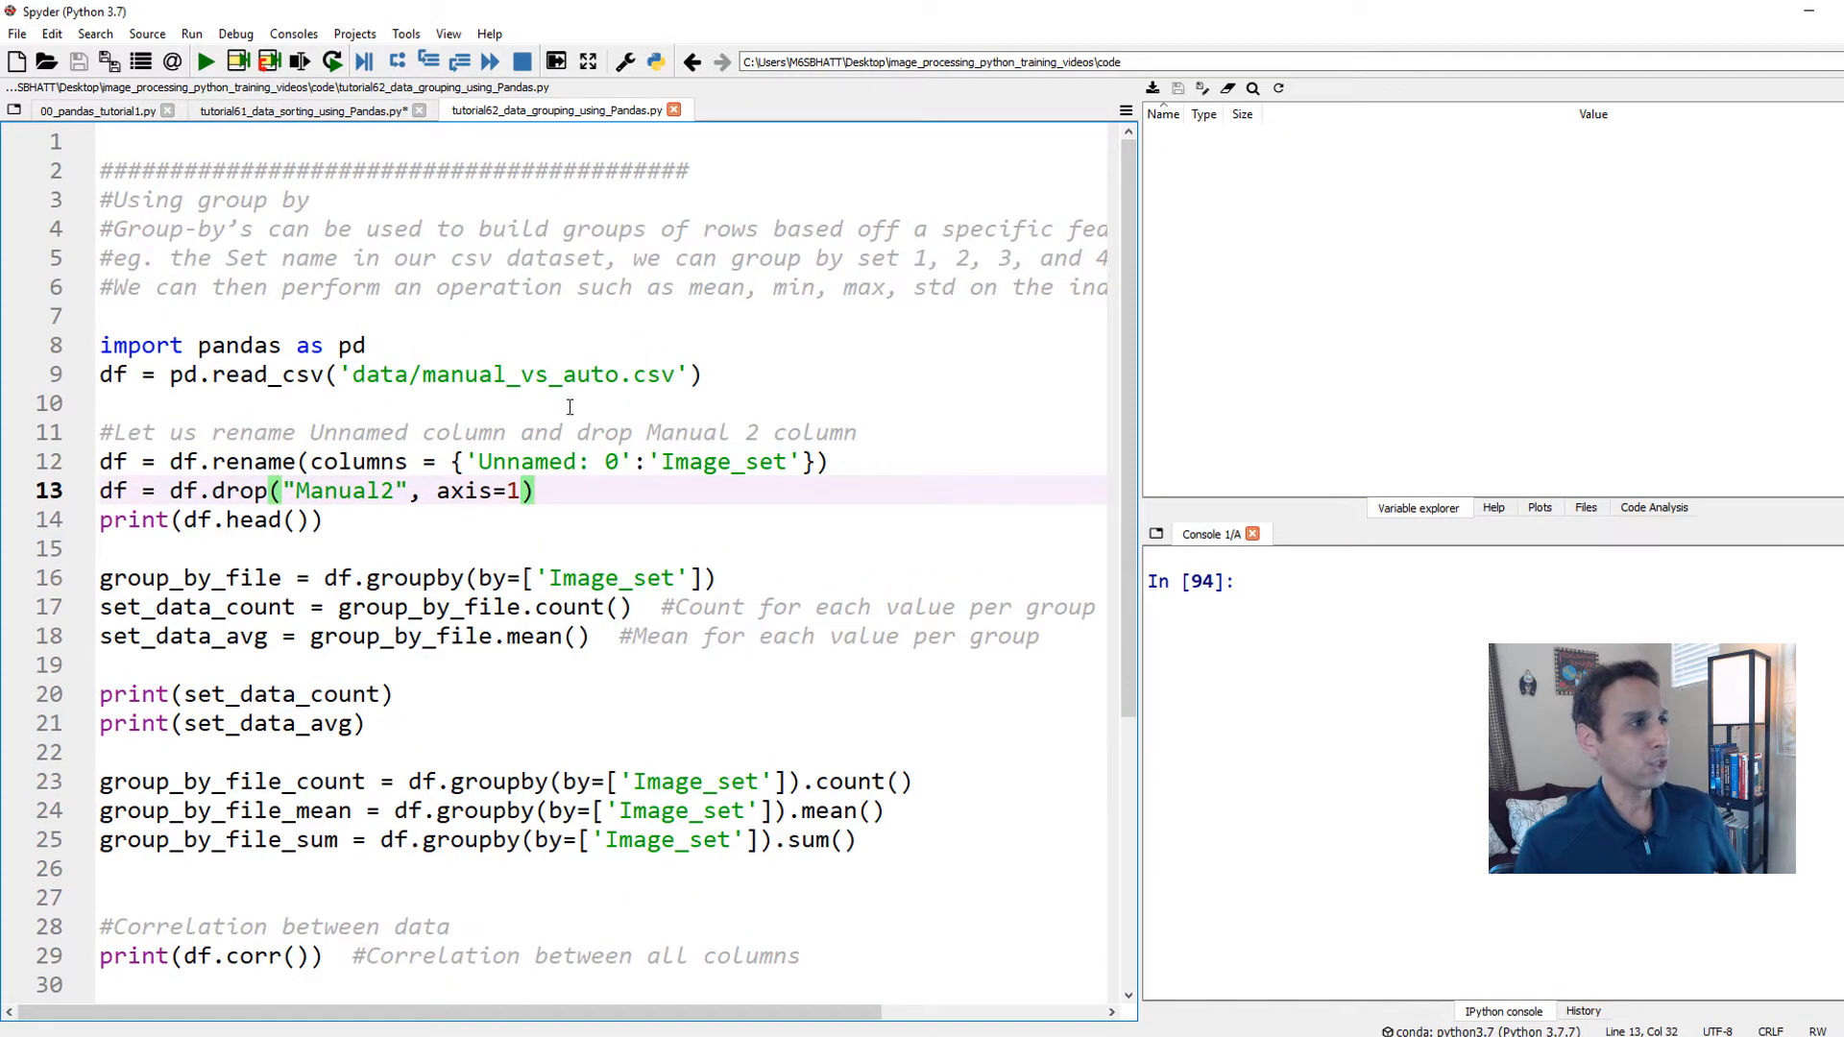
mouse_move(150, 317)
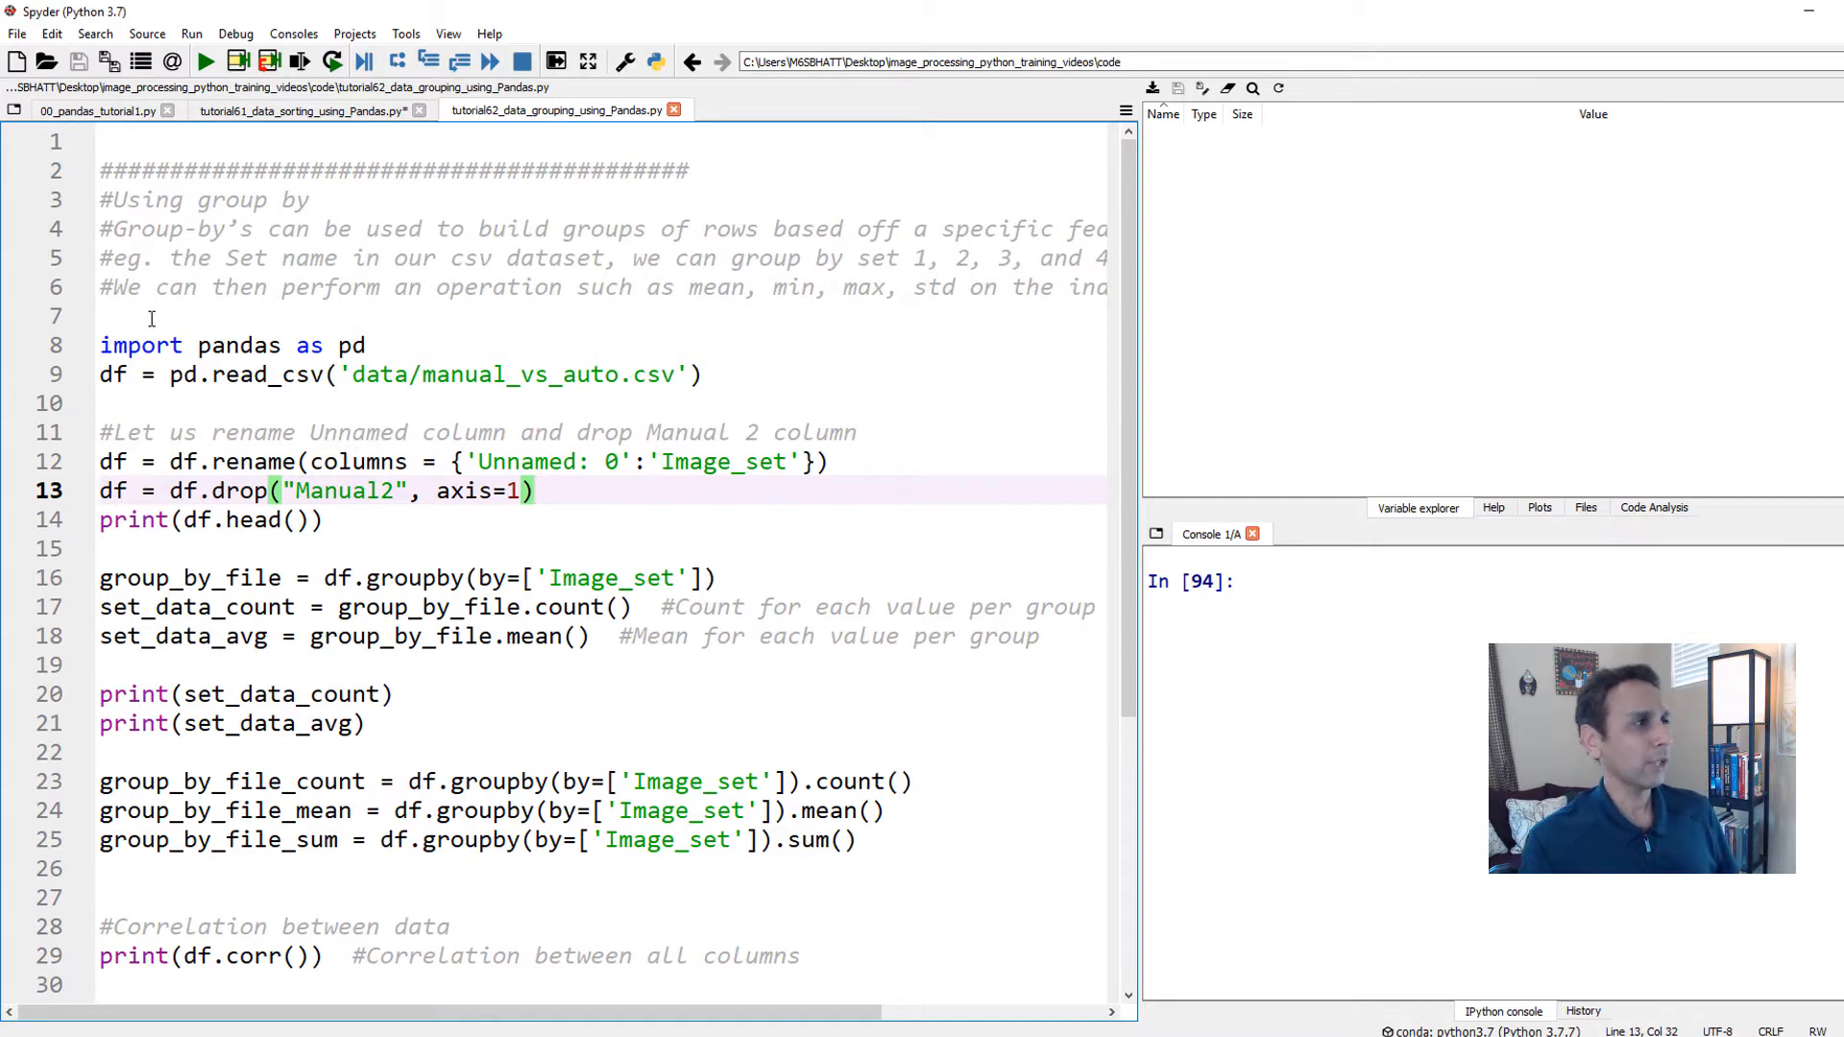
Step: Run the pandas import and pd.read_csv lines, loading the 100×7 DataFrame df
drag(106, 315, 182, 402)
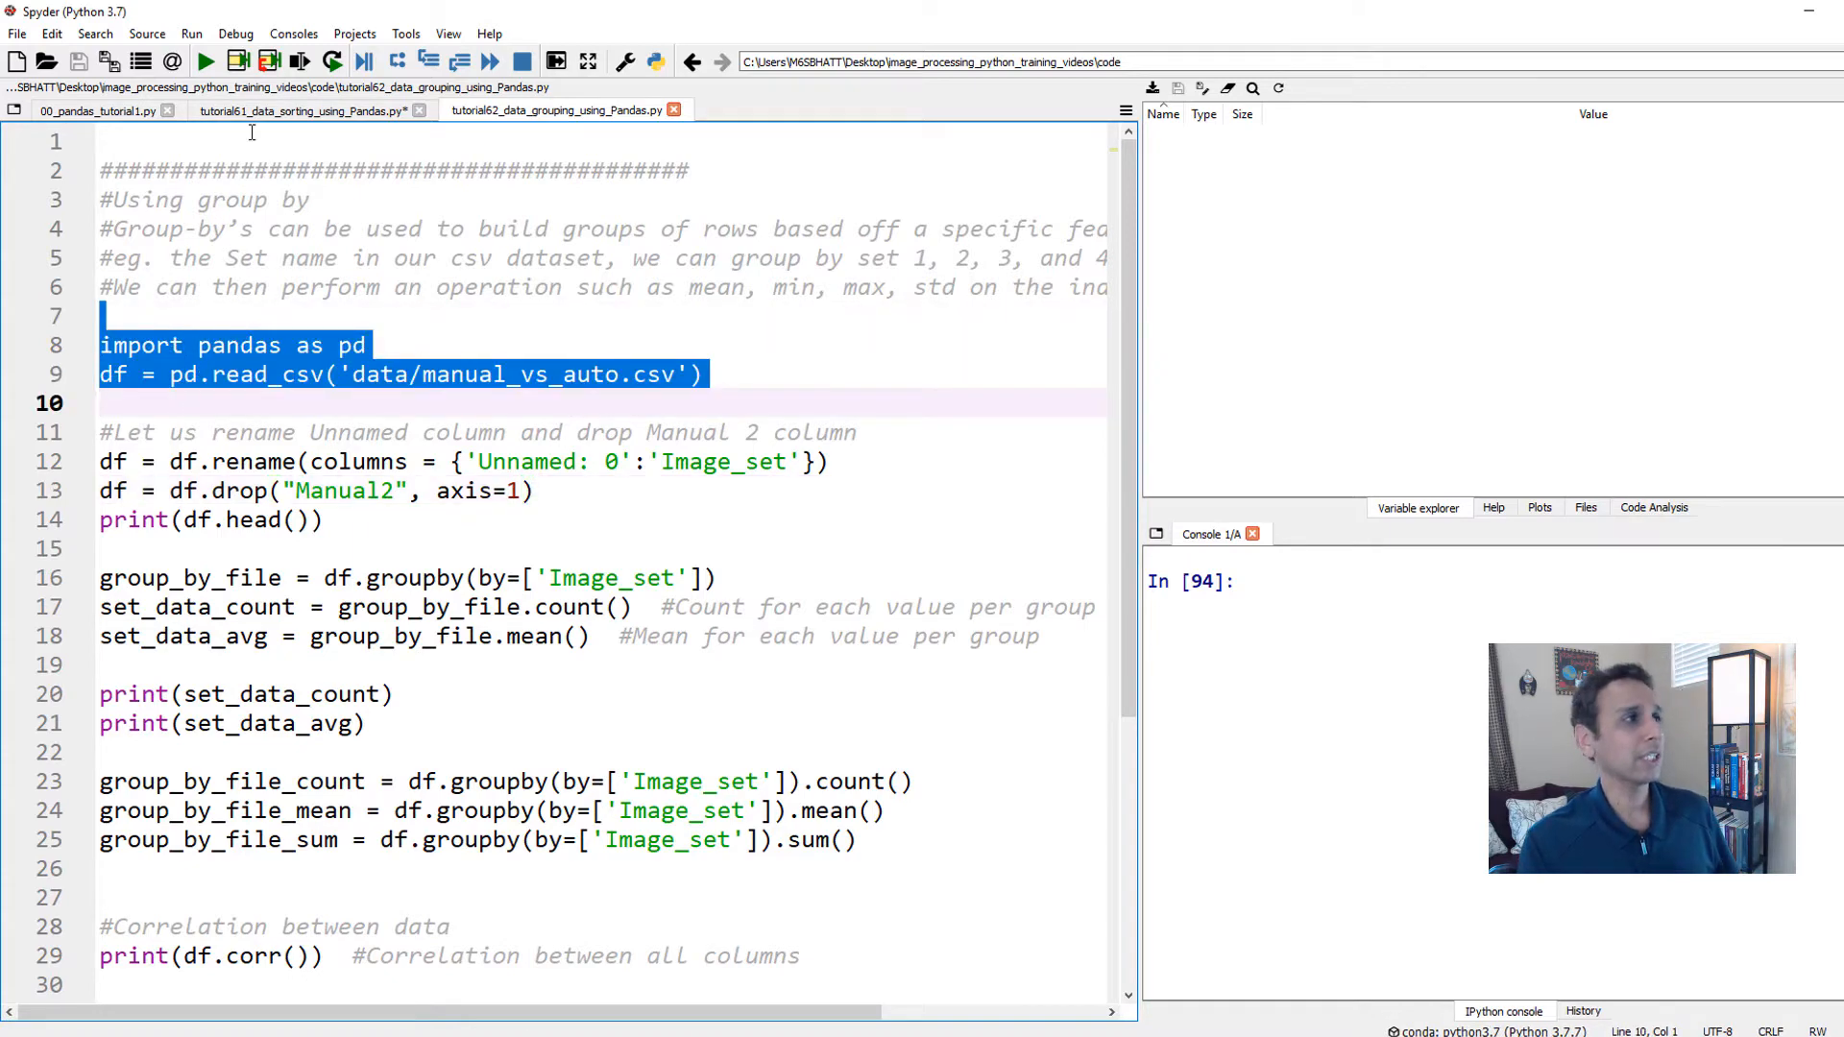
key(F9)
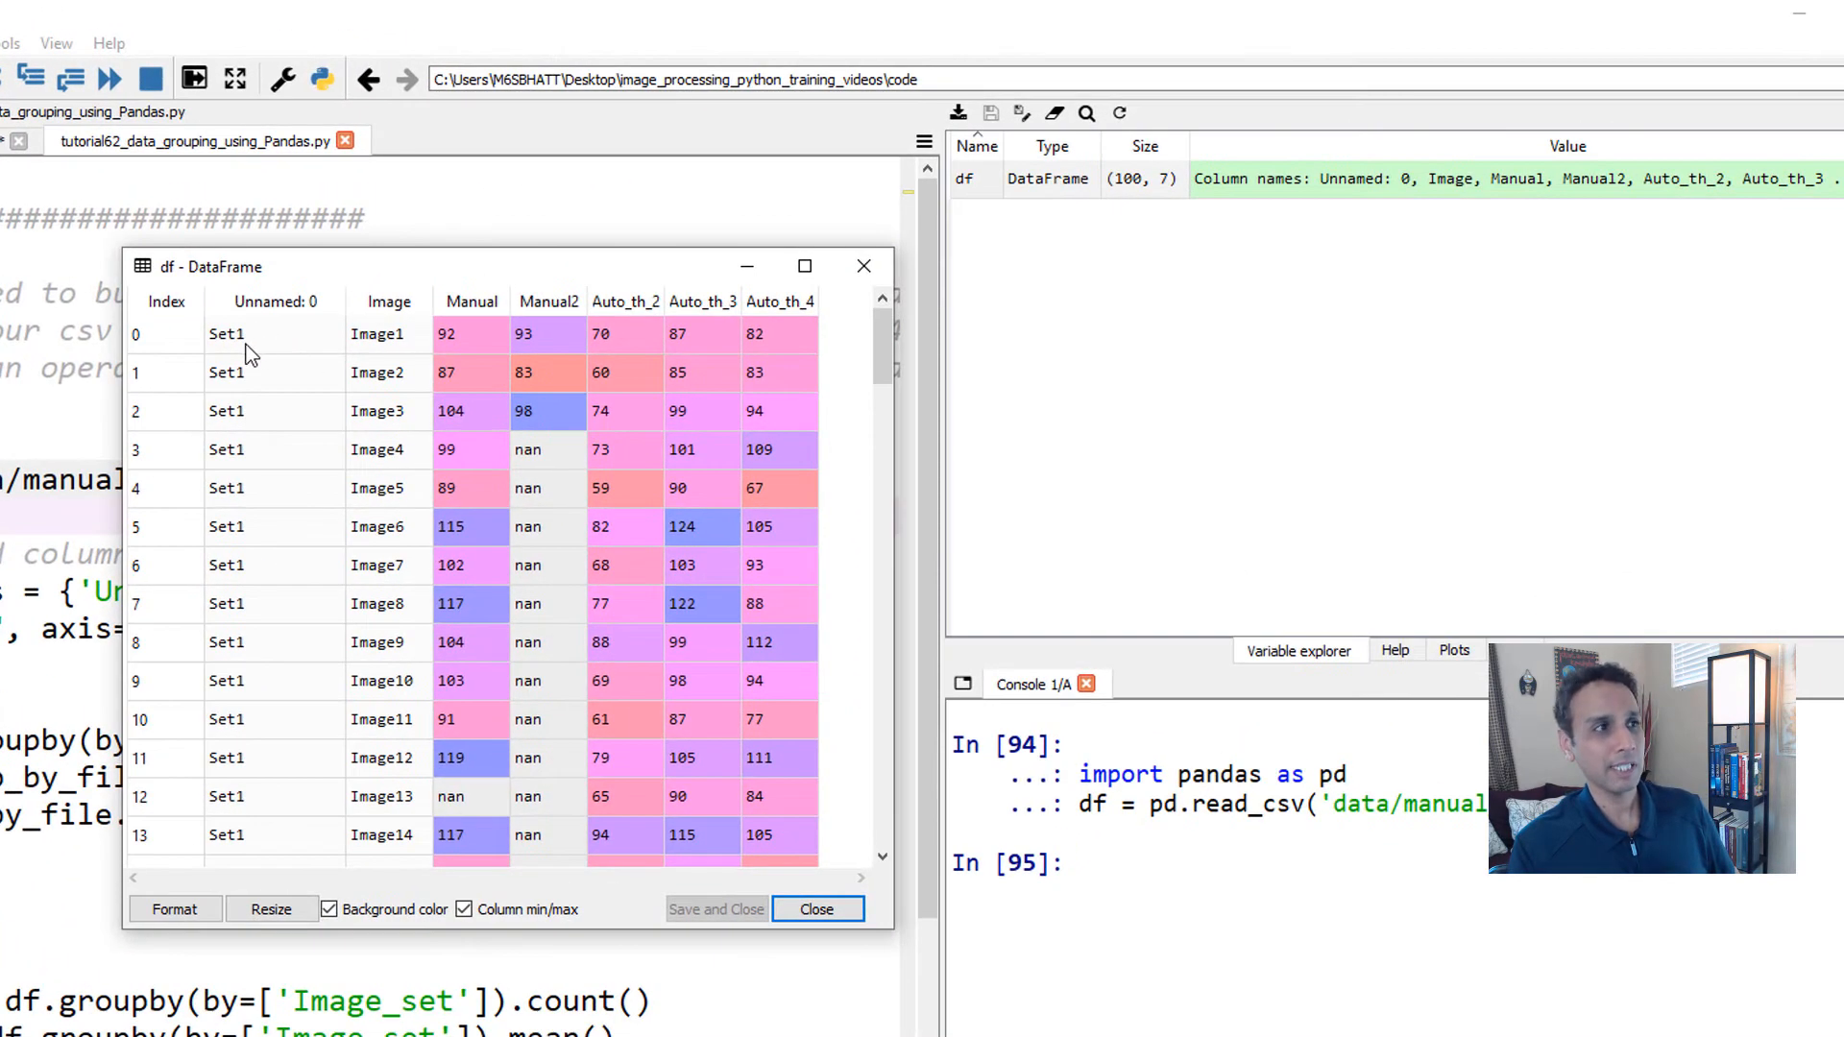
Step: Inspect the df table with its Unnamed: 0 and Manual2 columns in the viewer, then close it
scroll(down, 3)
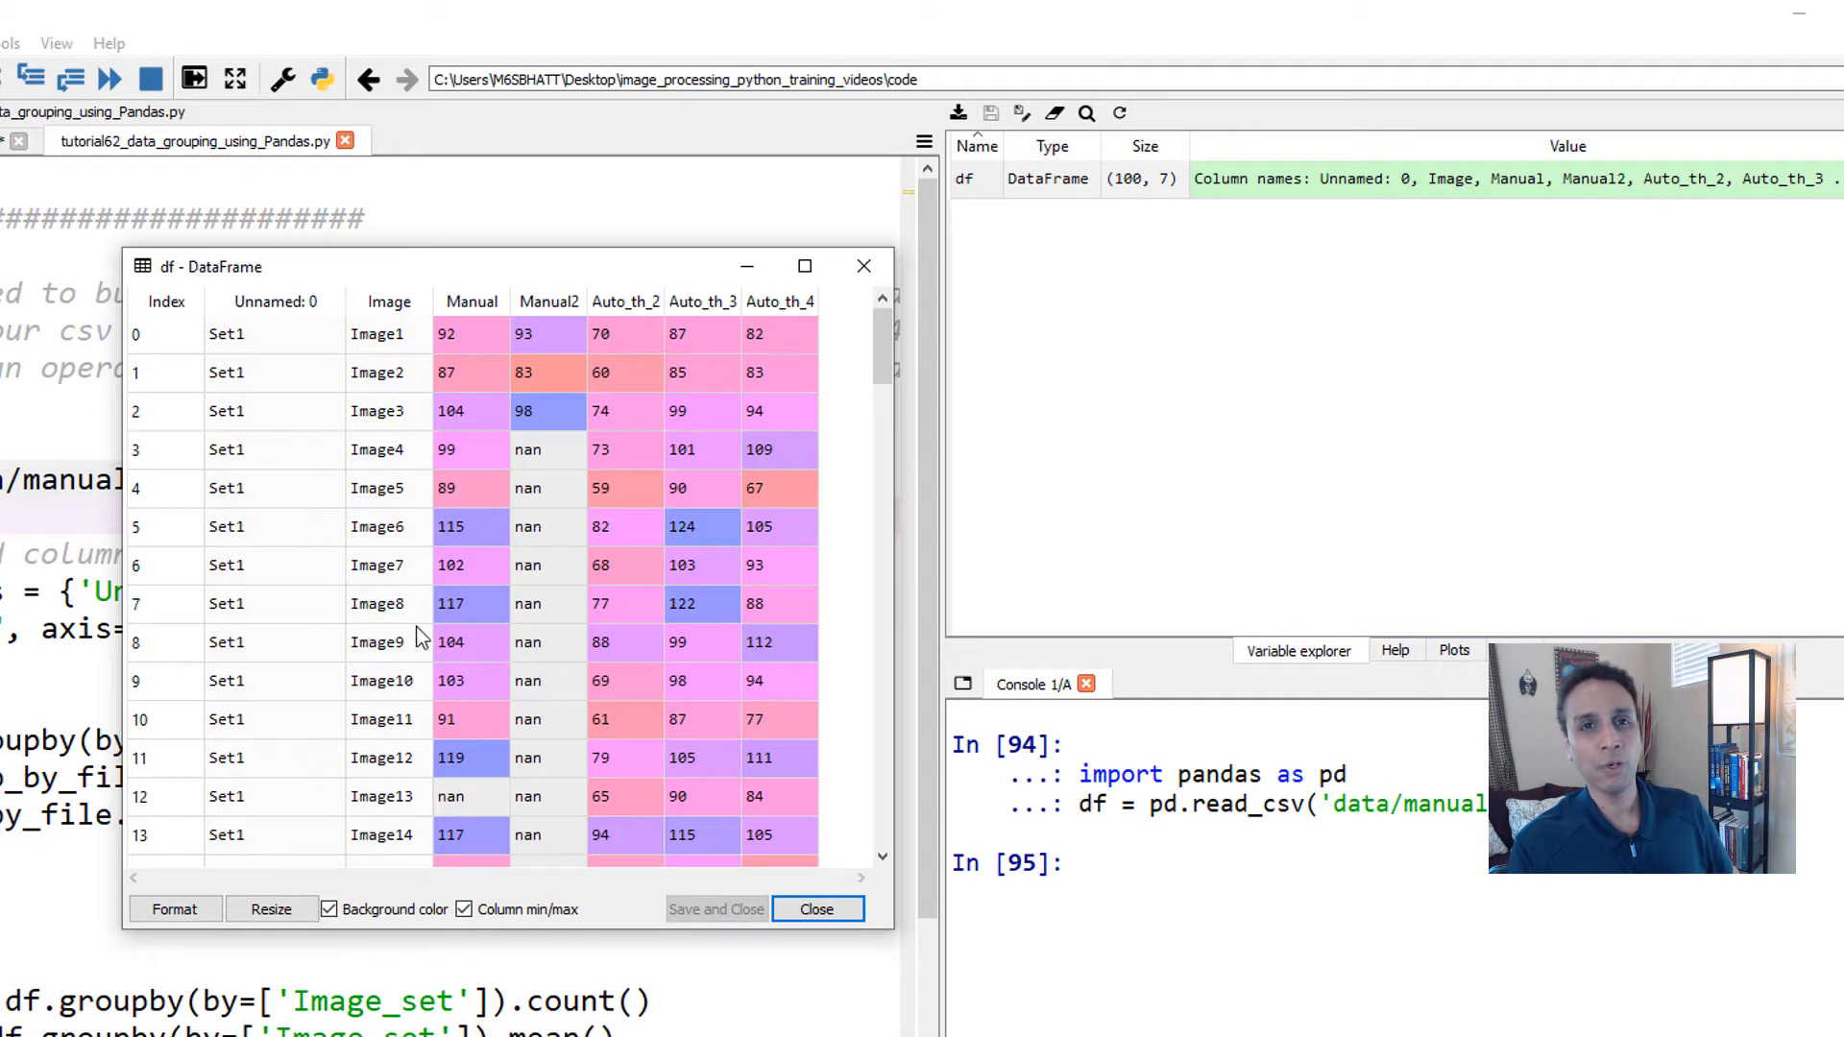
mouse_move(458, 356)
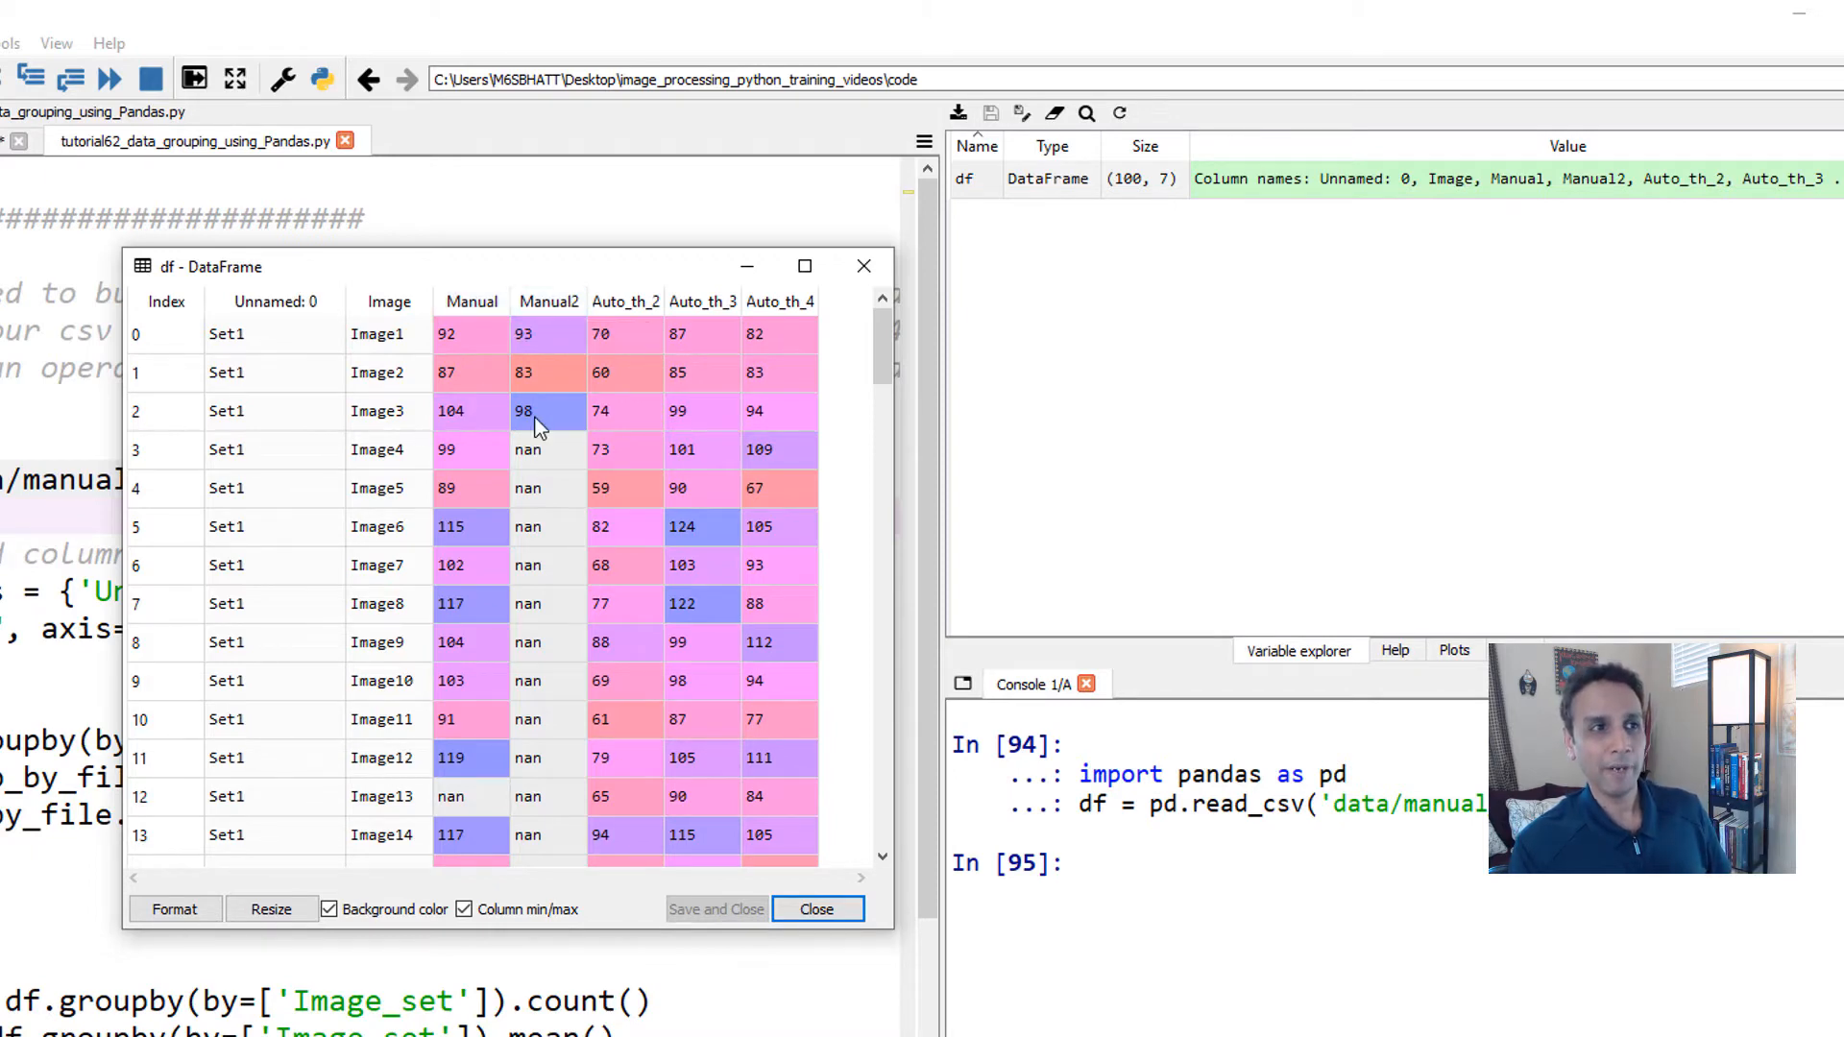
mouse_move(641, 326)
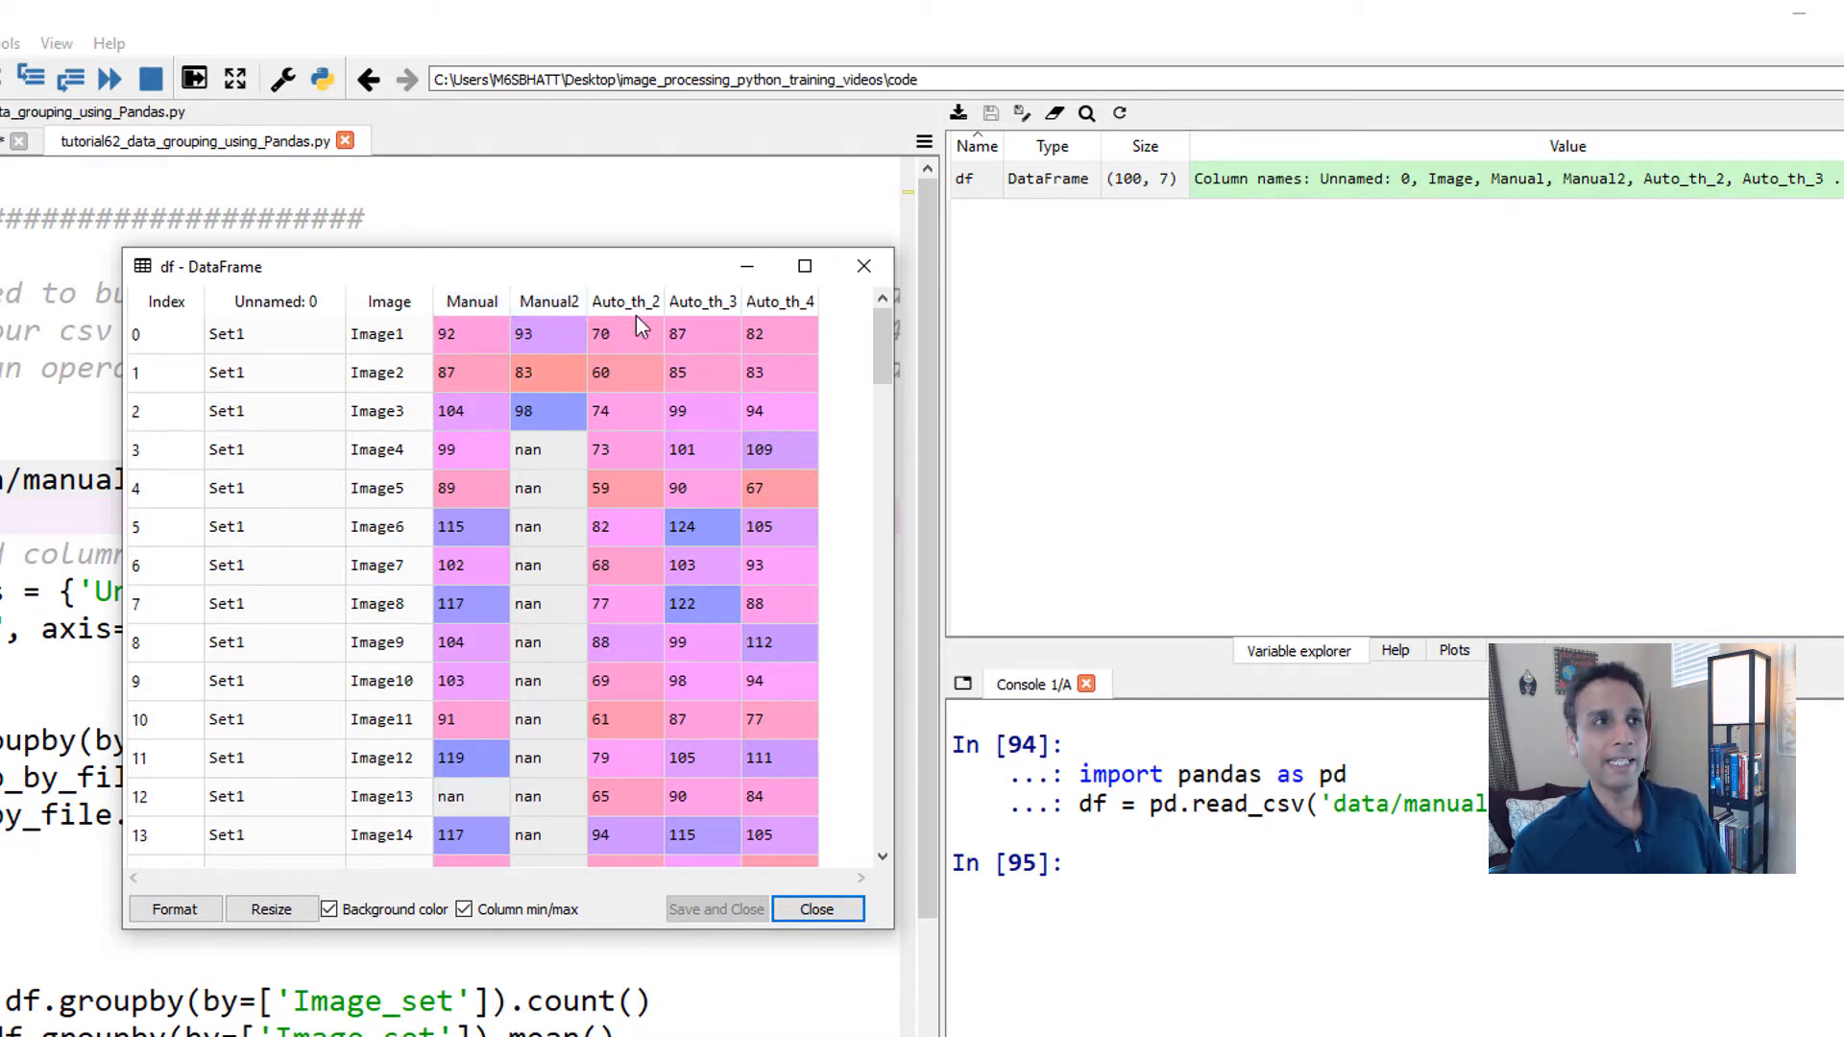
mouse_move(778, 302)
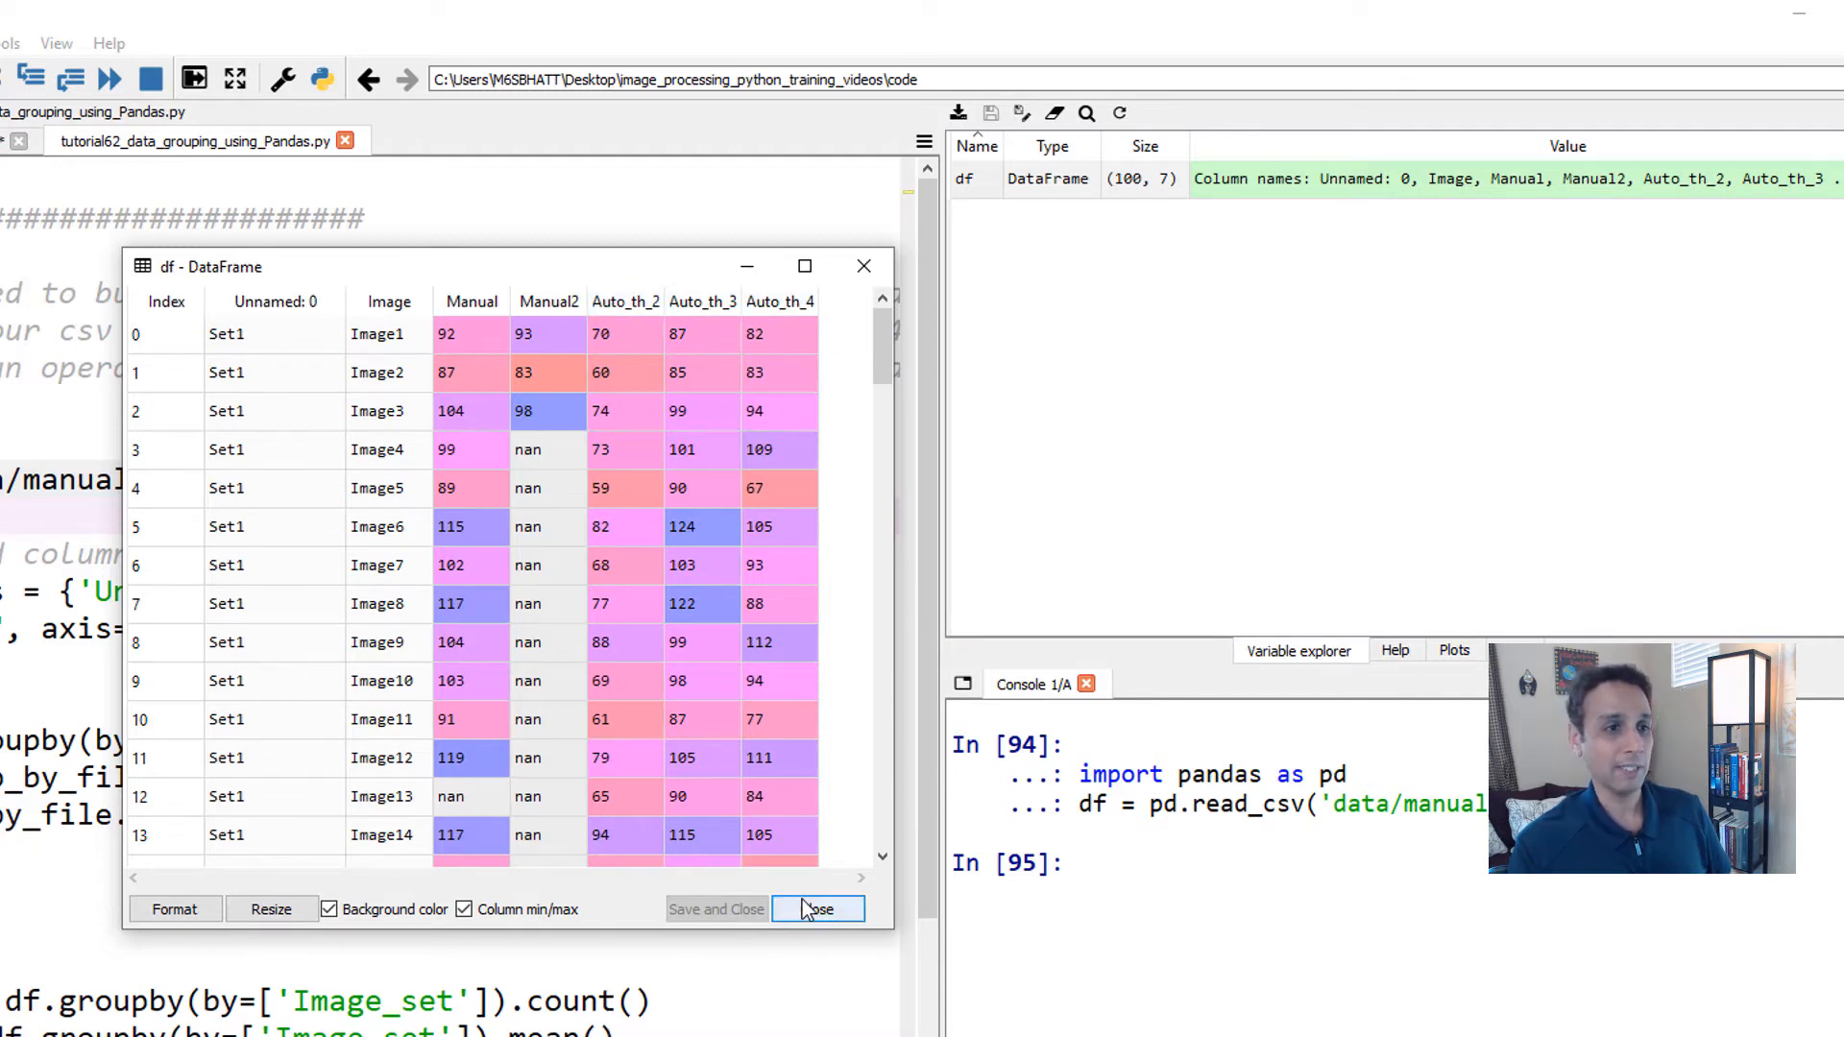
click(818, 908)
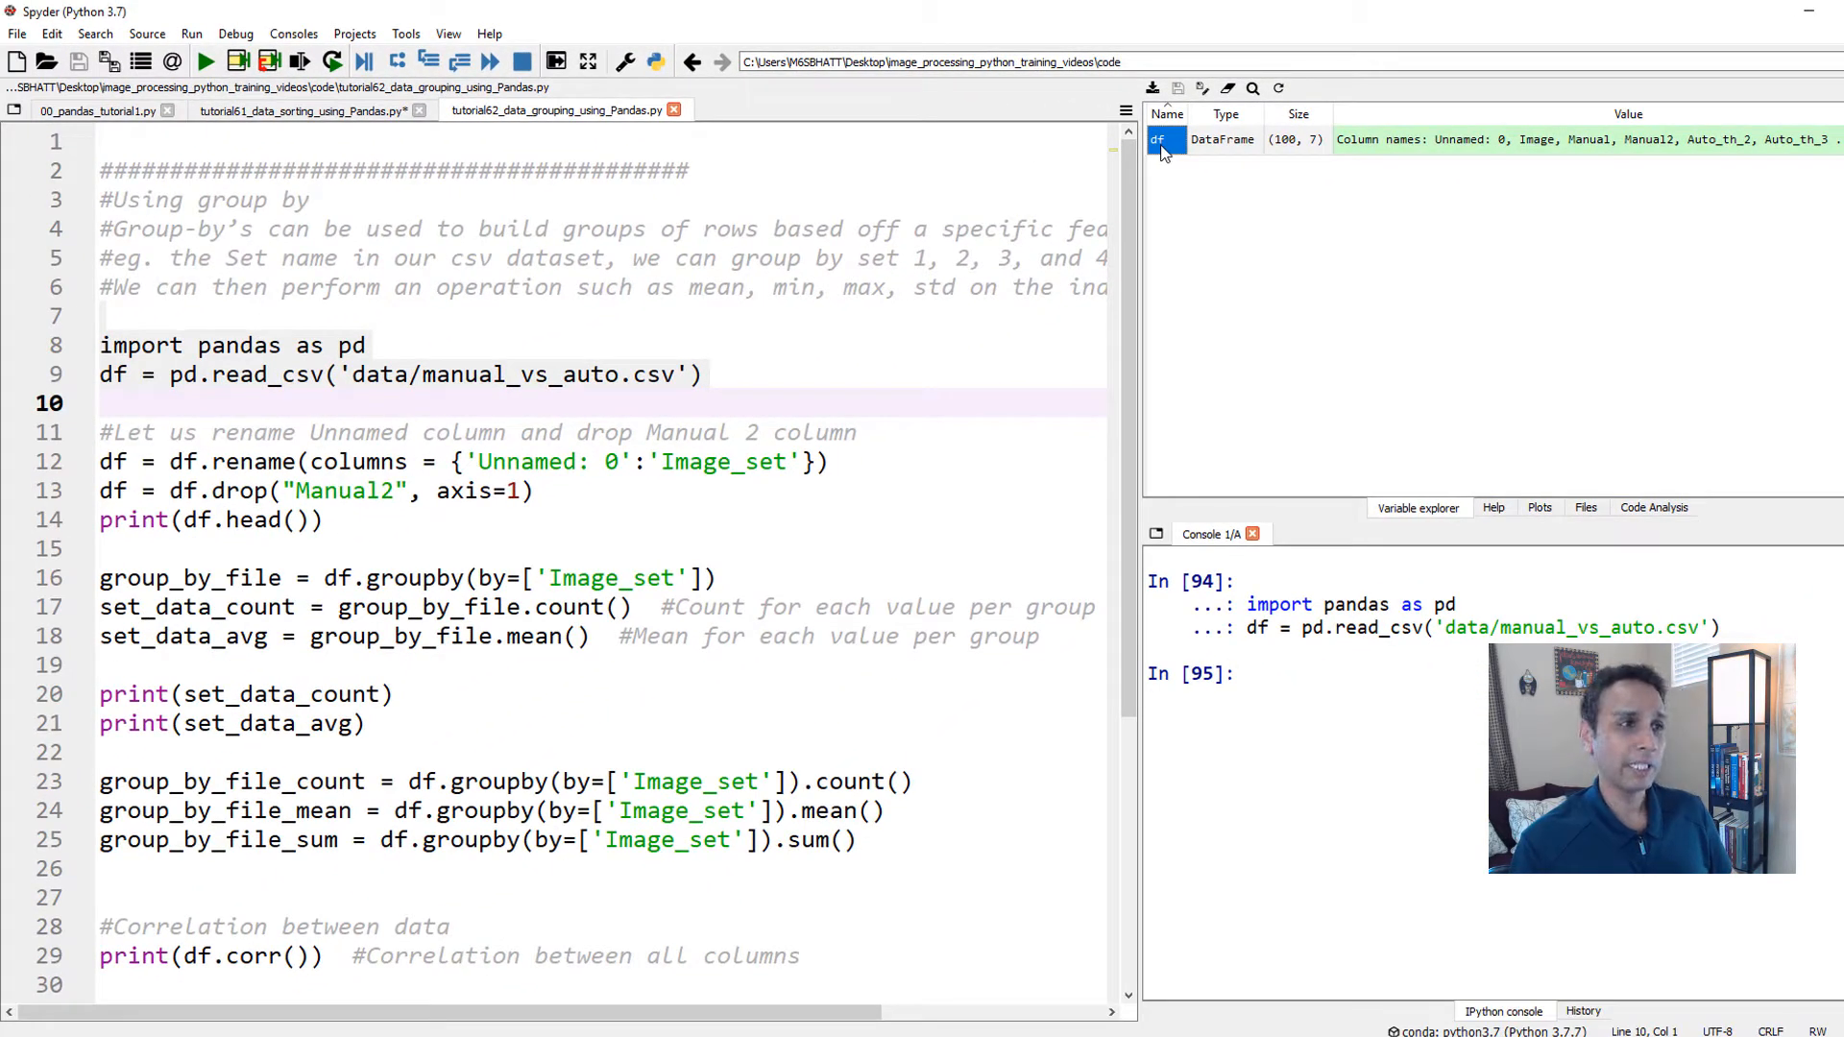
double_click(1164, 138)
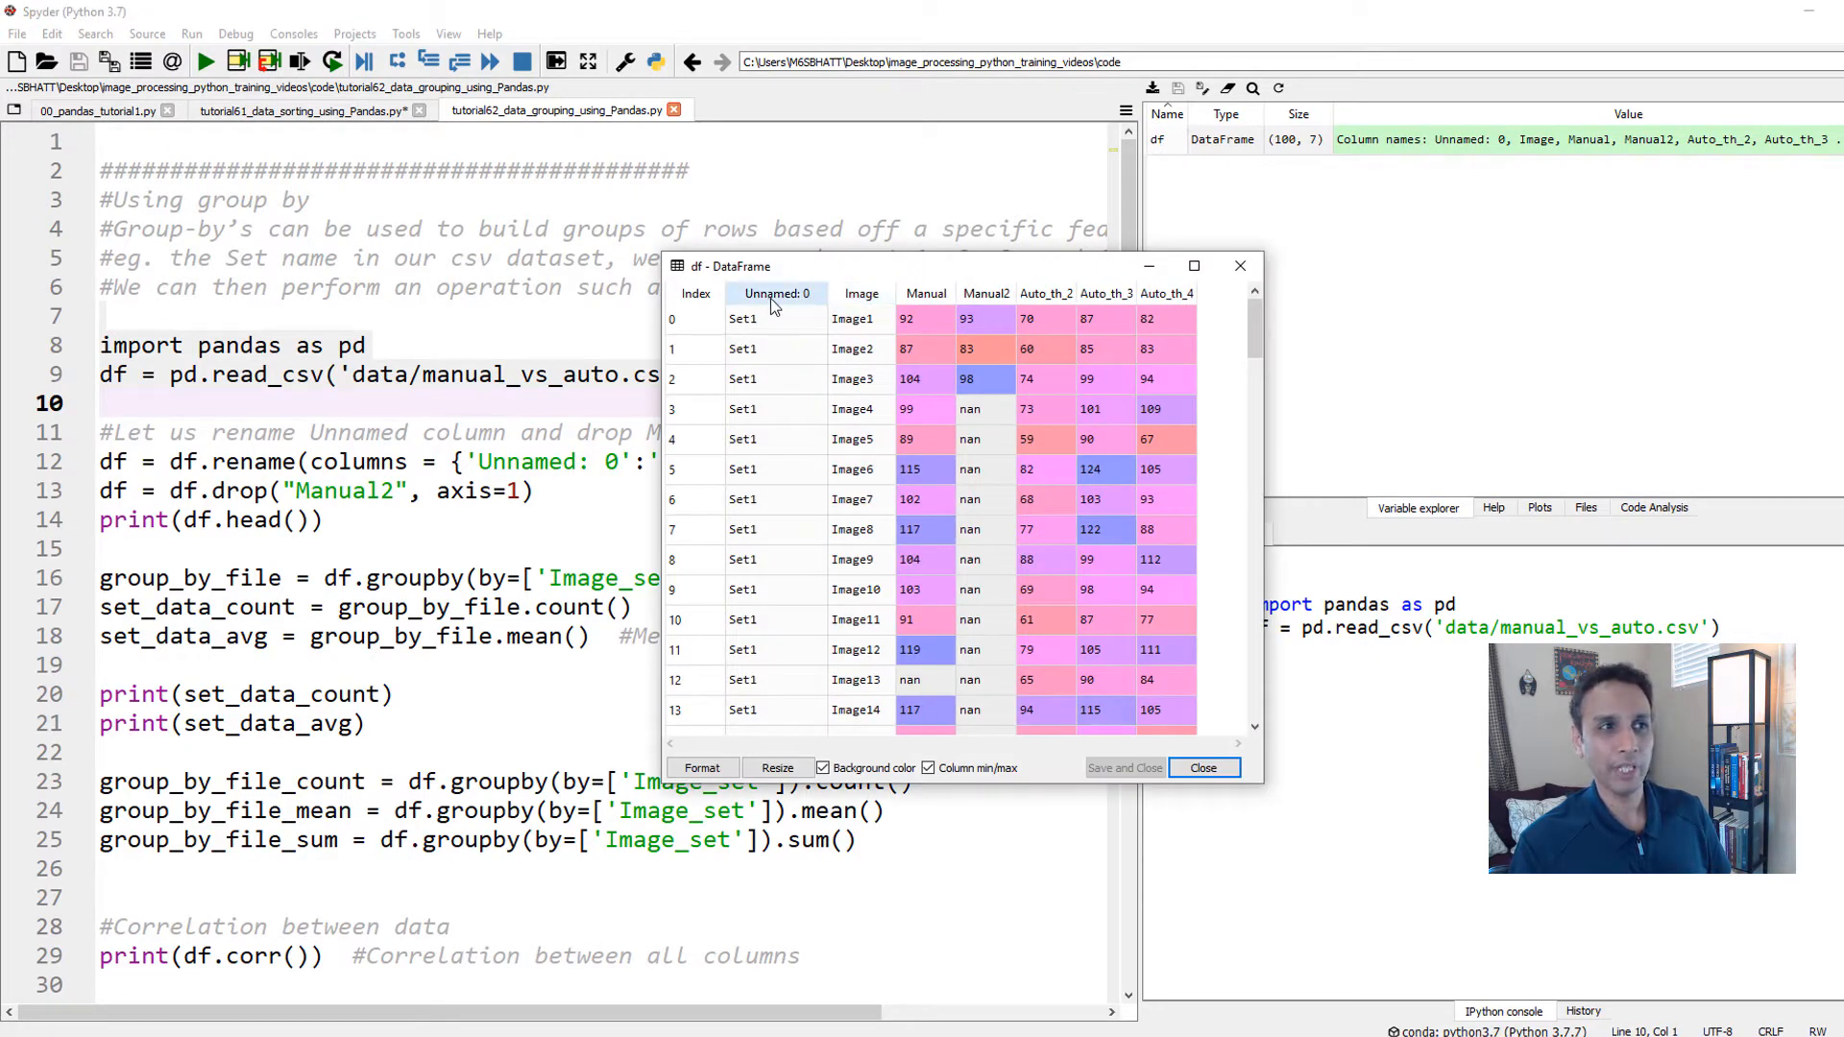
mouse_move(786, 308)
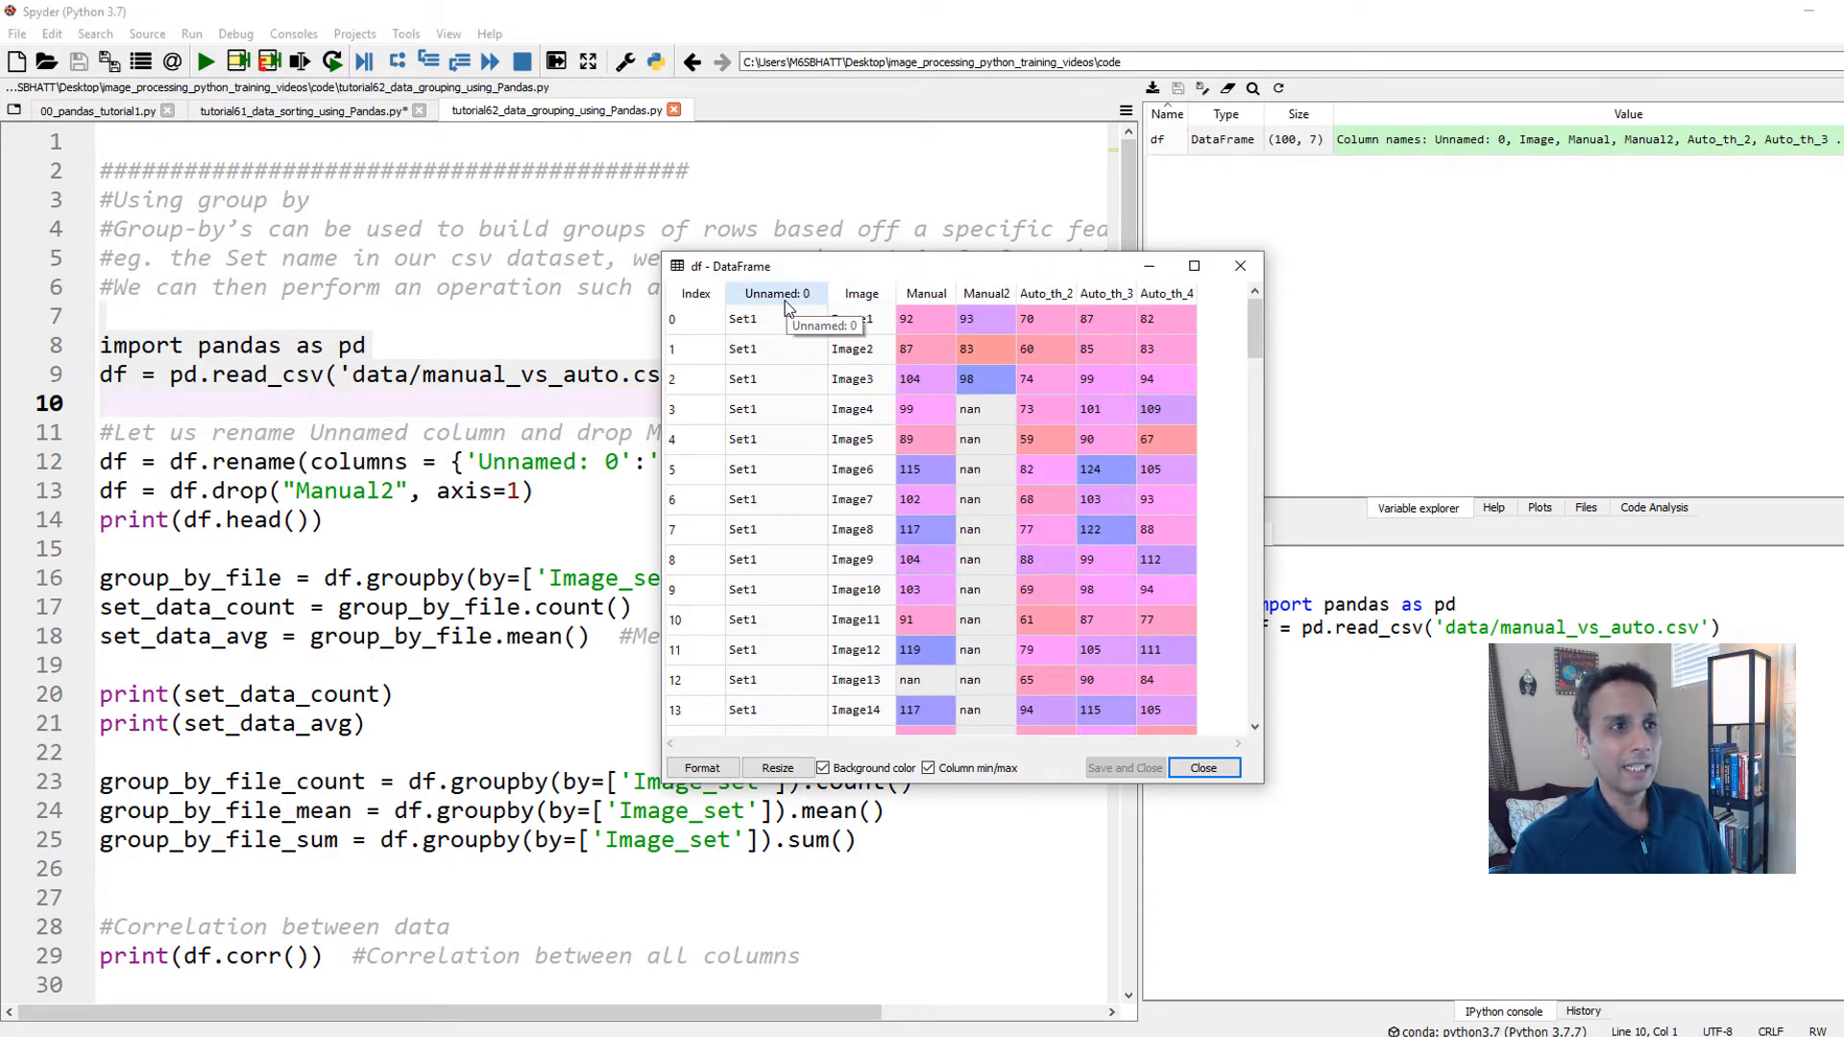
mouse_move(751, 343)
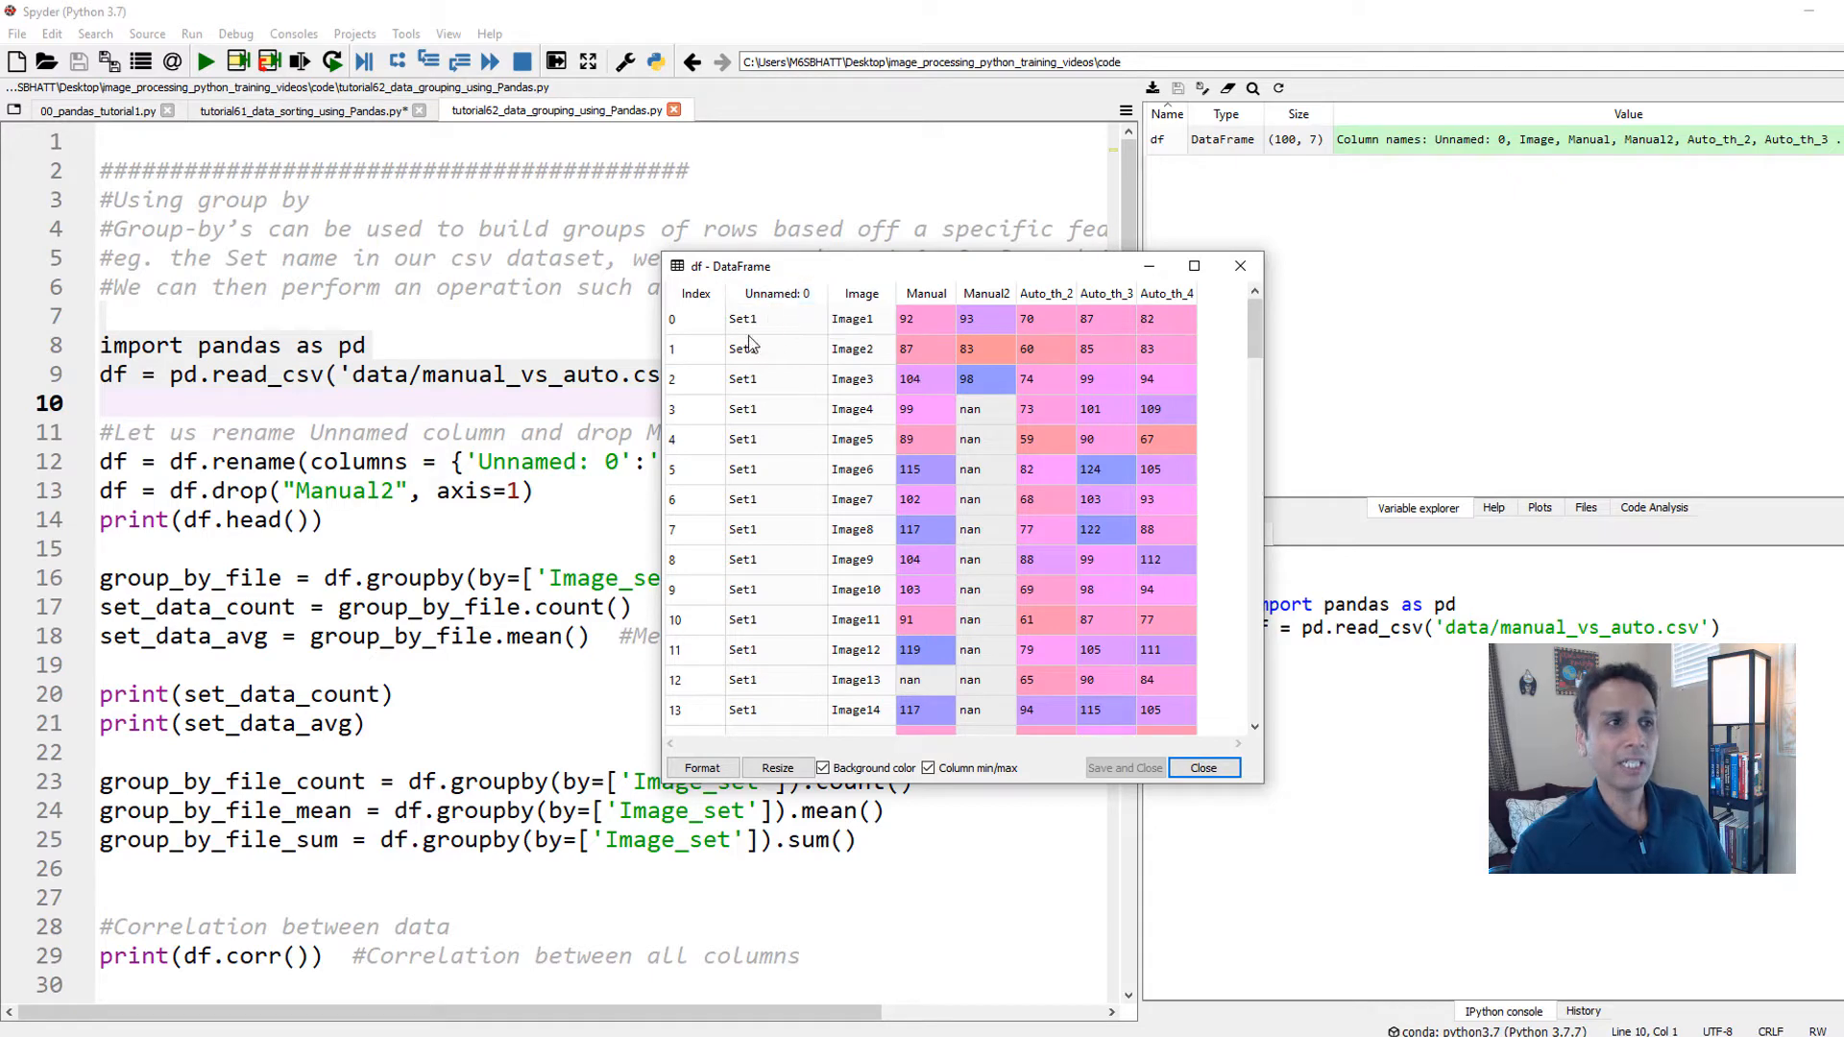
click(1203, 769)
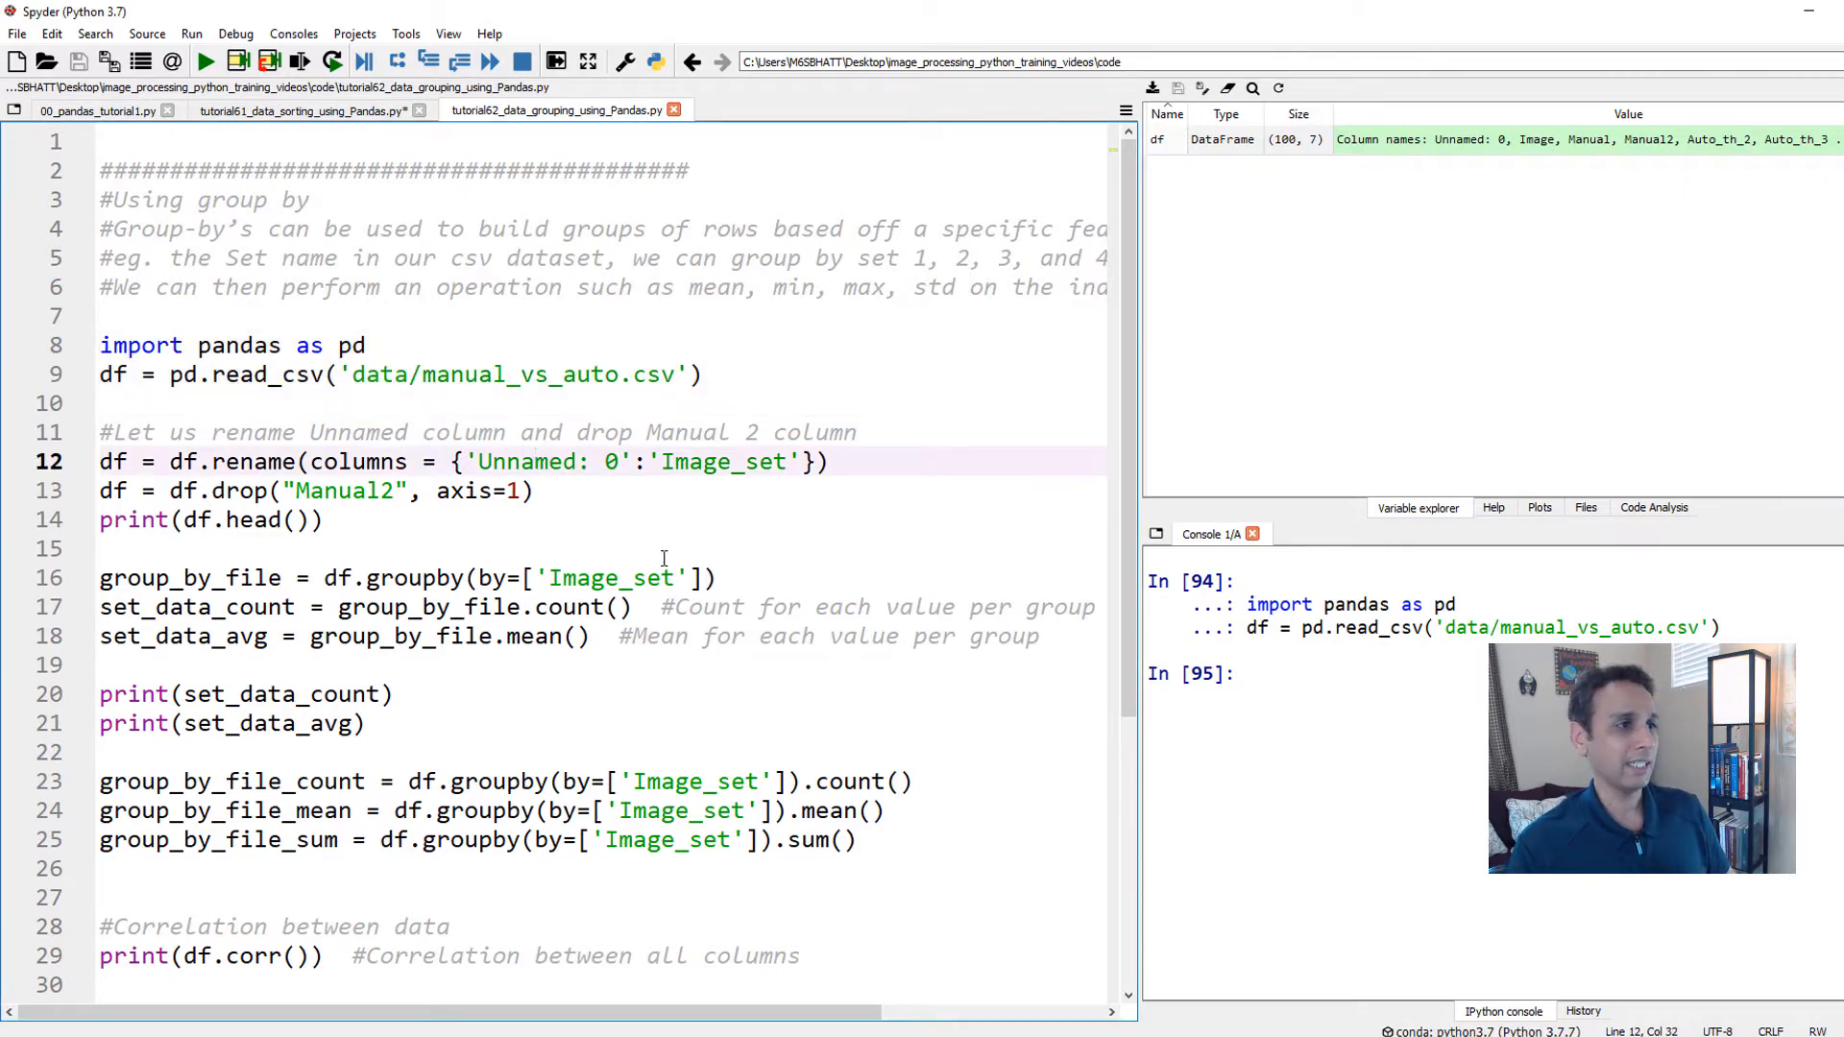
Step: Run the rename of Unnamed: 0 to Image_set and the drop of Manual2, leaving 6 columns
key(f9)
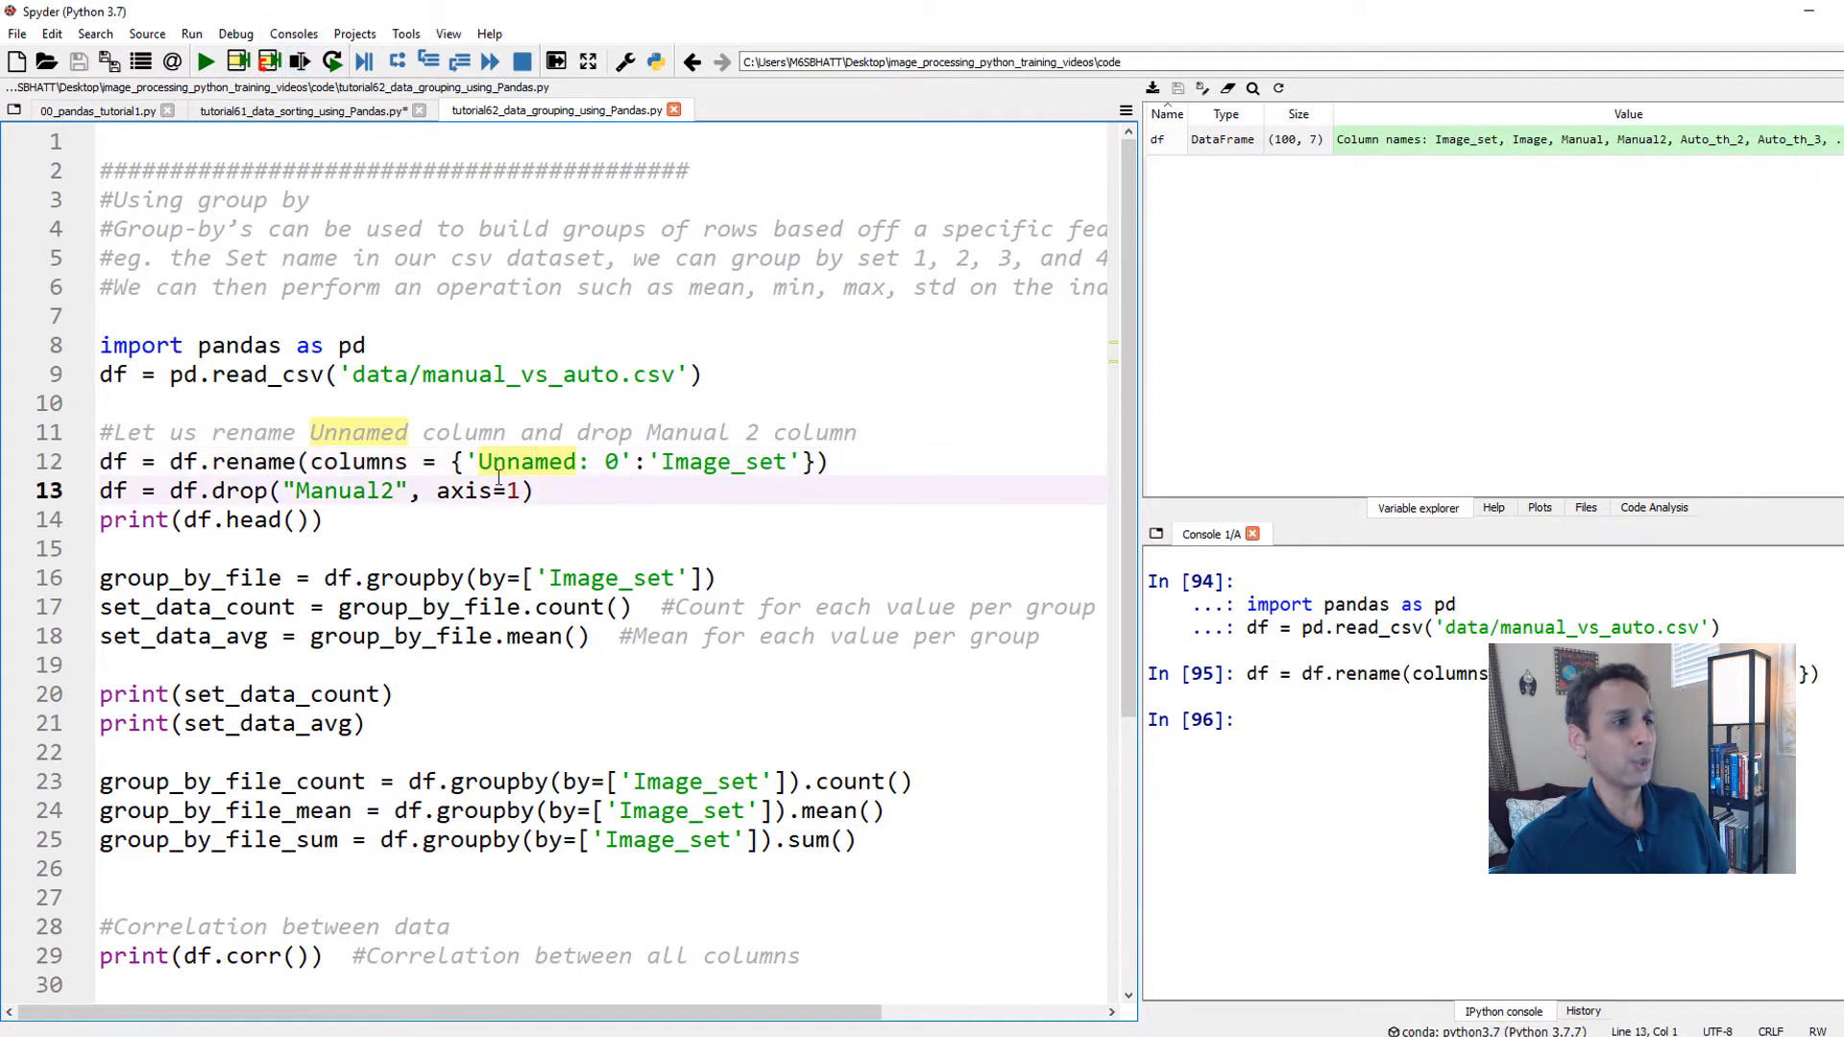
double_click(530, 462)
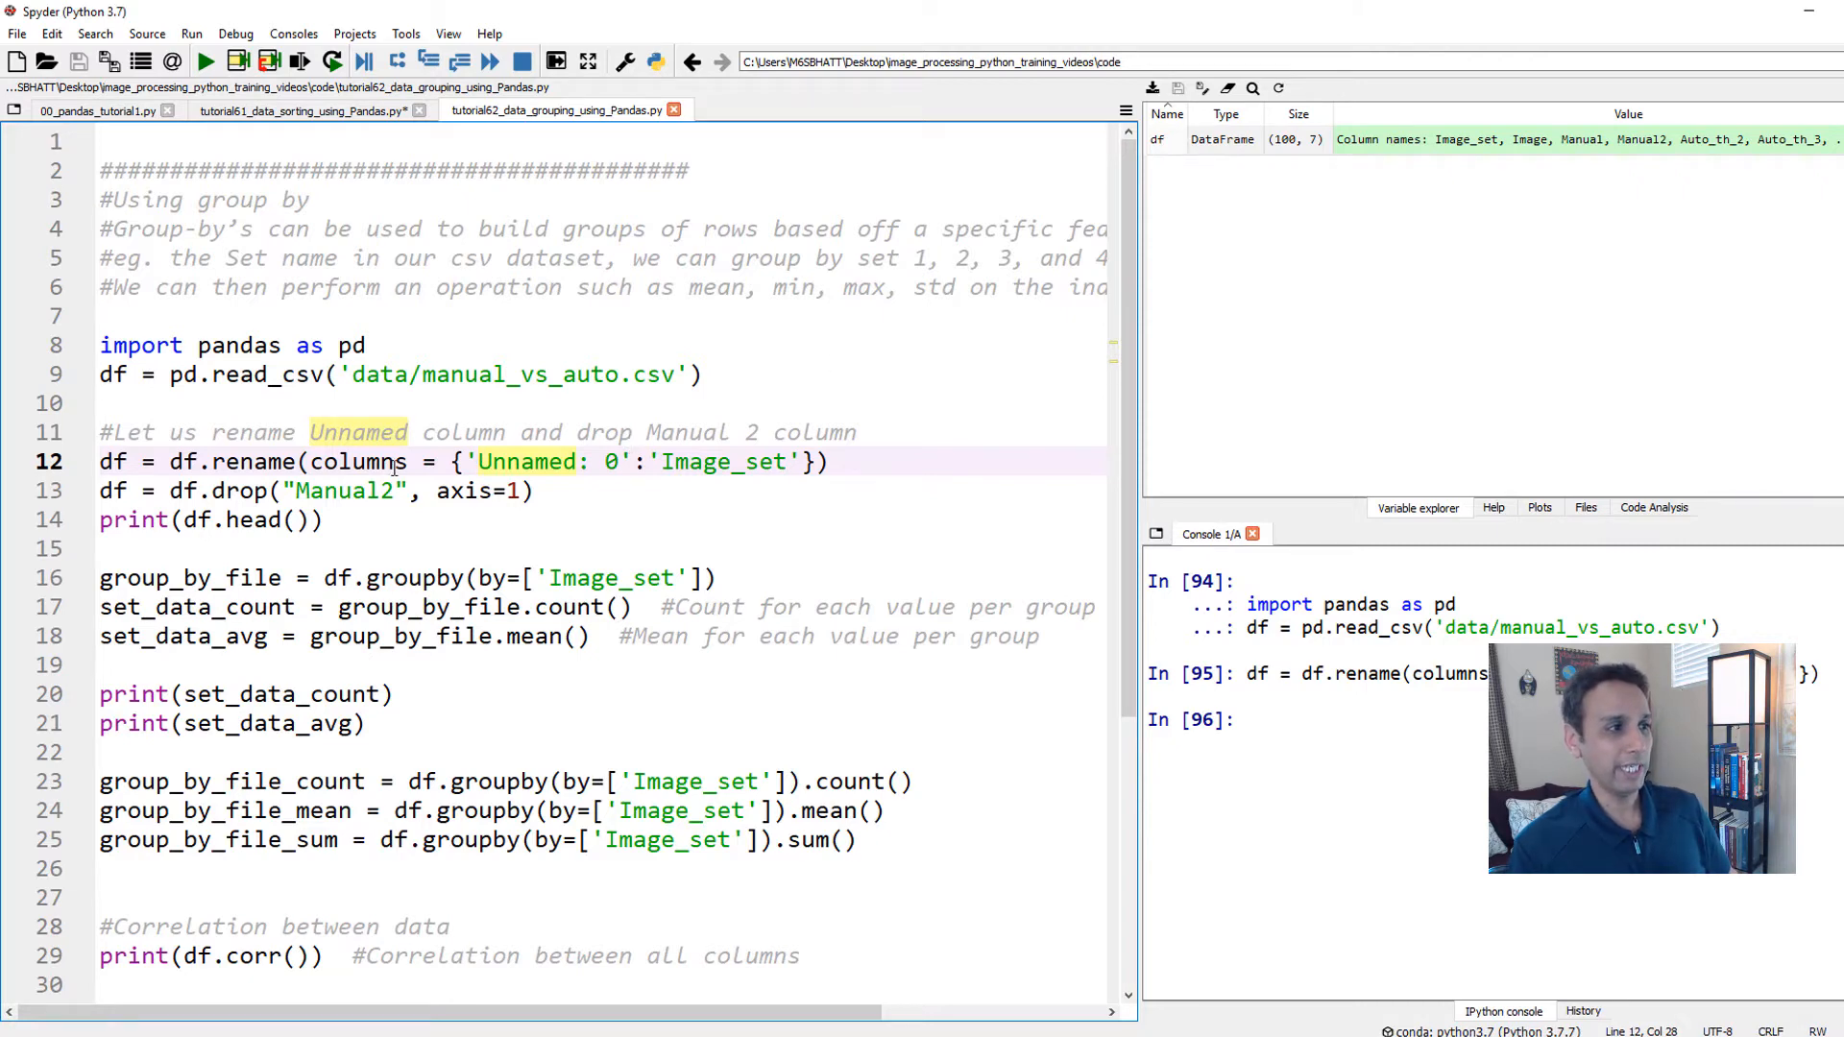
click(365, 490)
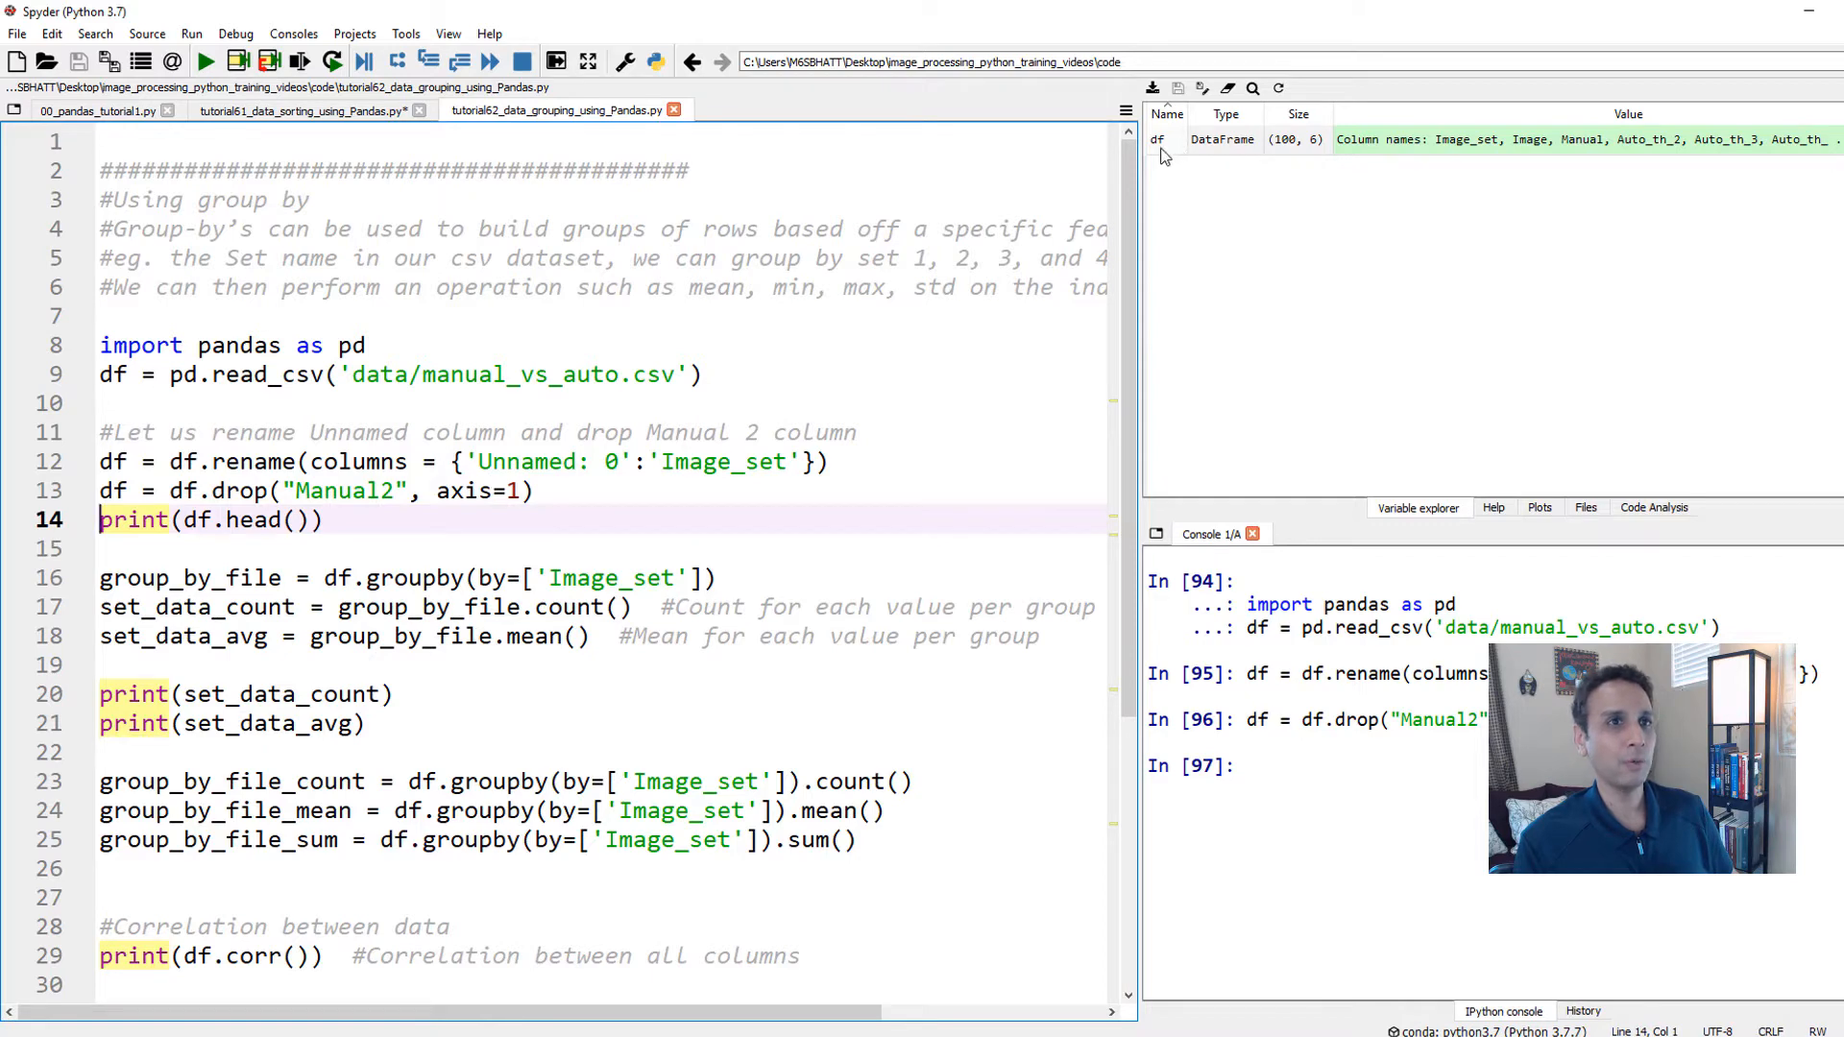
double_click(1156, 138)
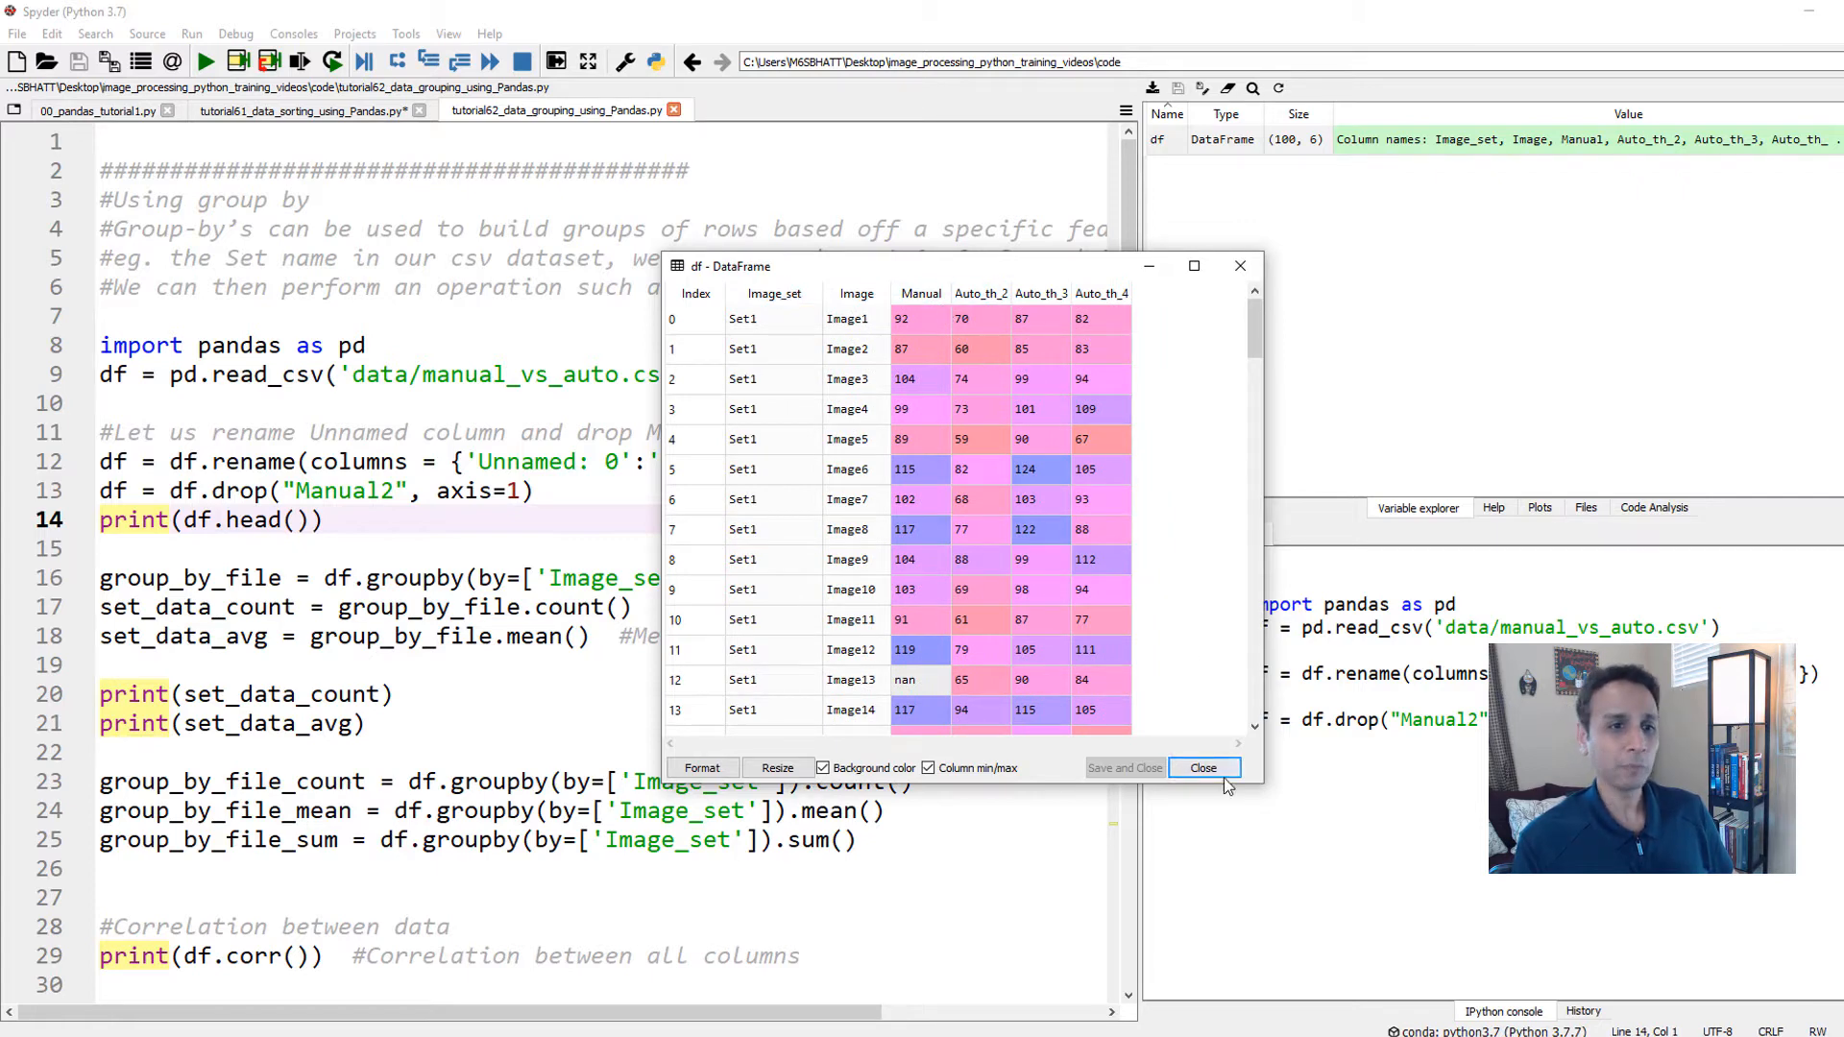
click(1203, 766)
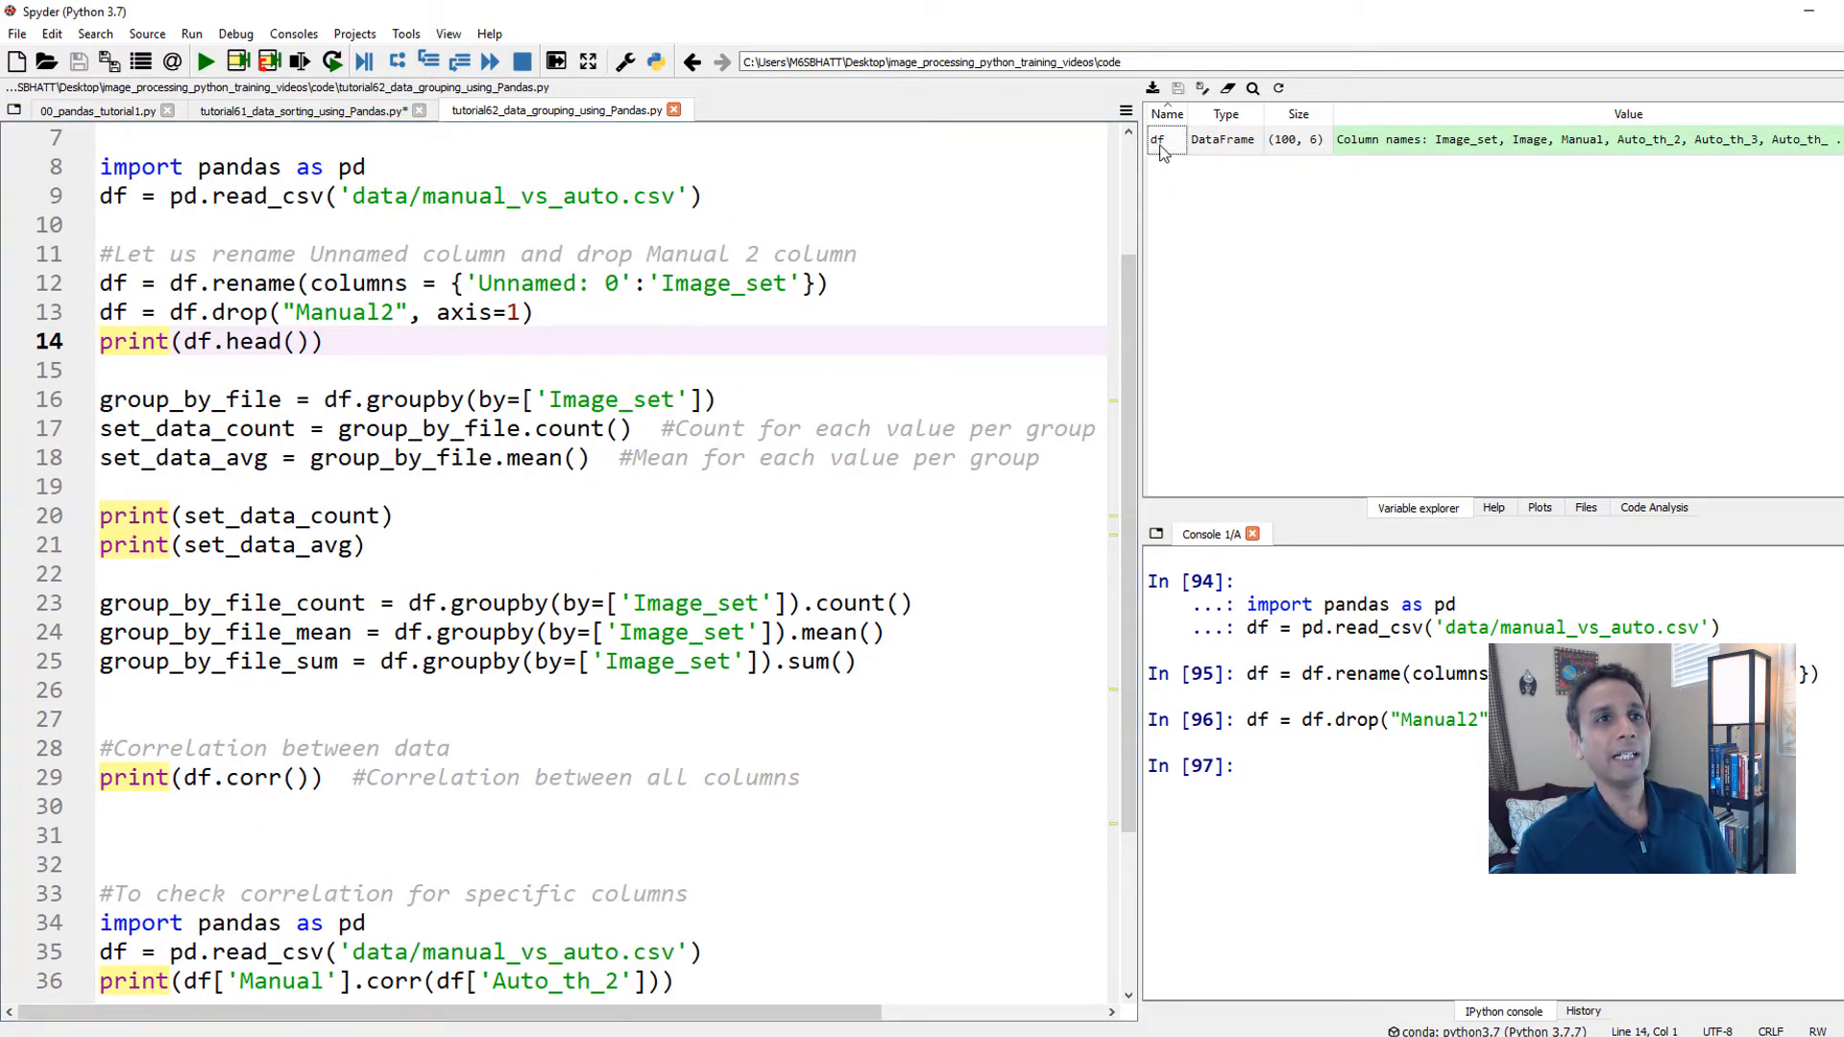
double_click(1159, 138)
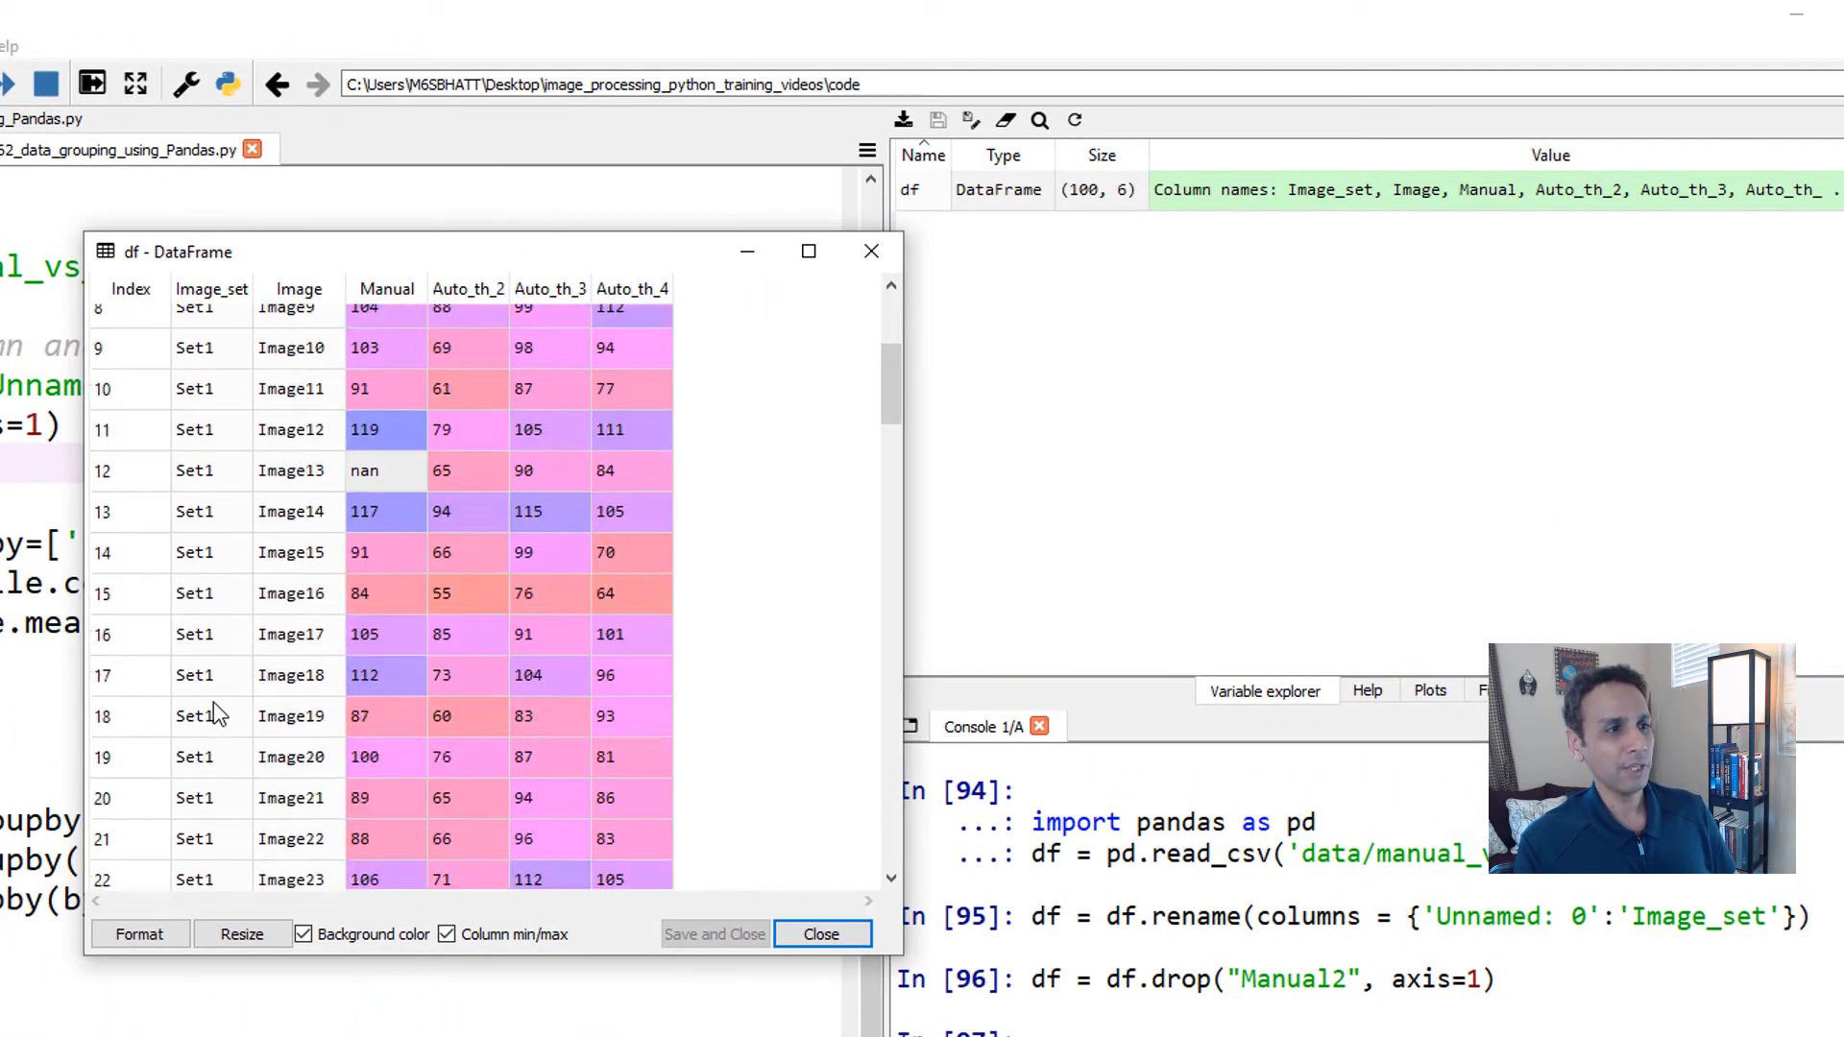
scroll(down, 3)
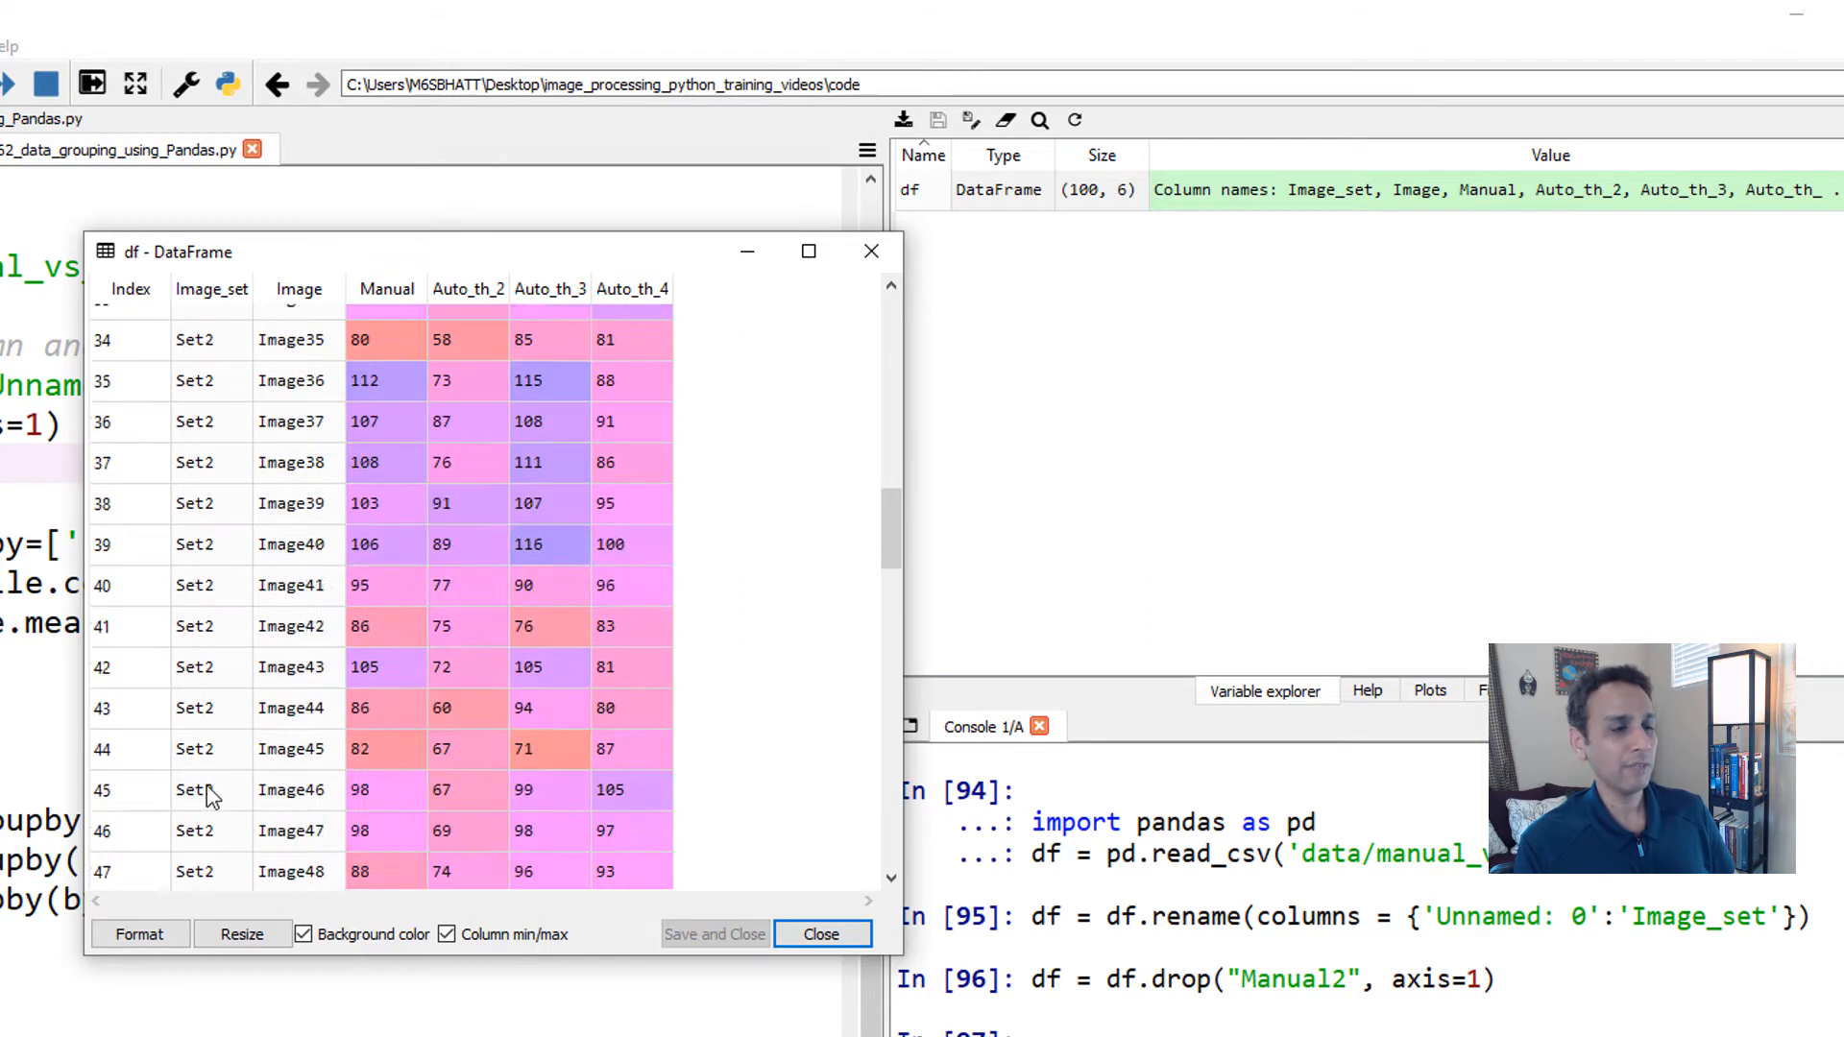
scroll(down, 3)
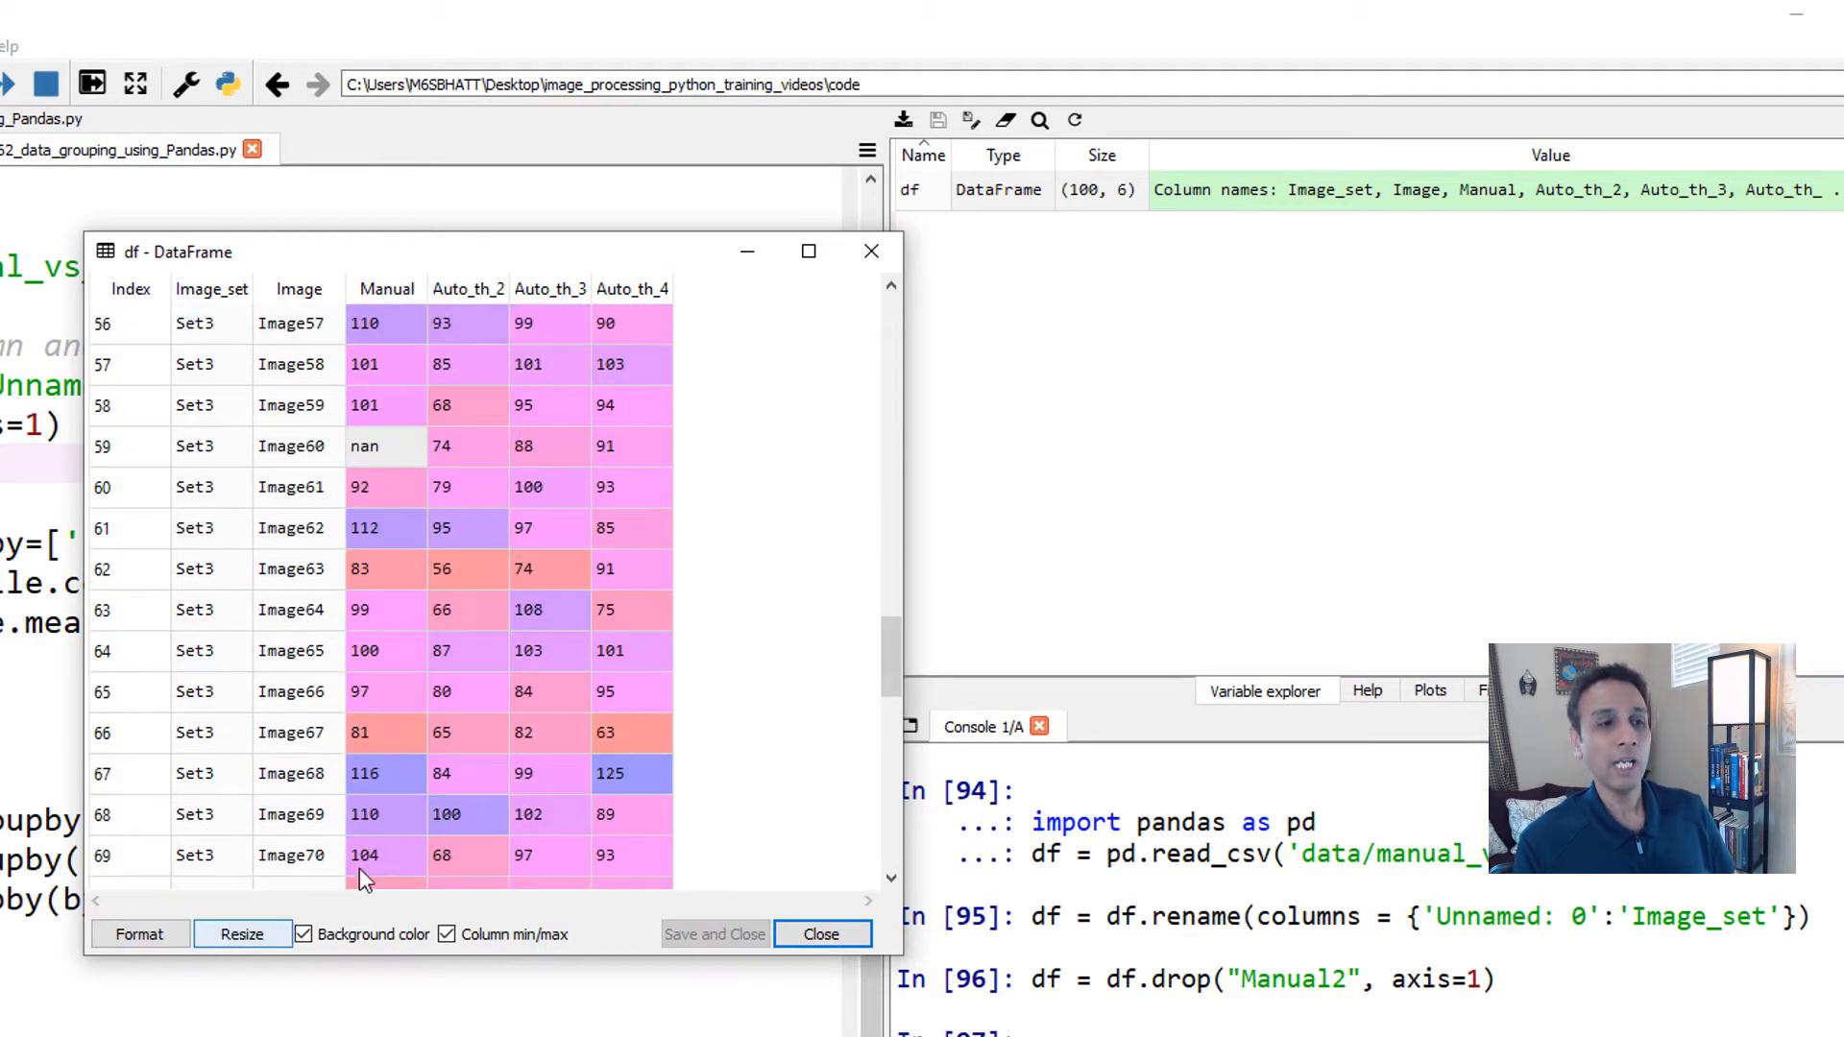
scroll(down, 3)
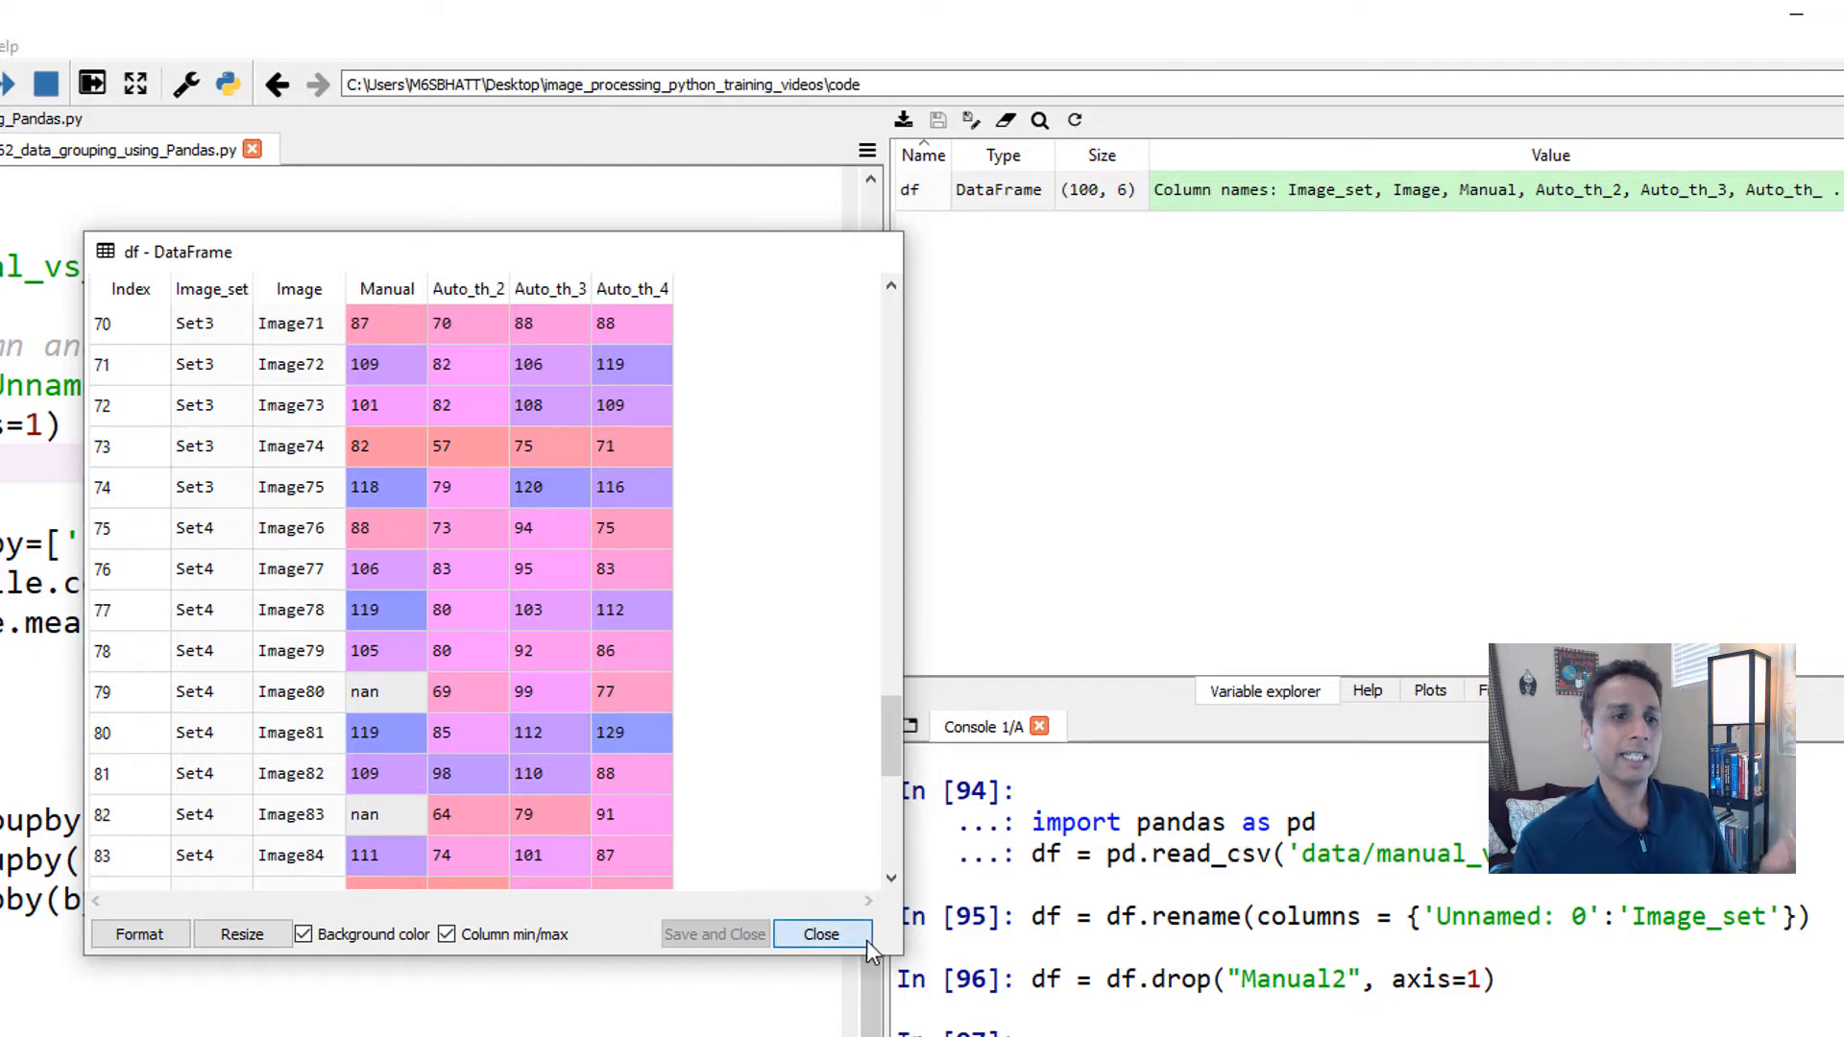
click(820, 934)
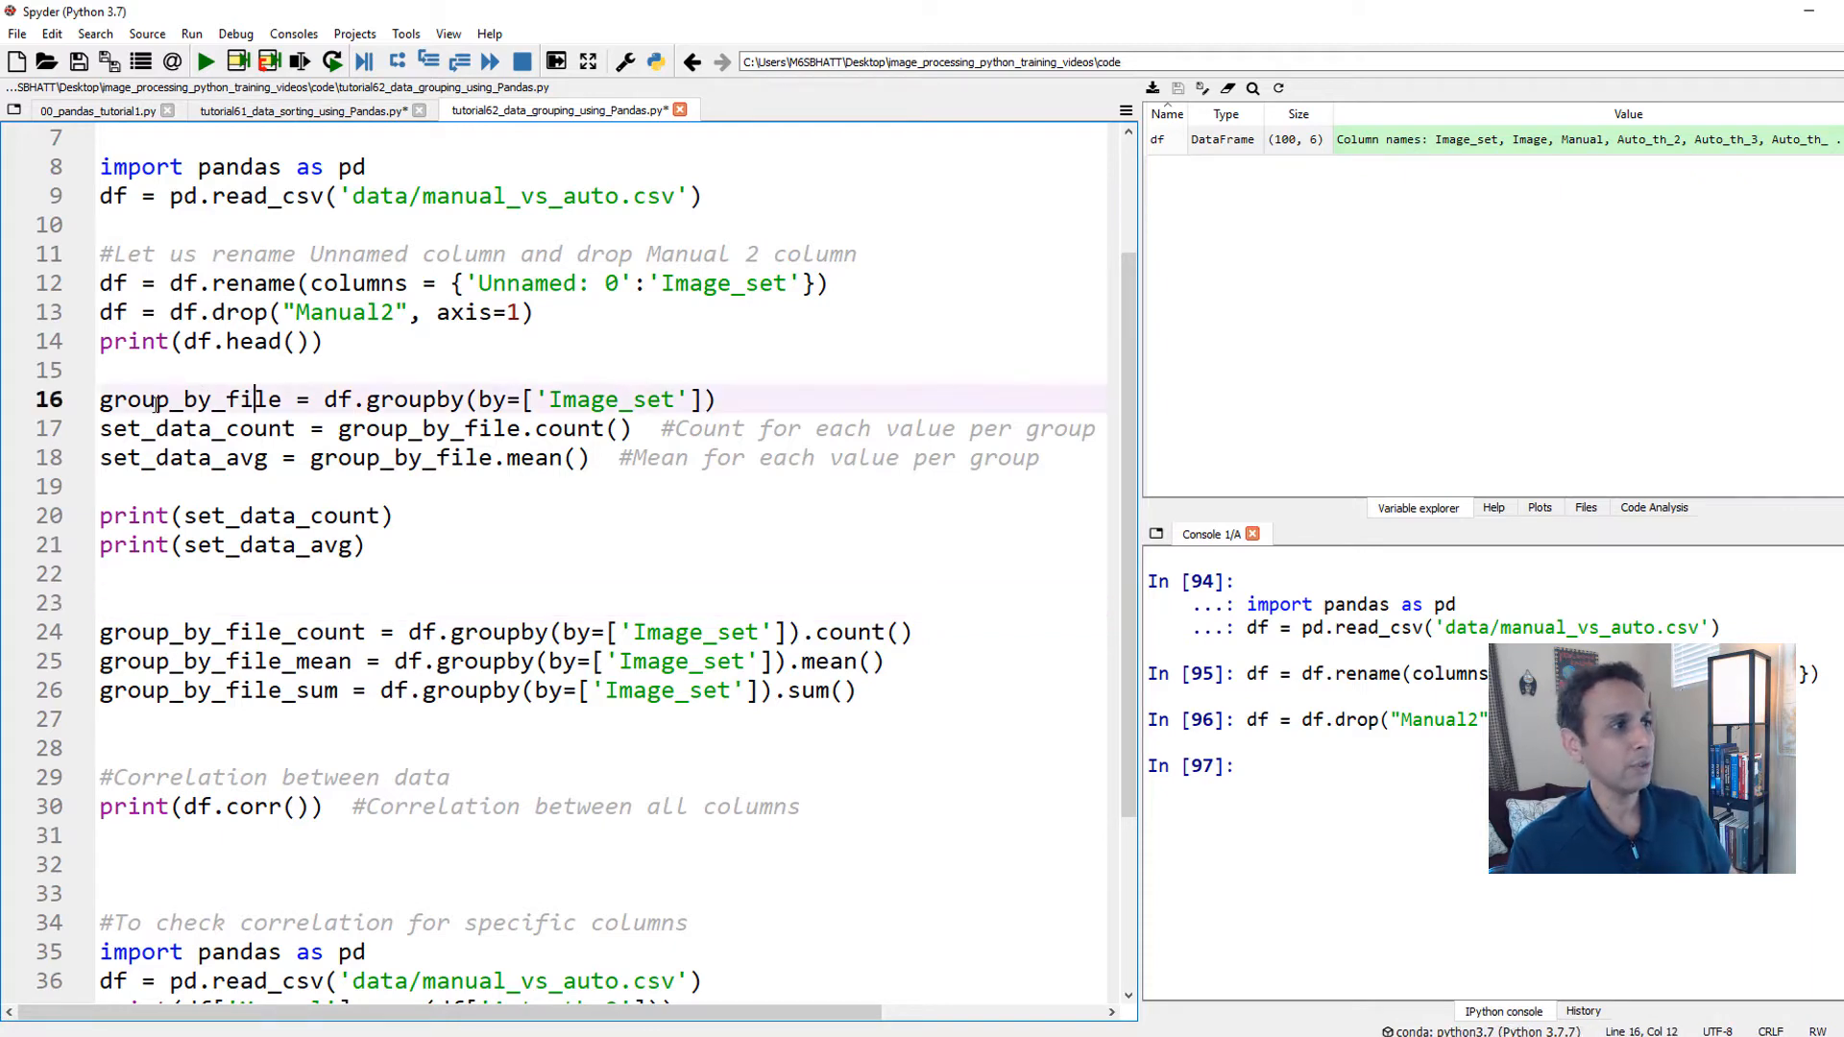
Step: Replace the by= argument on line 16 with df['Image_set'] for the group_by_file groupby
double_click(188, 399)
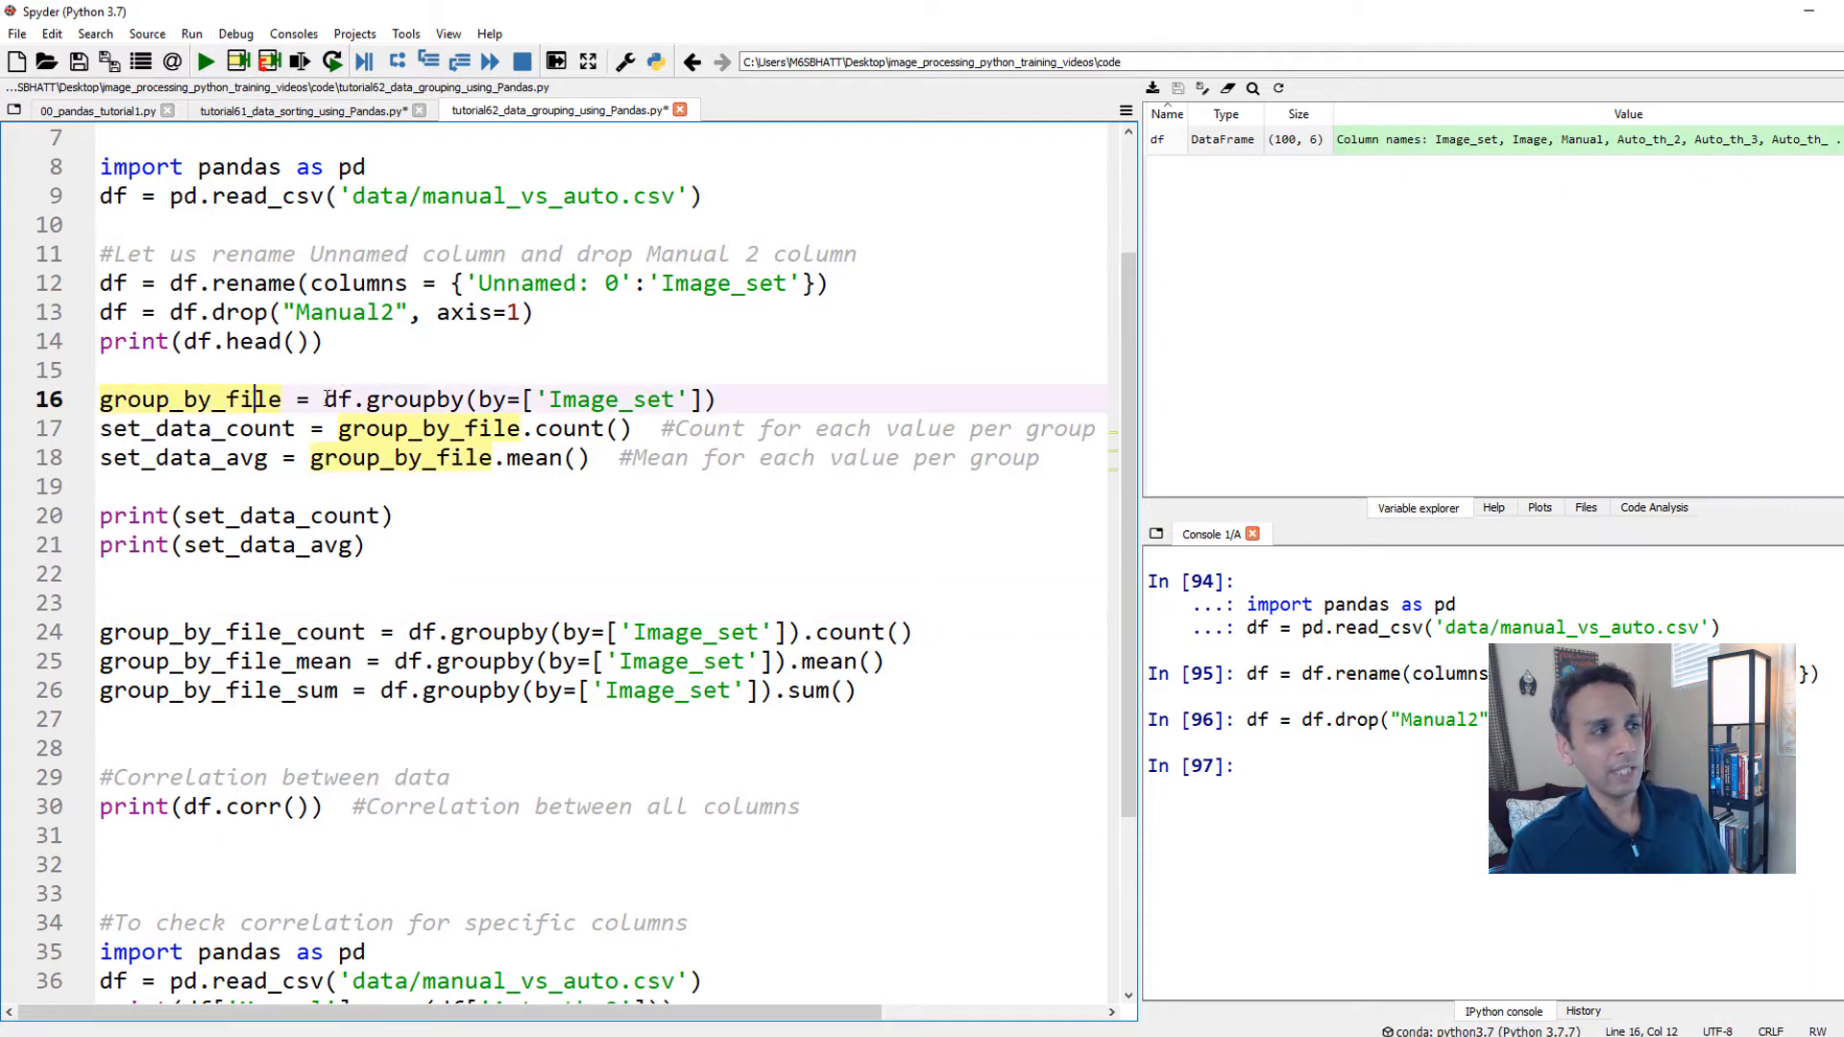
double_click(338, 400)
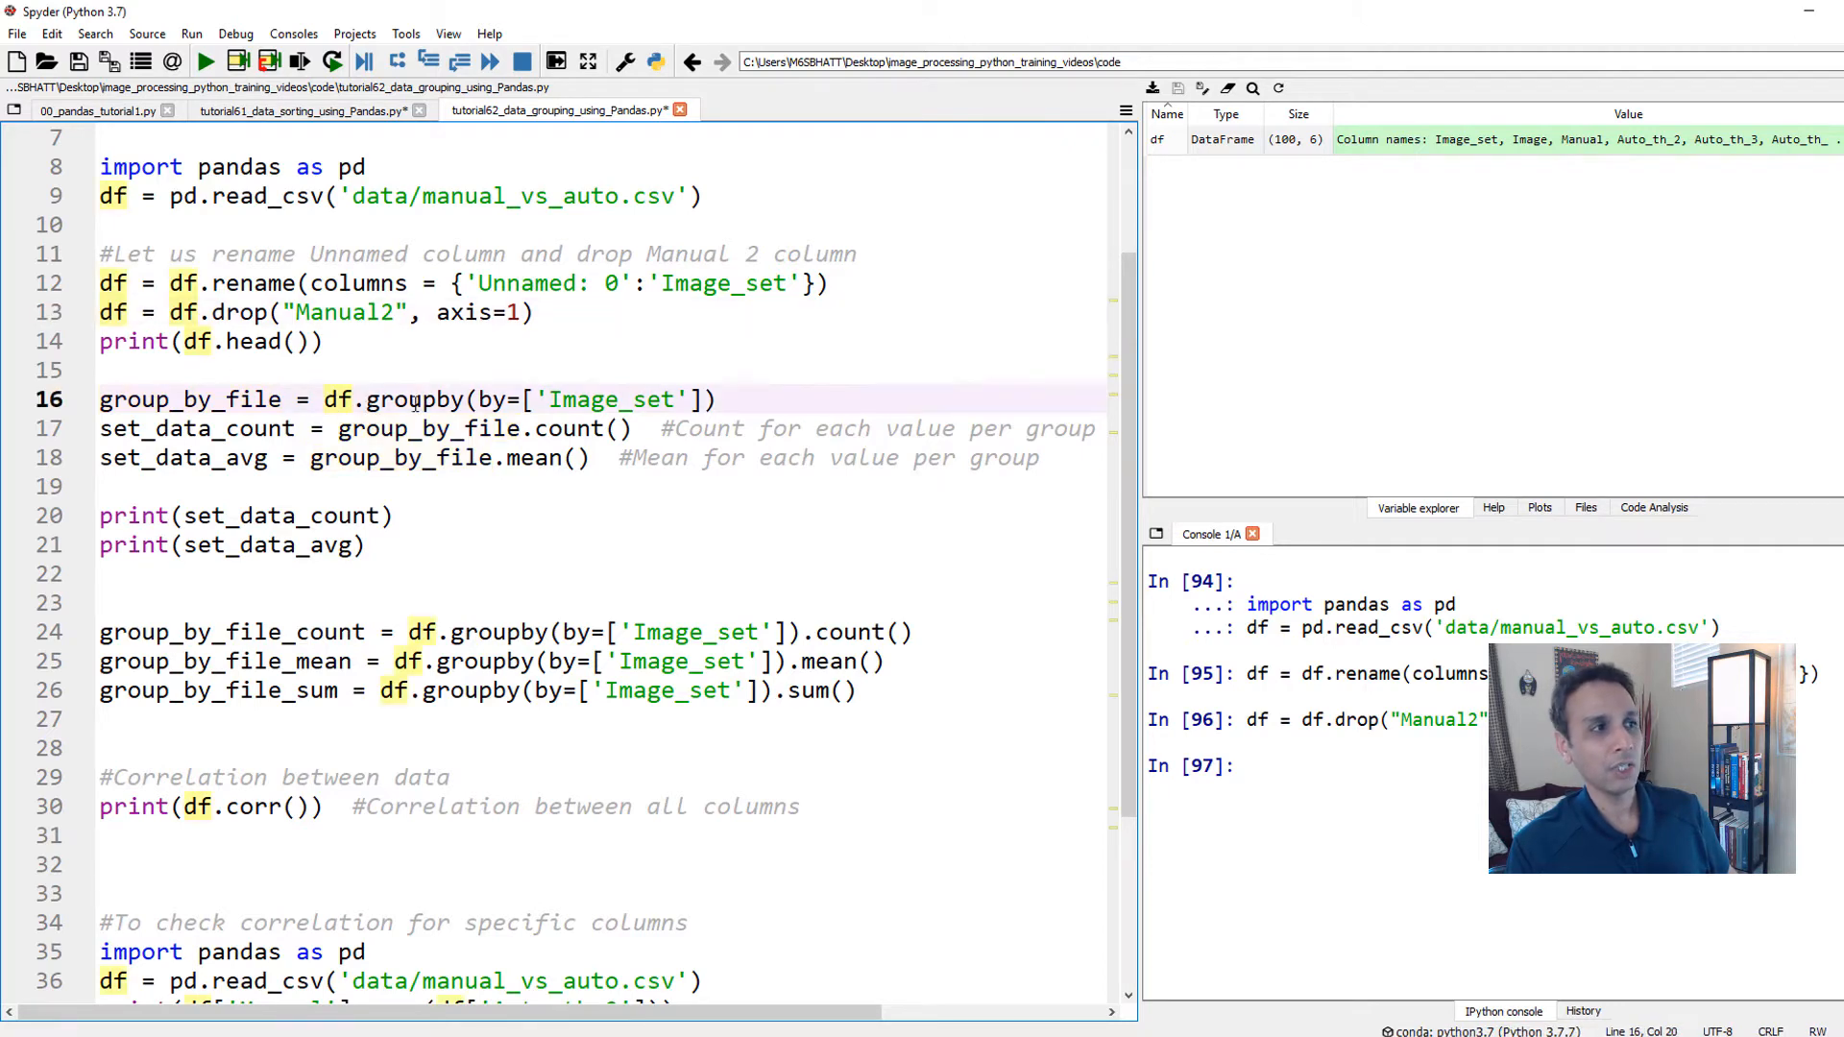
double_click(415, 399)
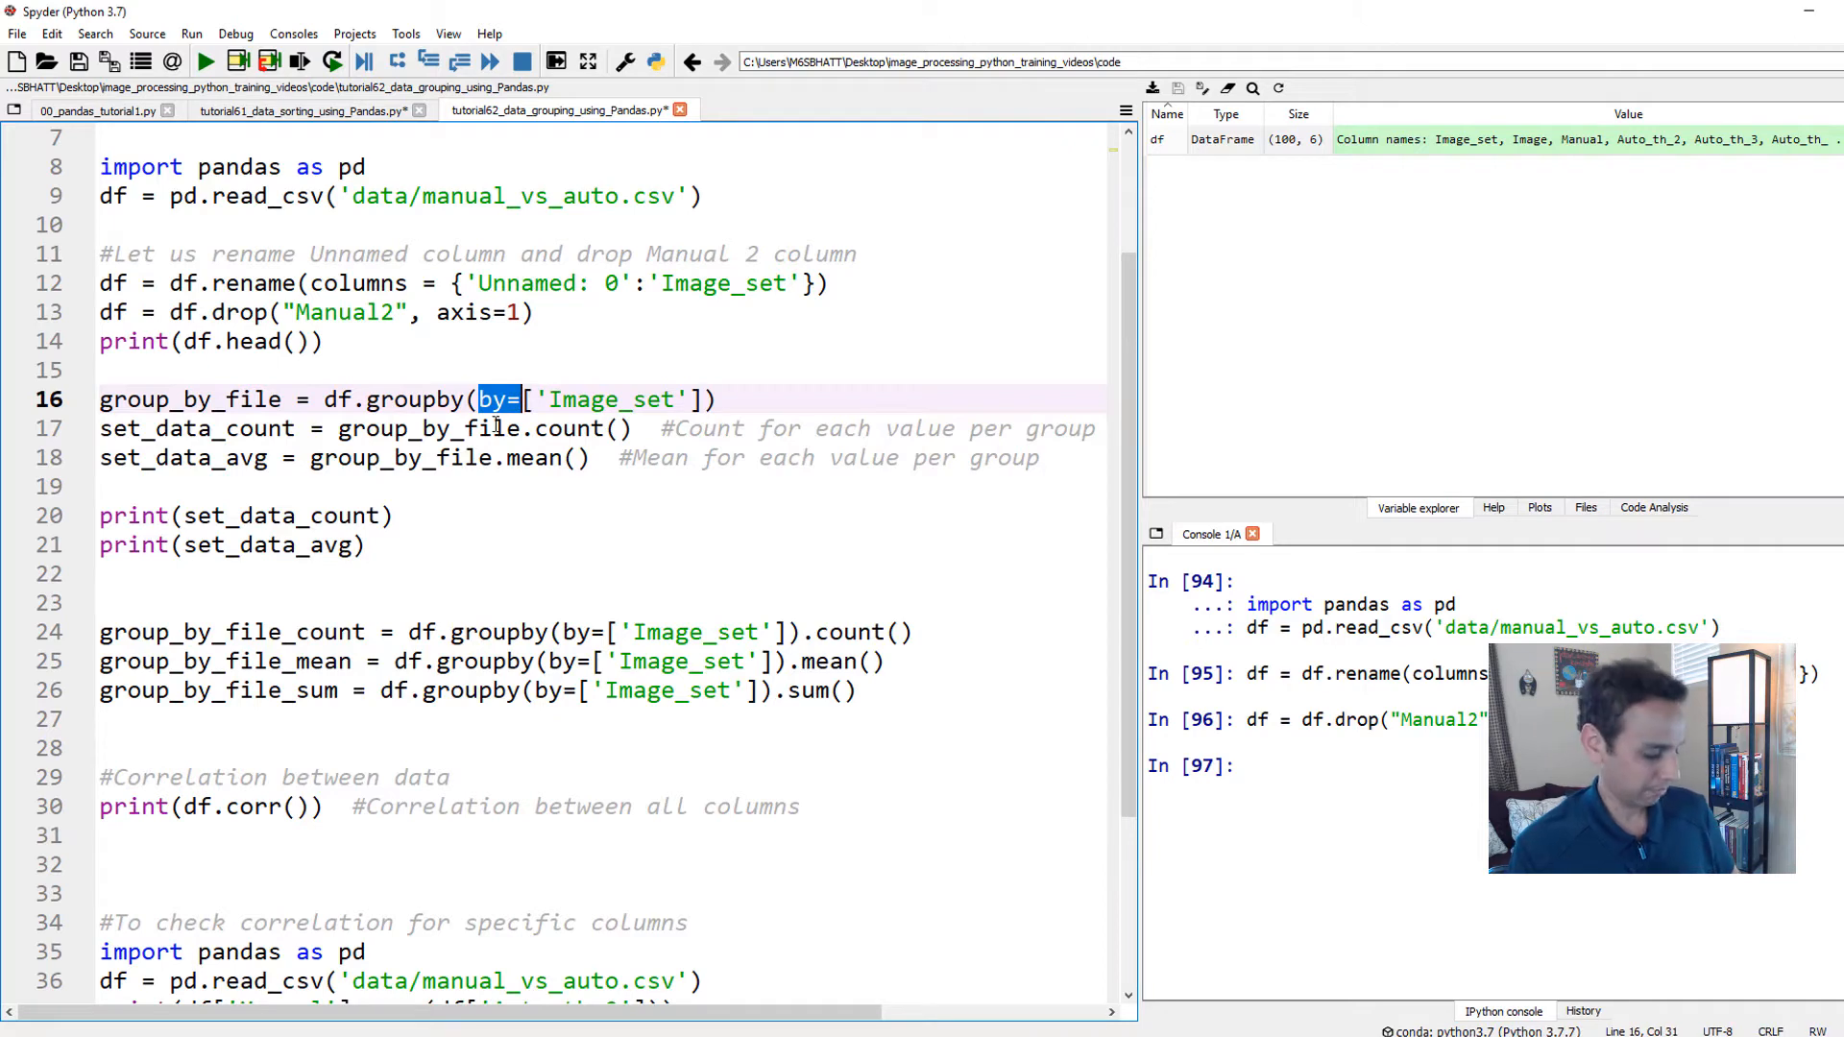
text(df)
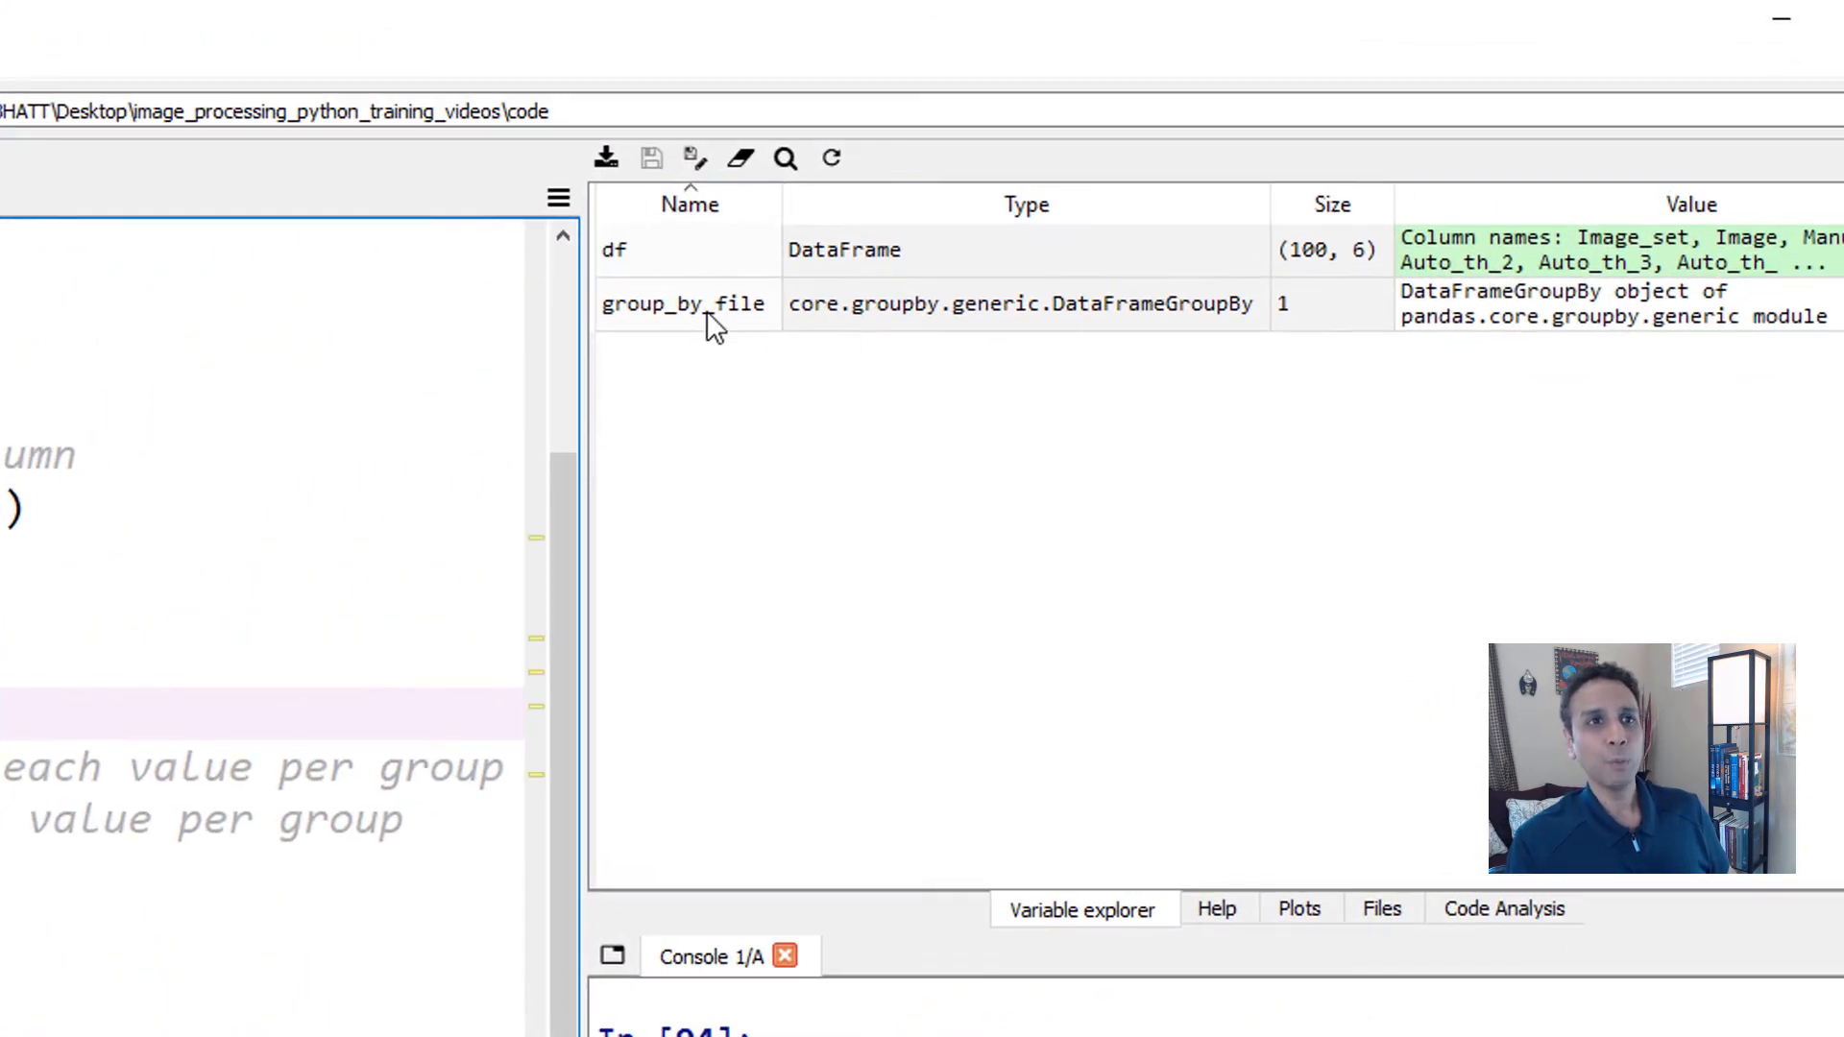
mouse_move(864, 334)
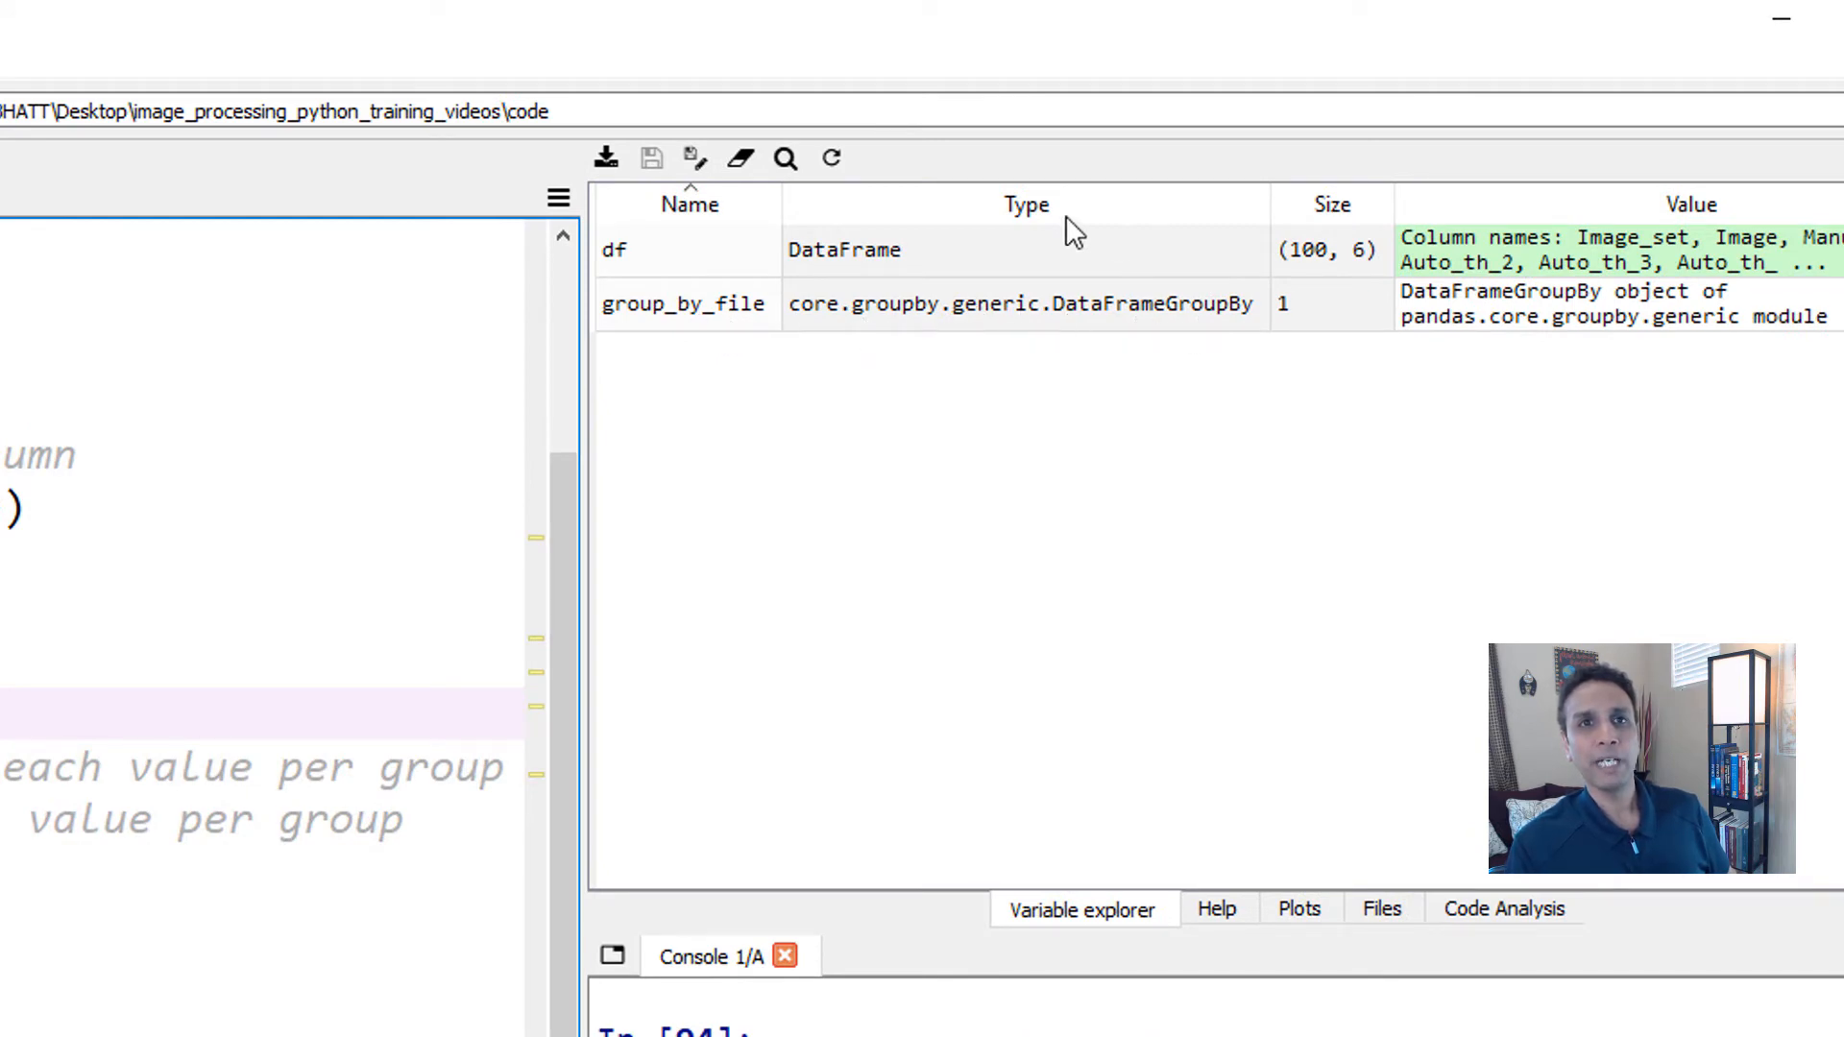
click(688, 303)
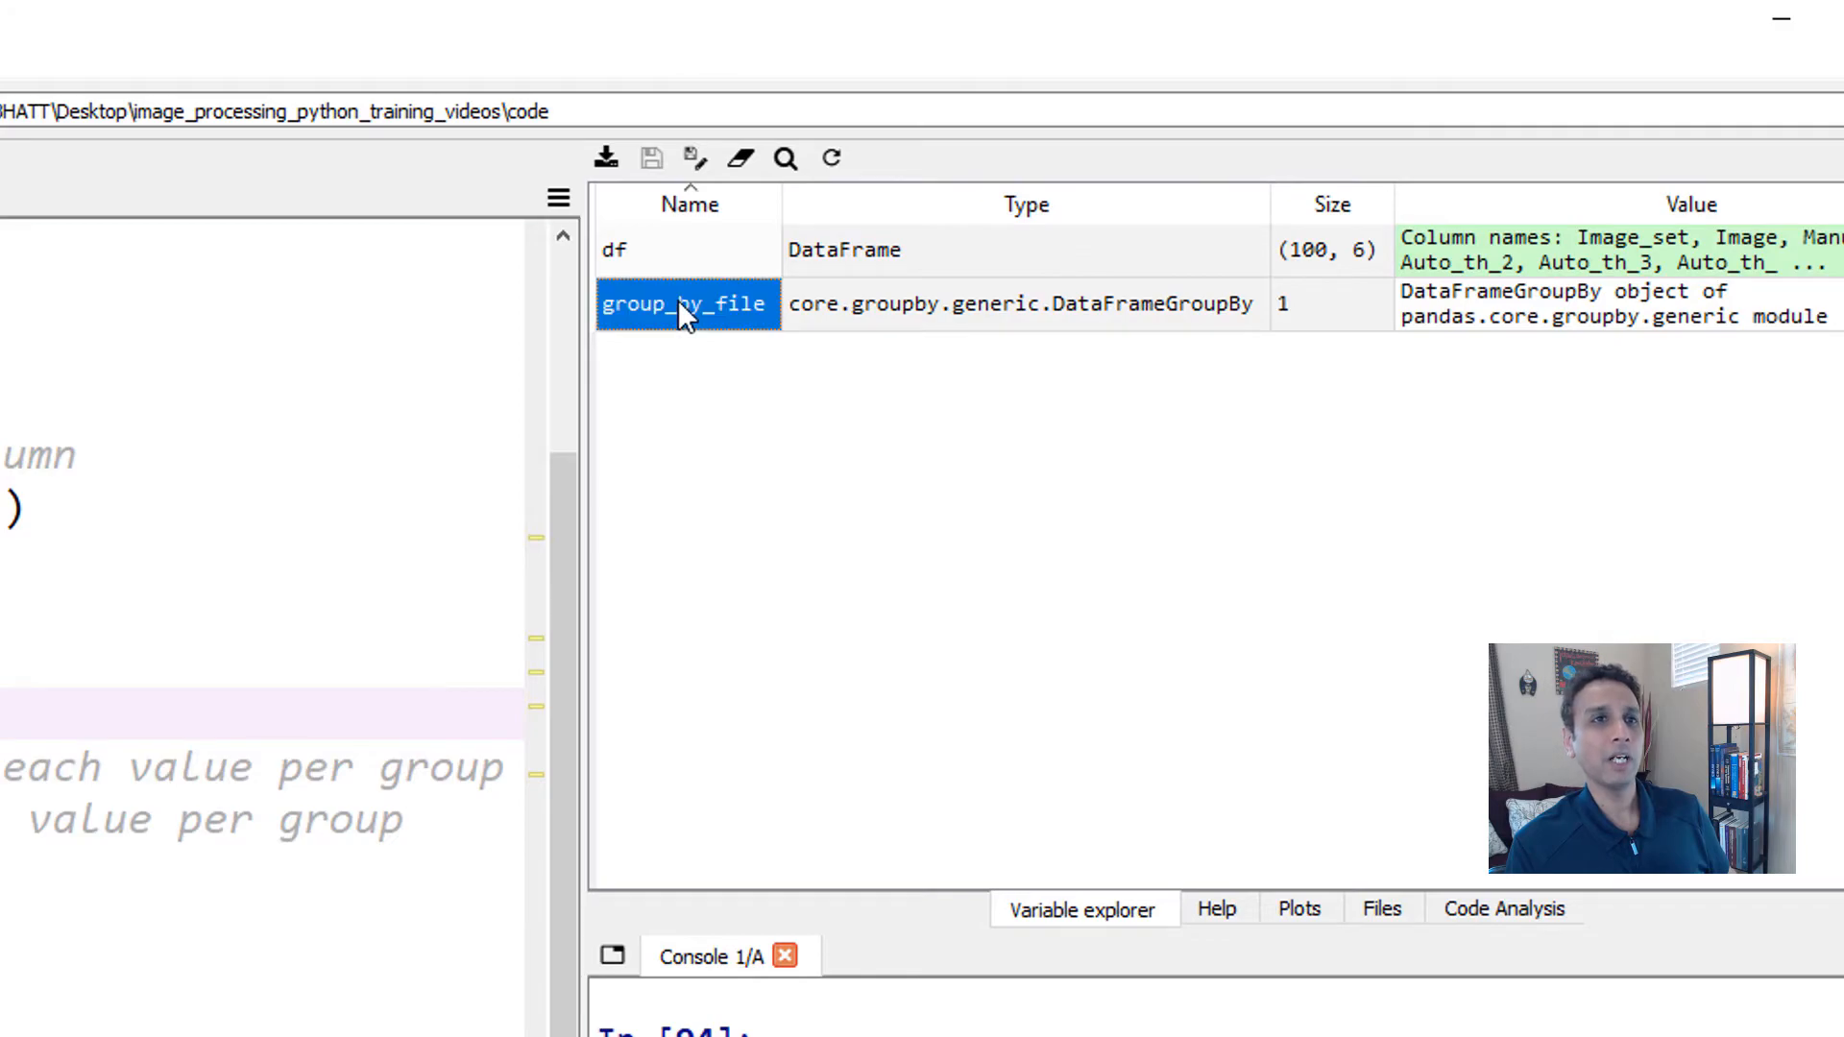
double_click(686, 304)
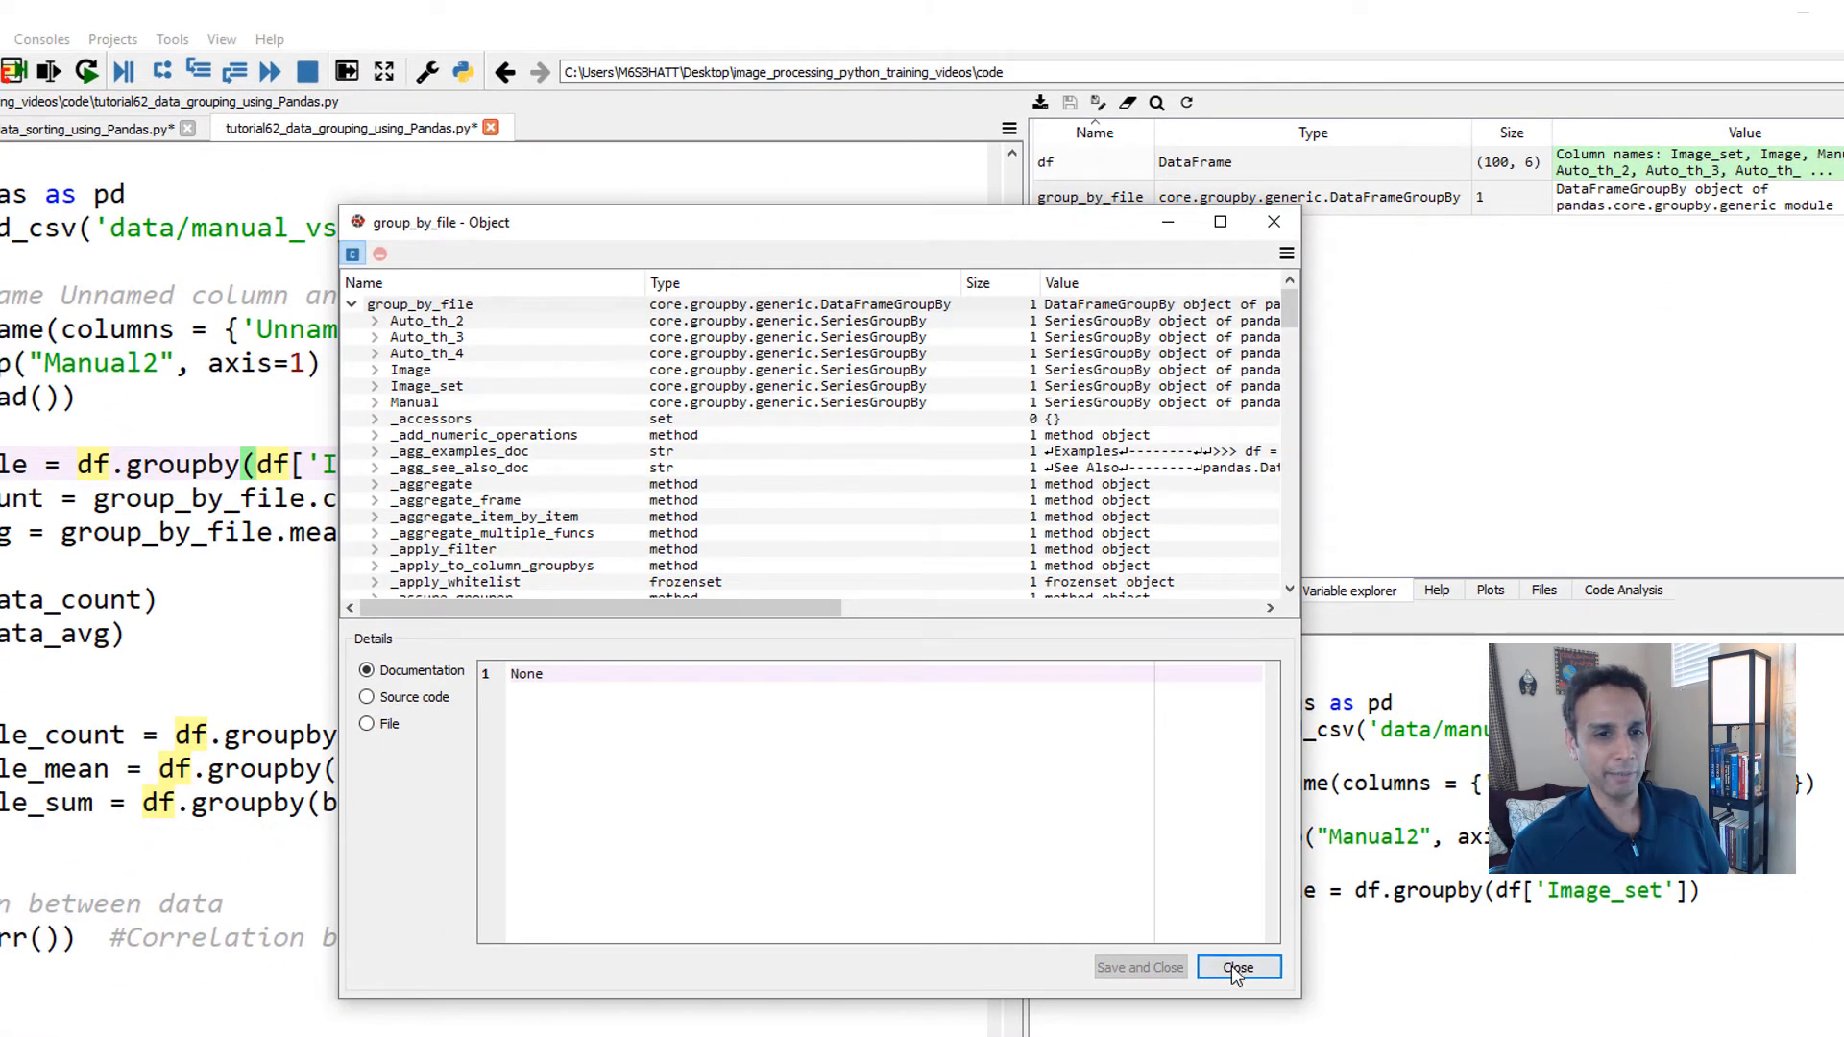
click(1237, 966)
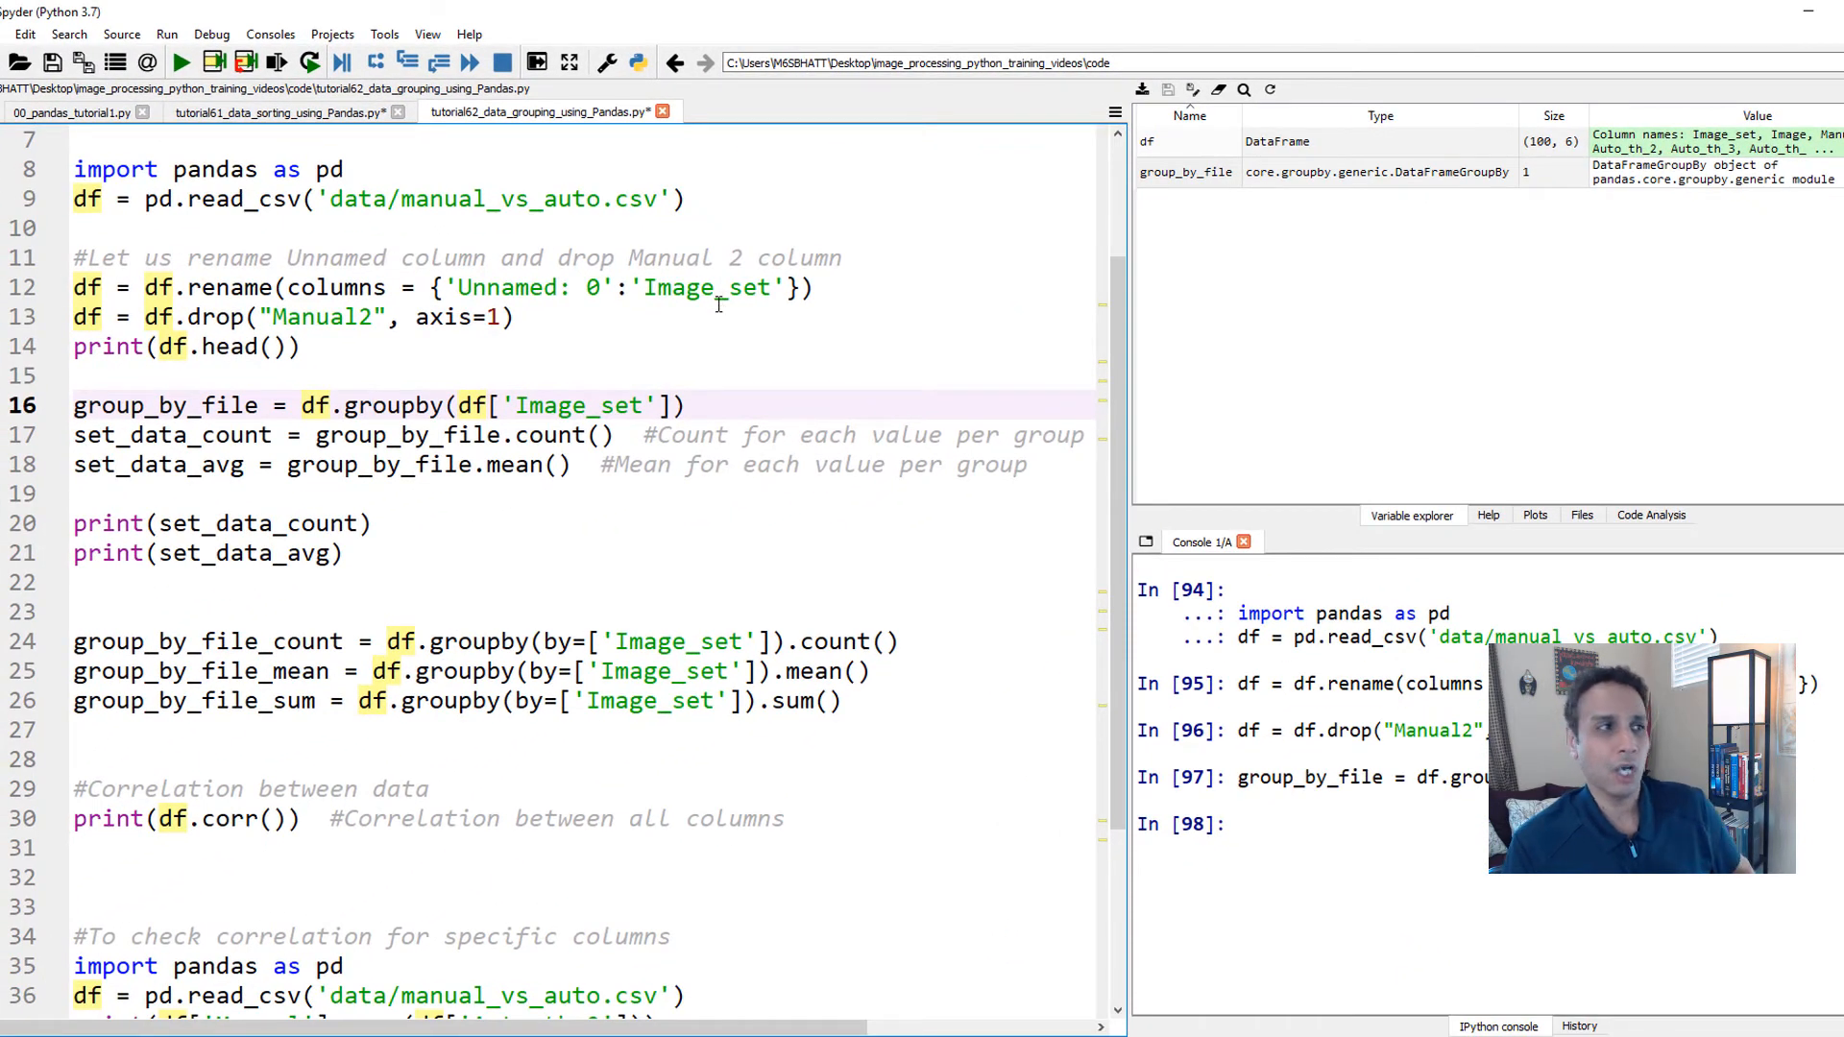
Step: Review the set_data_count 4×5 per-set count table and close its viewer
double_click(393, 405)
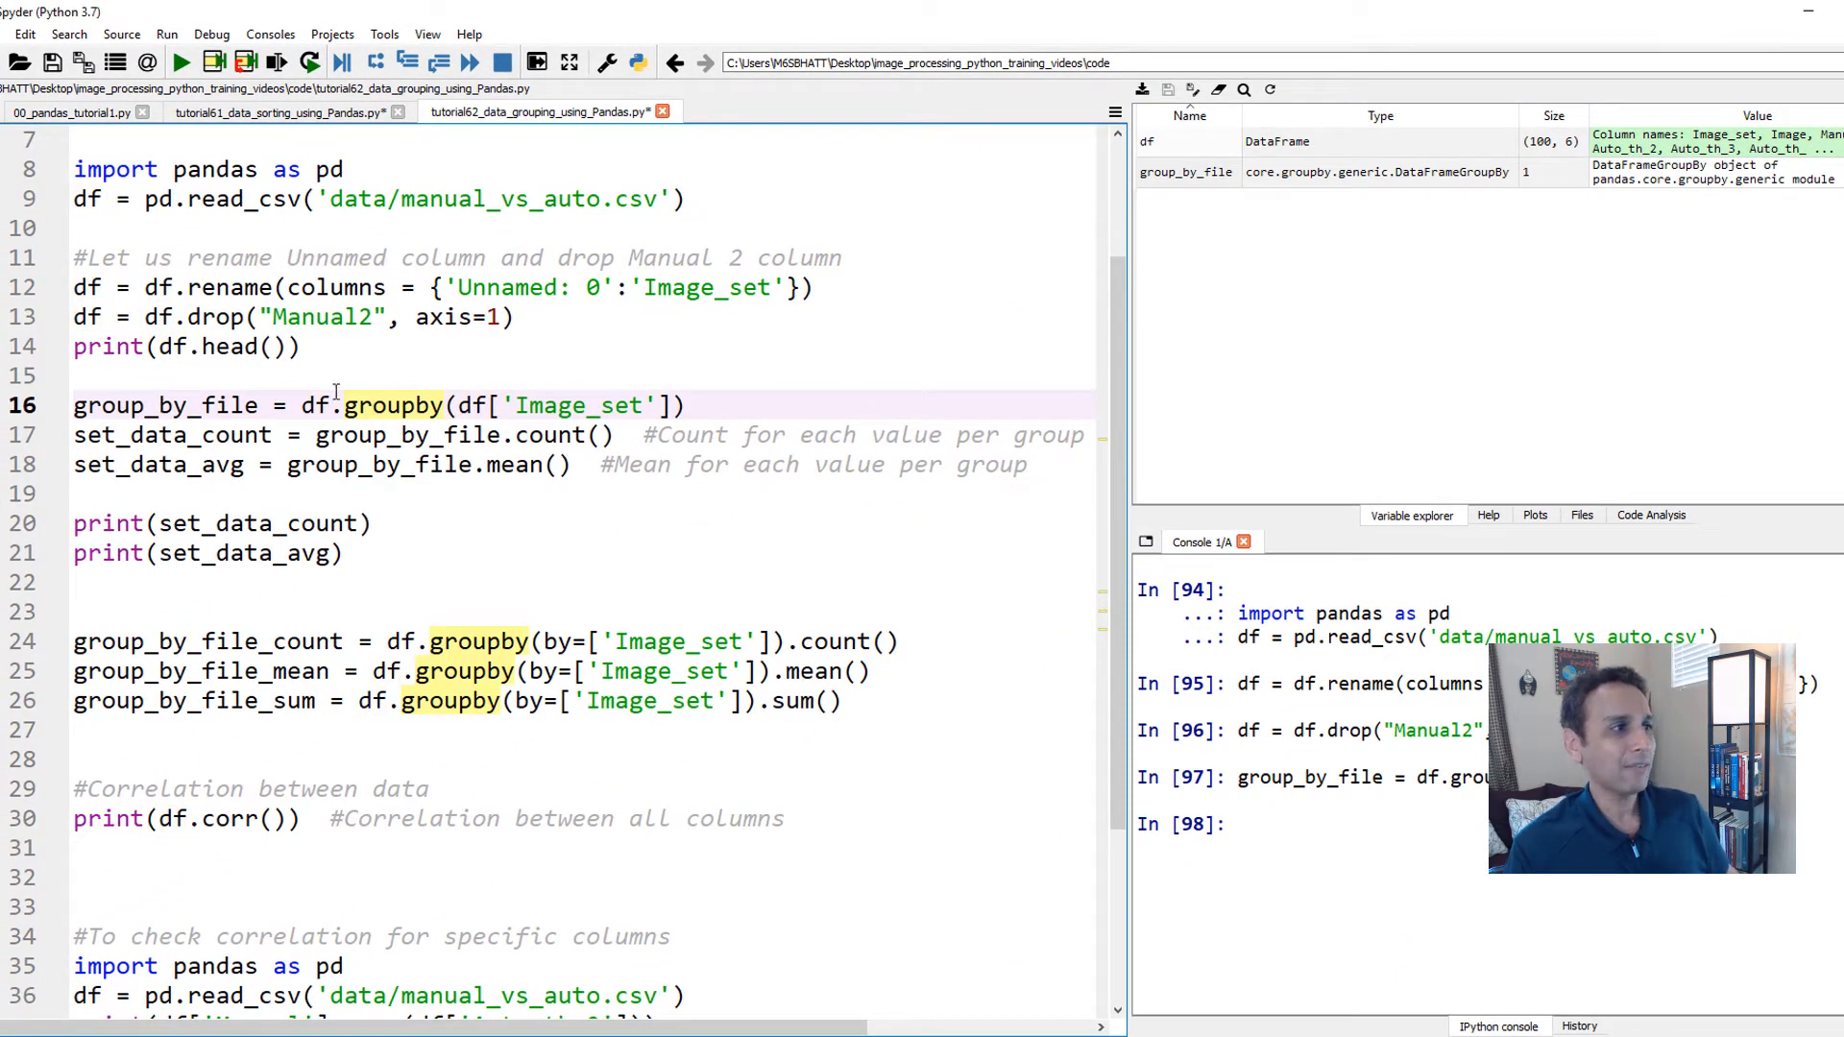
double_click(166, 405)
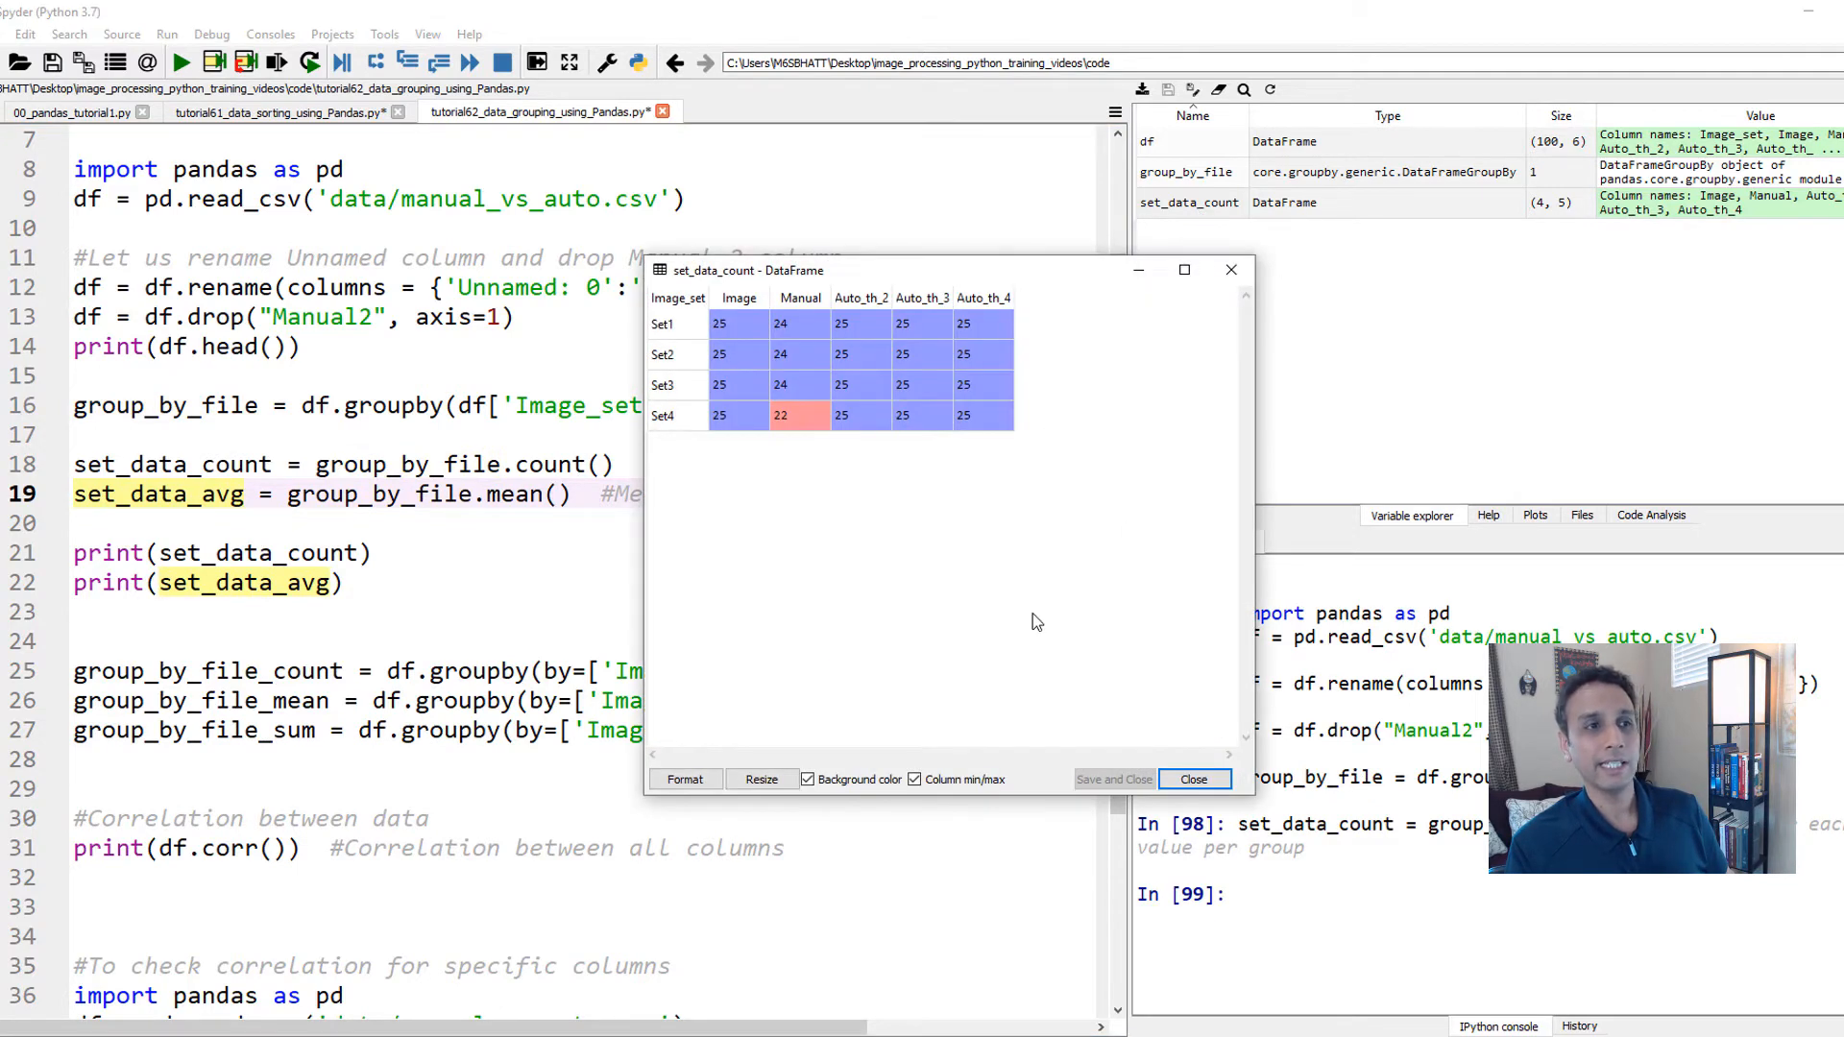
click(1193, 778)
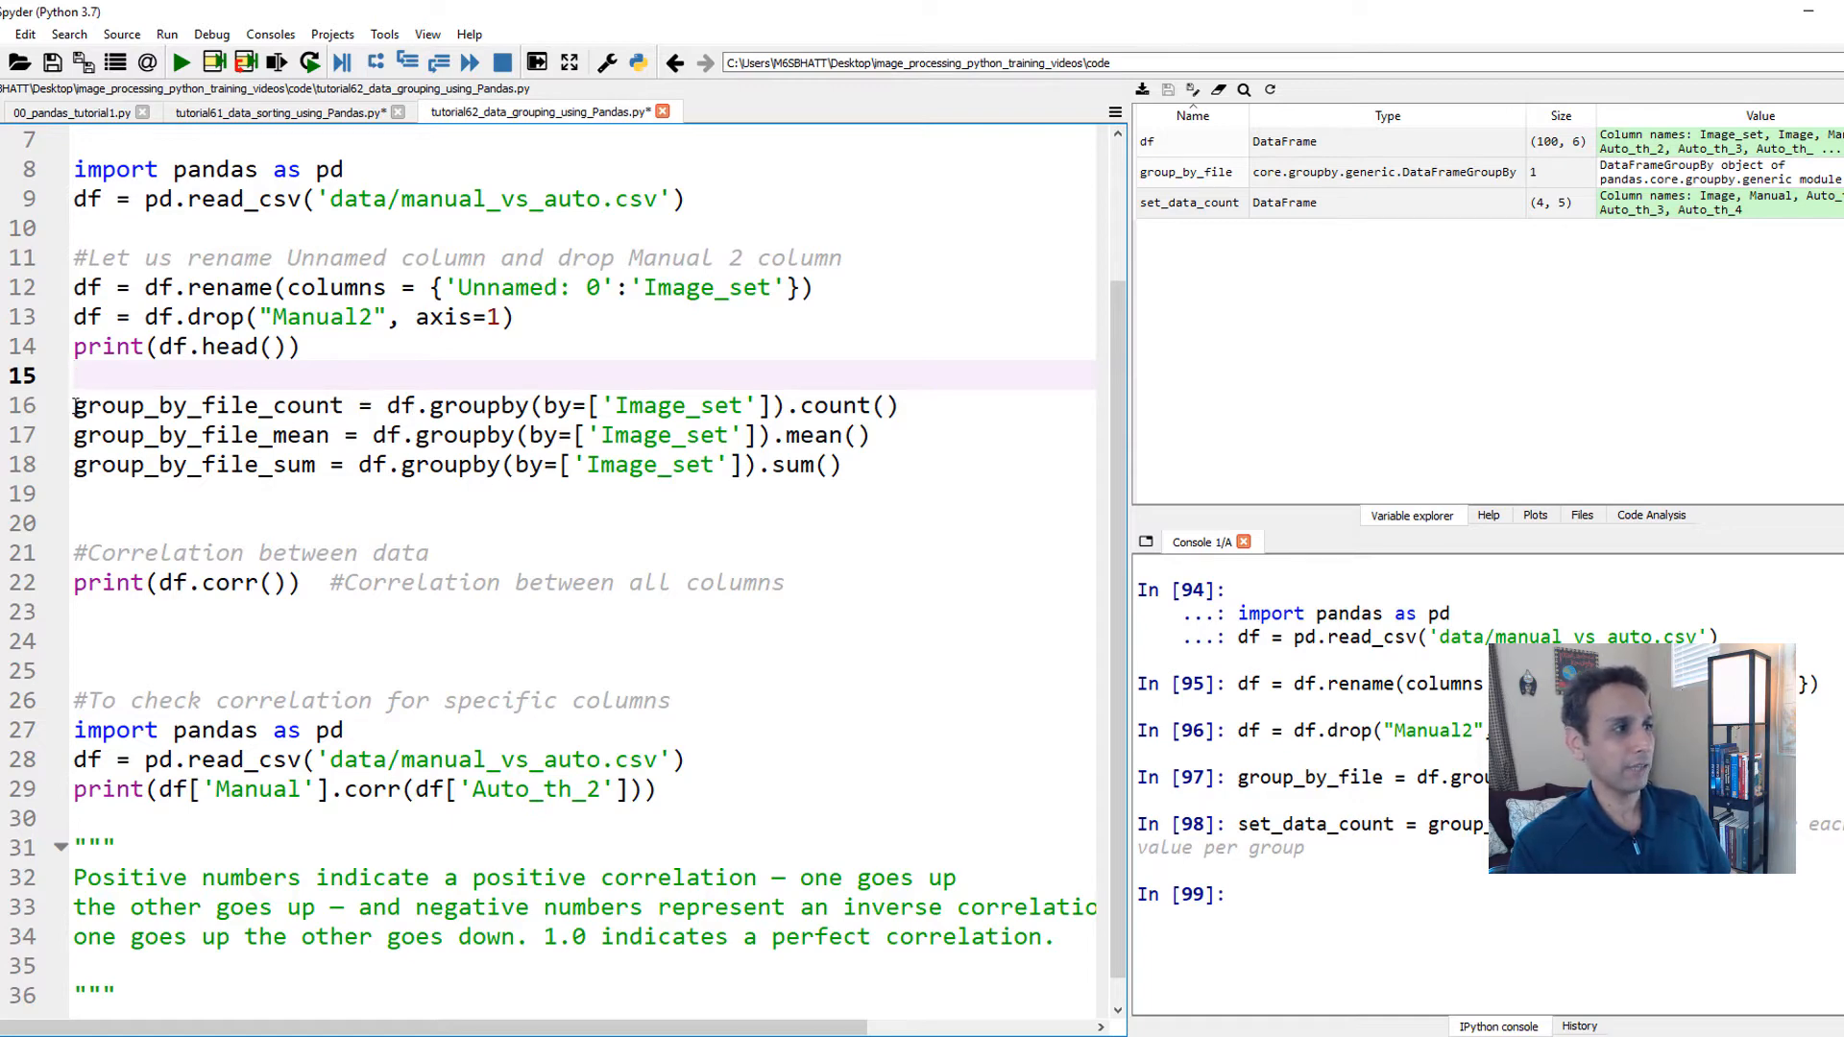
Step: Edit the count line to group df['Image_set'] and count into group_by_file_count
double_click(208, 405)
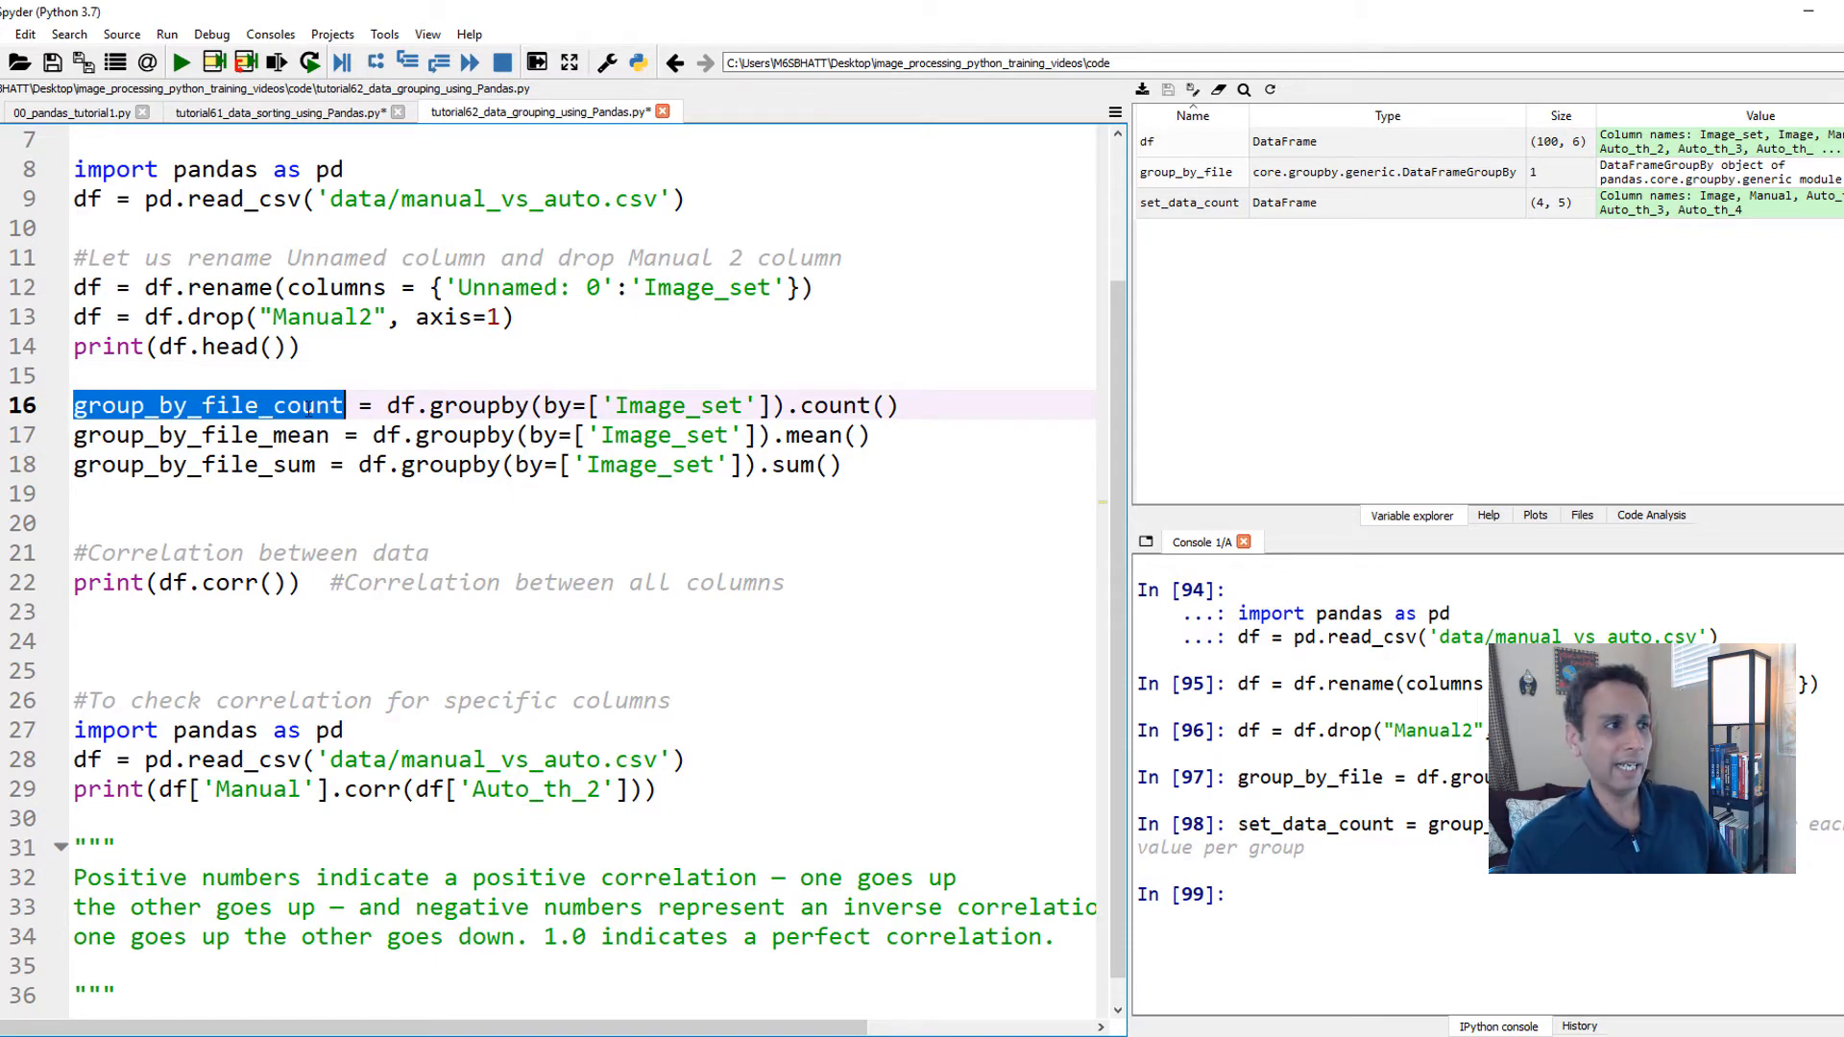
click(305, 405)
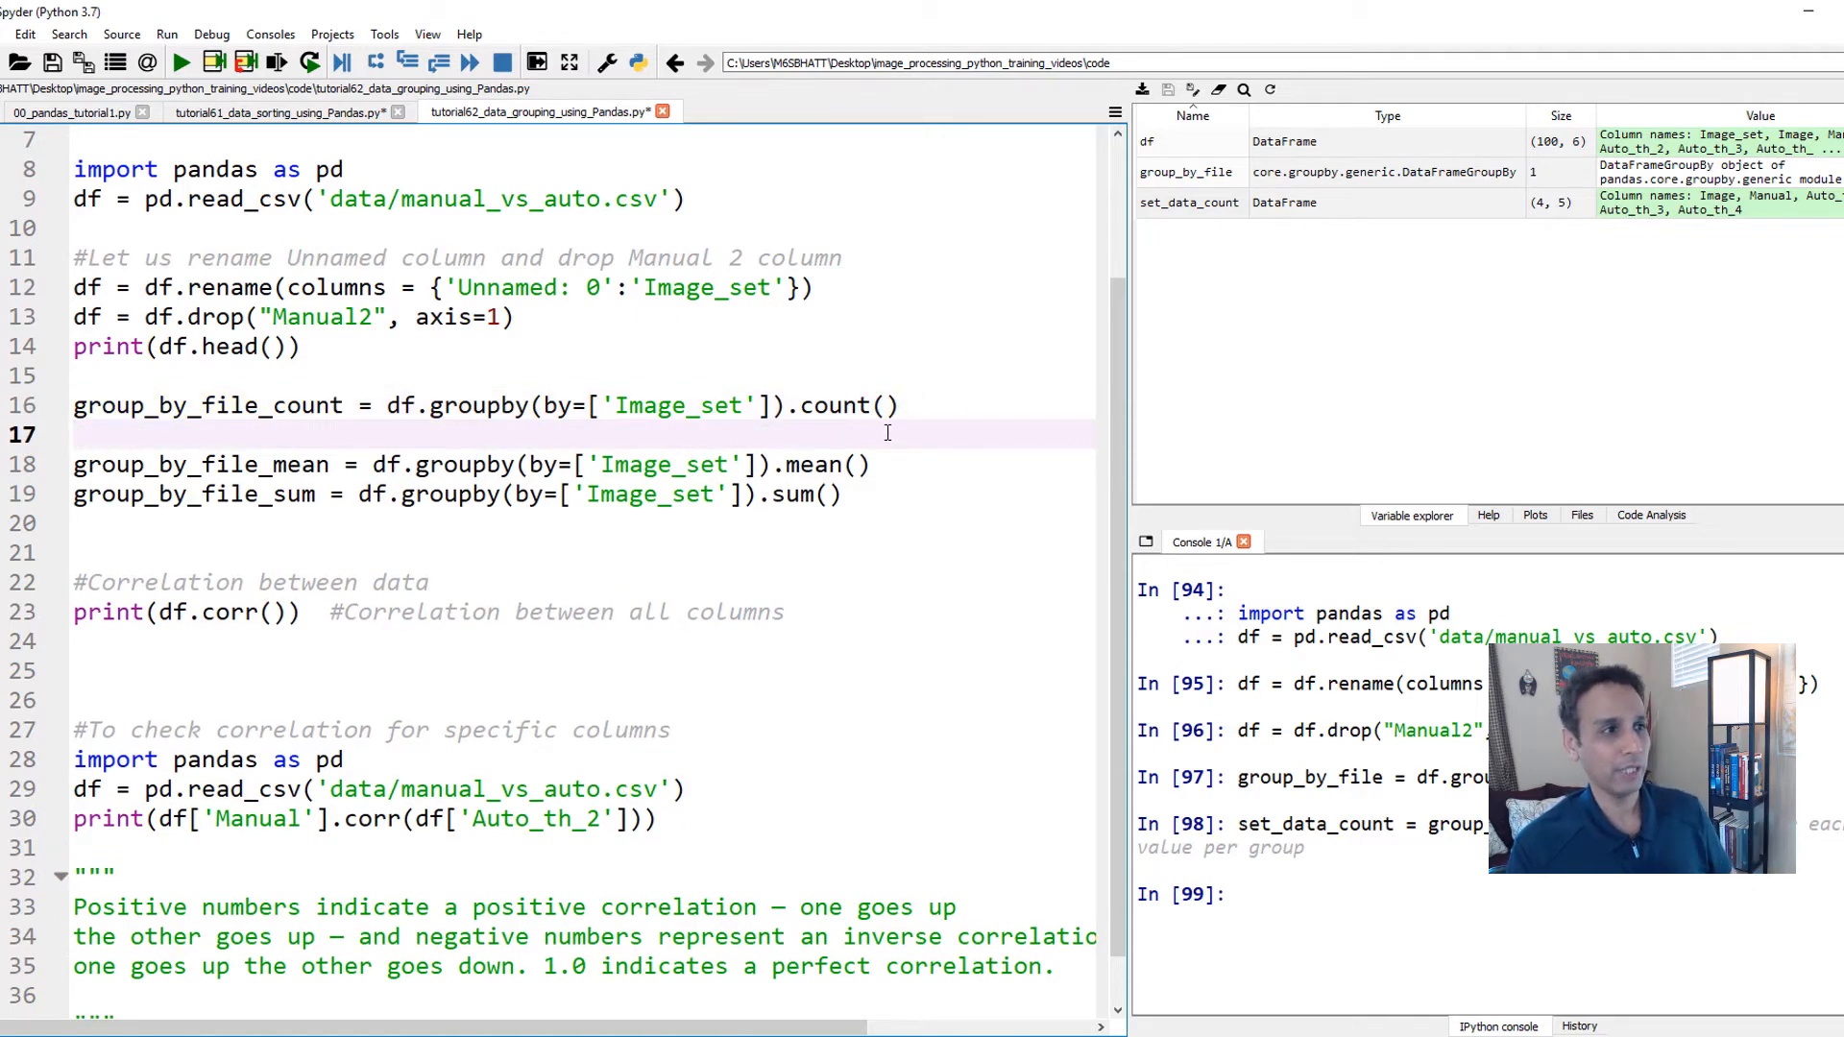
double_click(443, 406)
text(df)
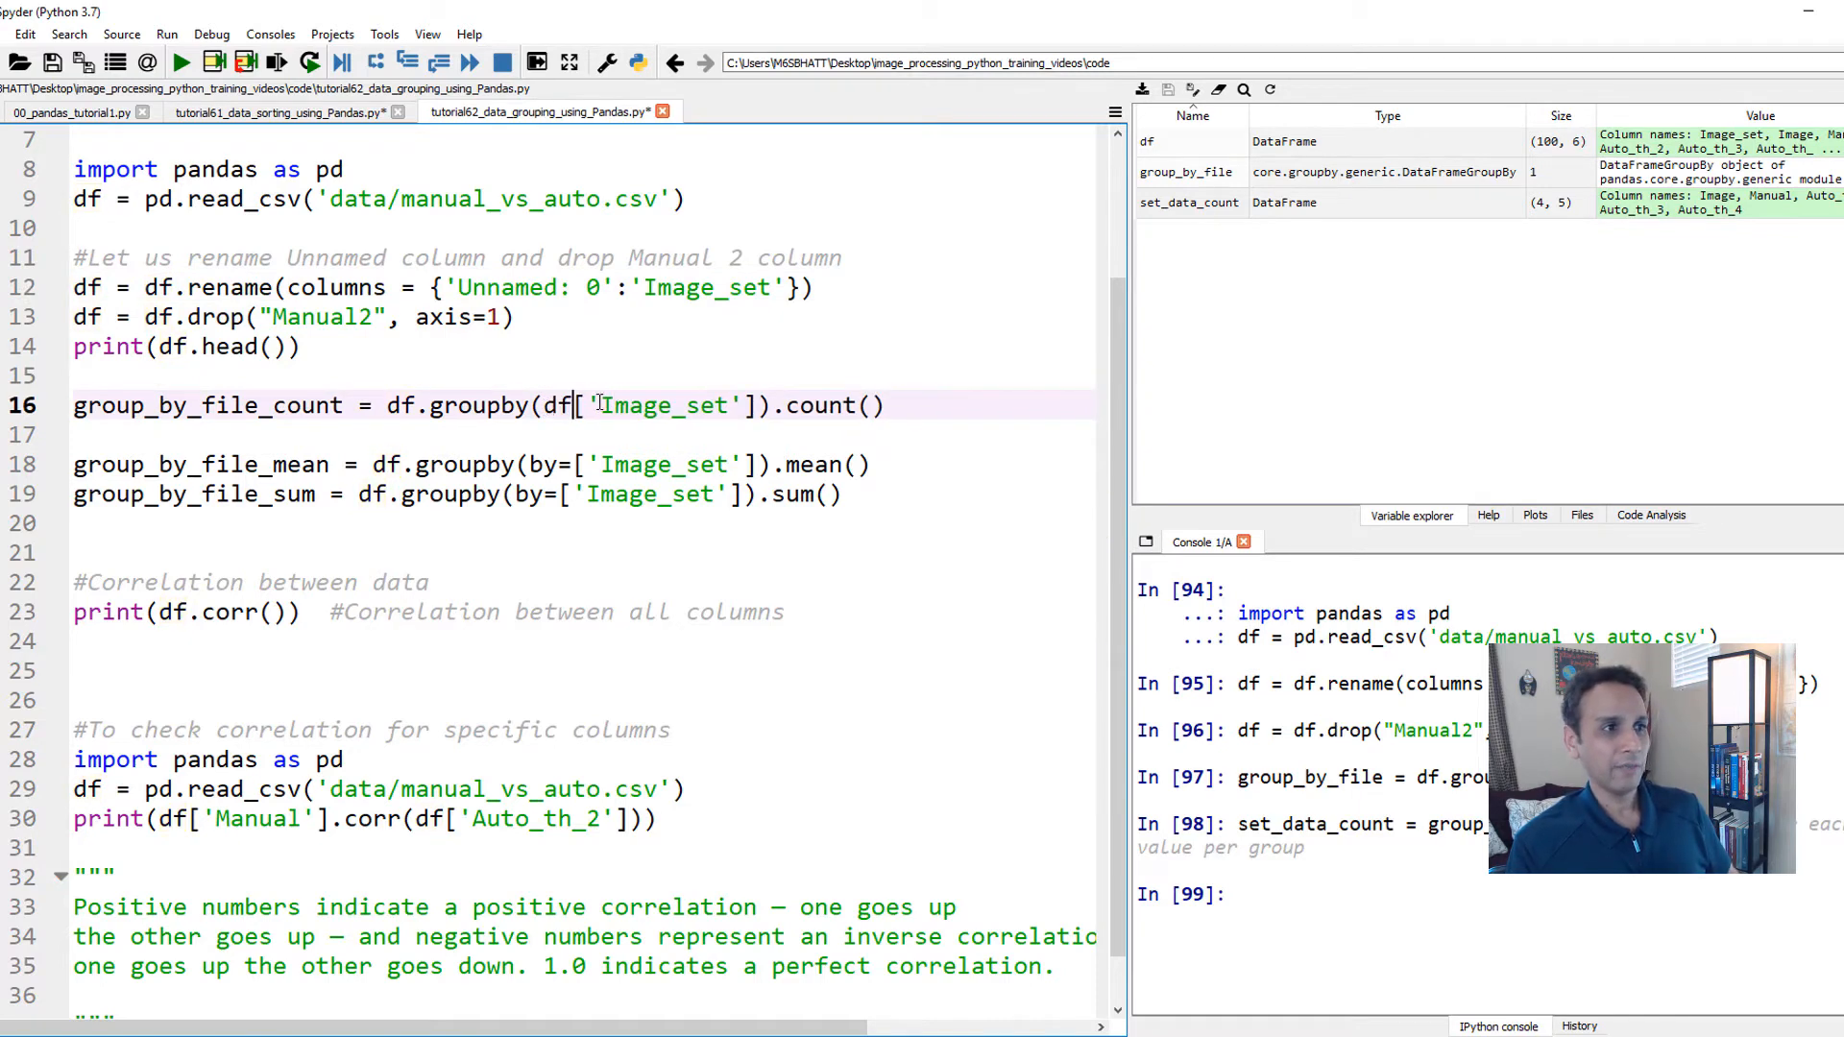
double_click(667, 405)
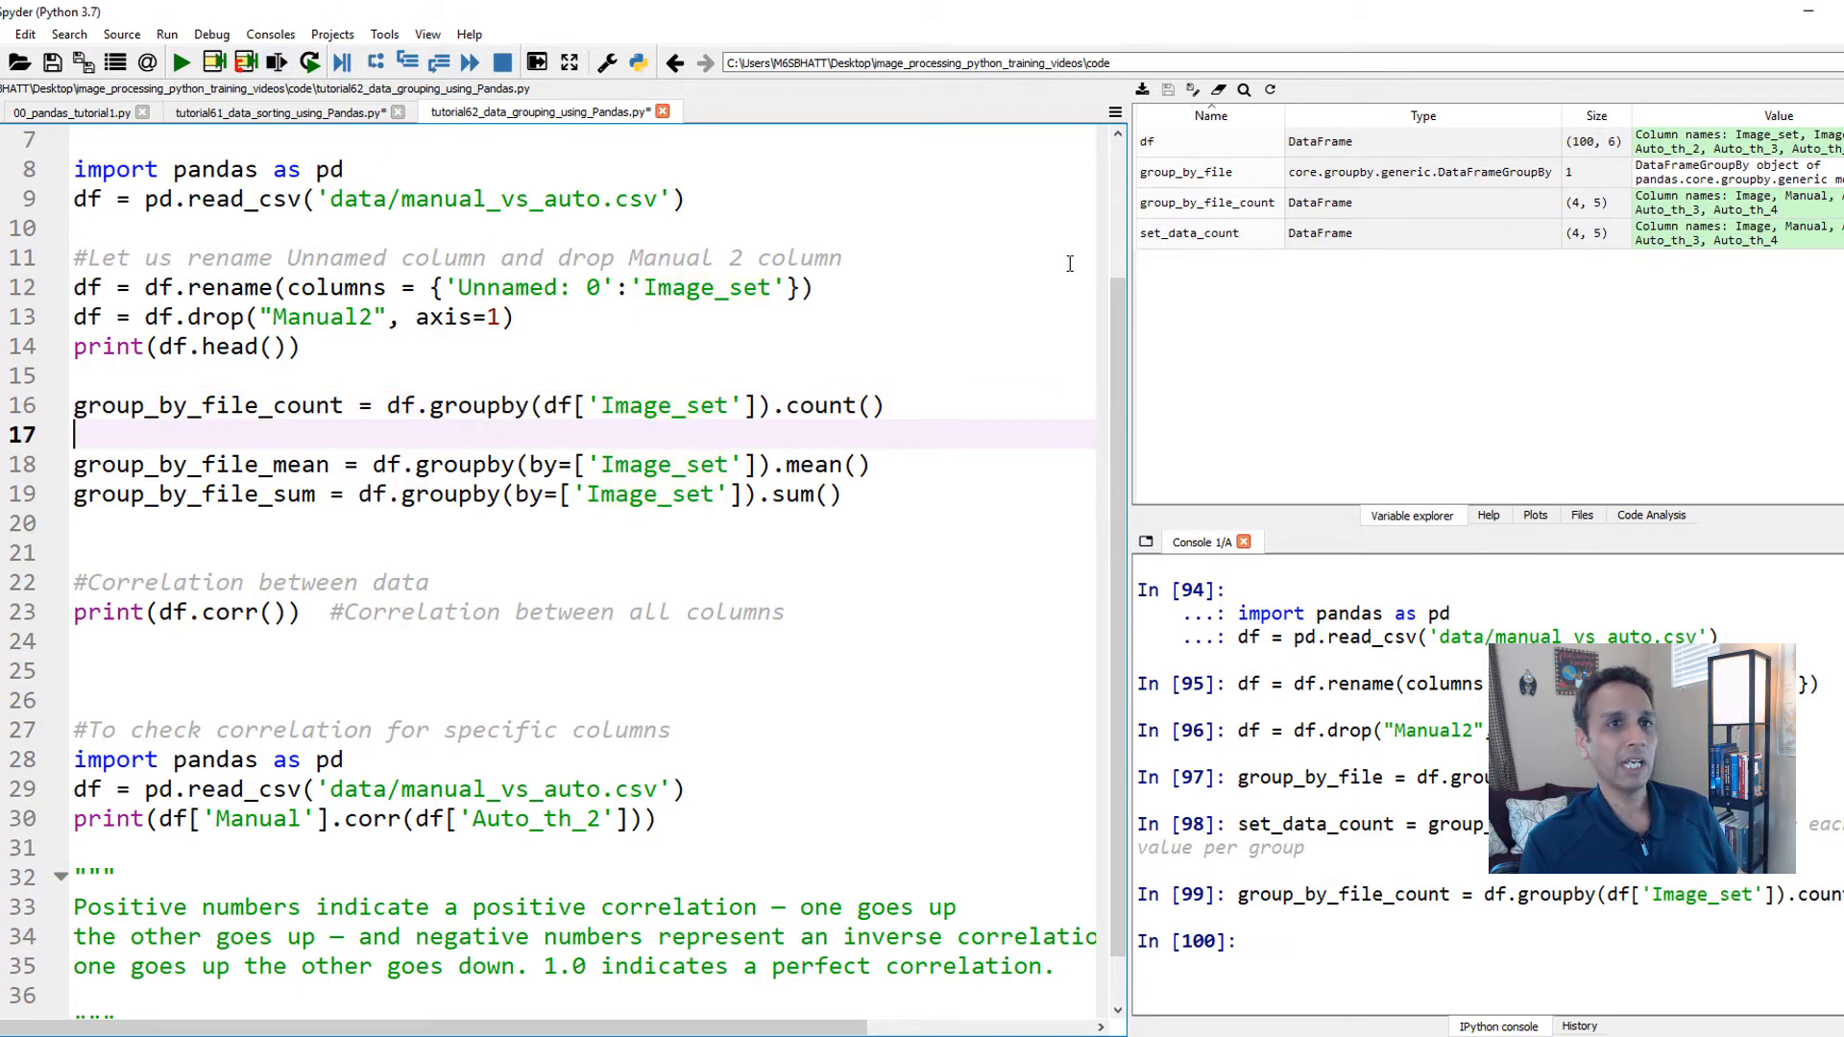
Step: View group_by_file_count showing 25 per set with Manual counts 24, 24, 24, 22, then close it
double_click(1207, 202)
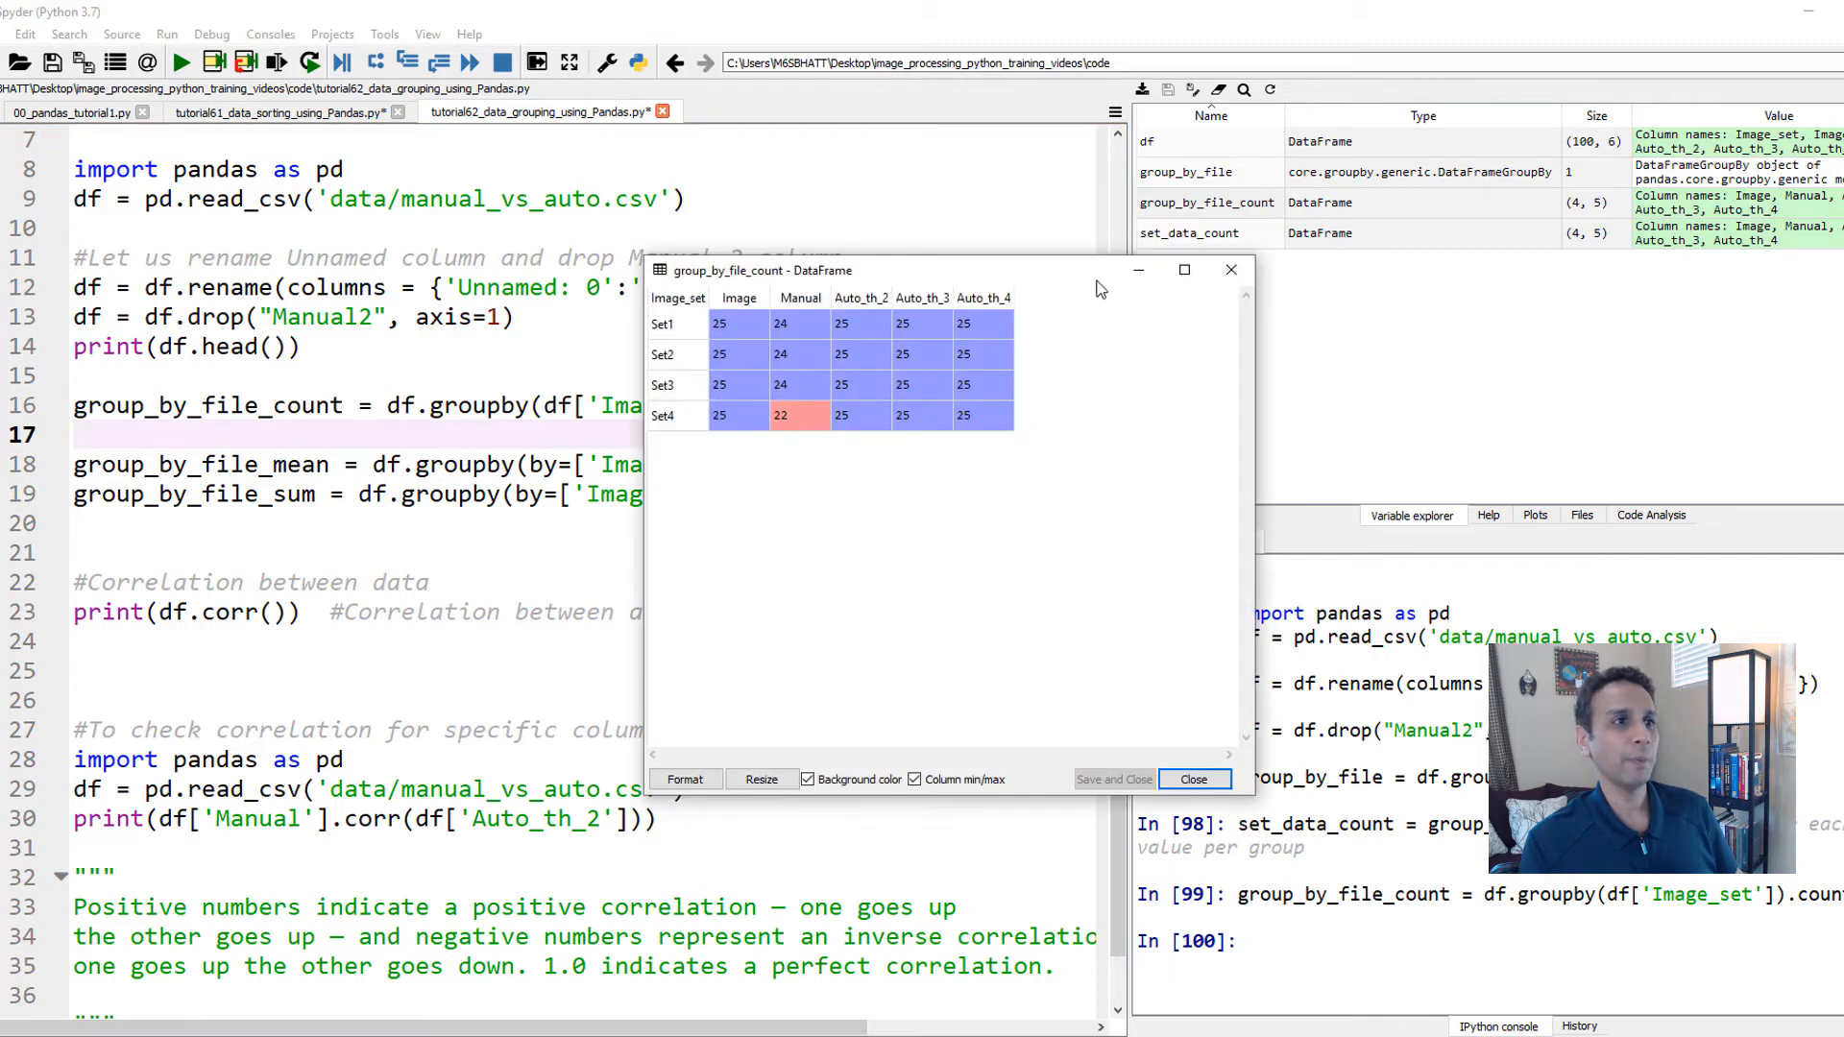
mouse_move(730, 429)
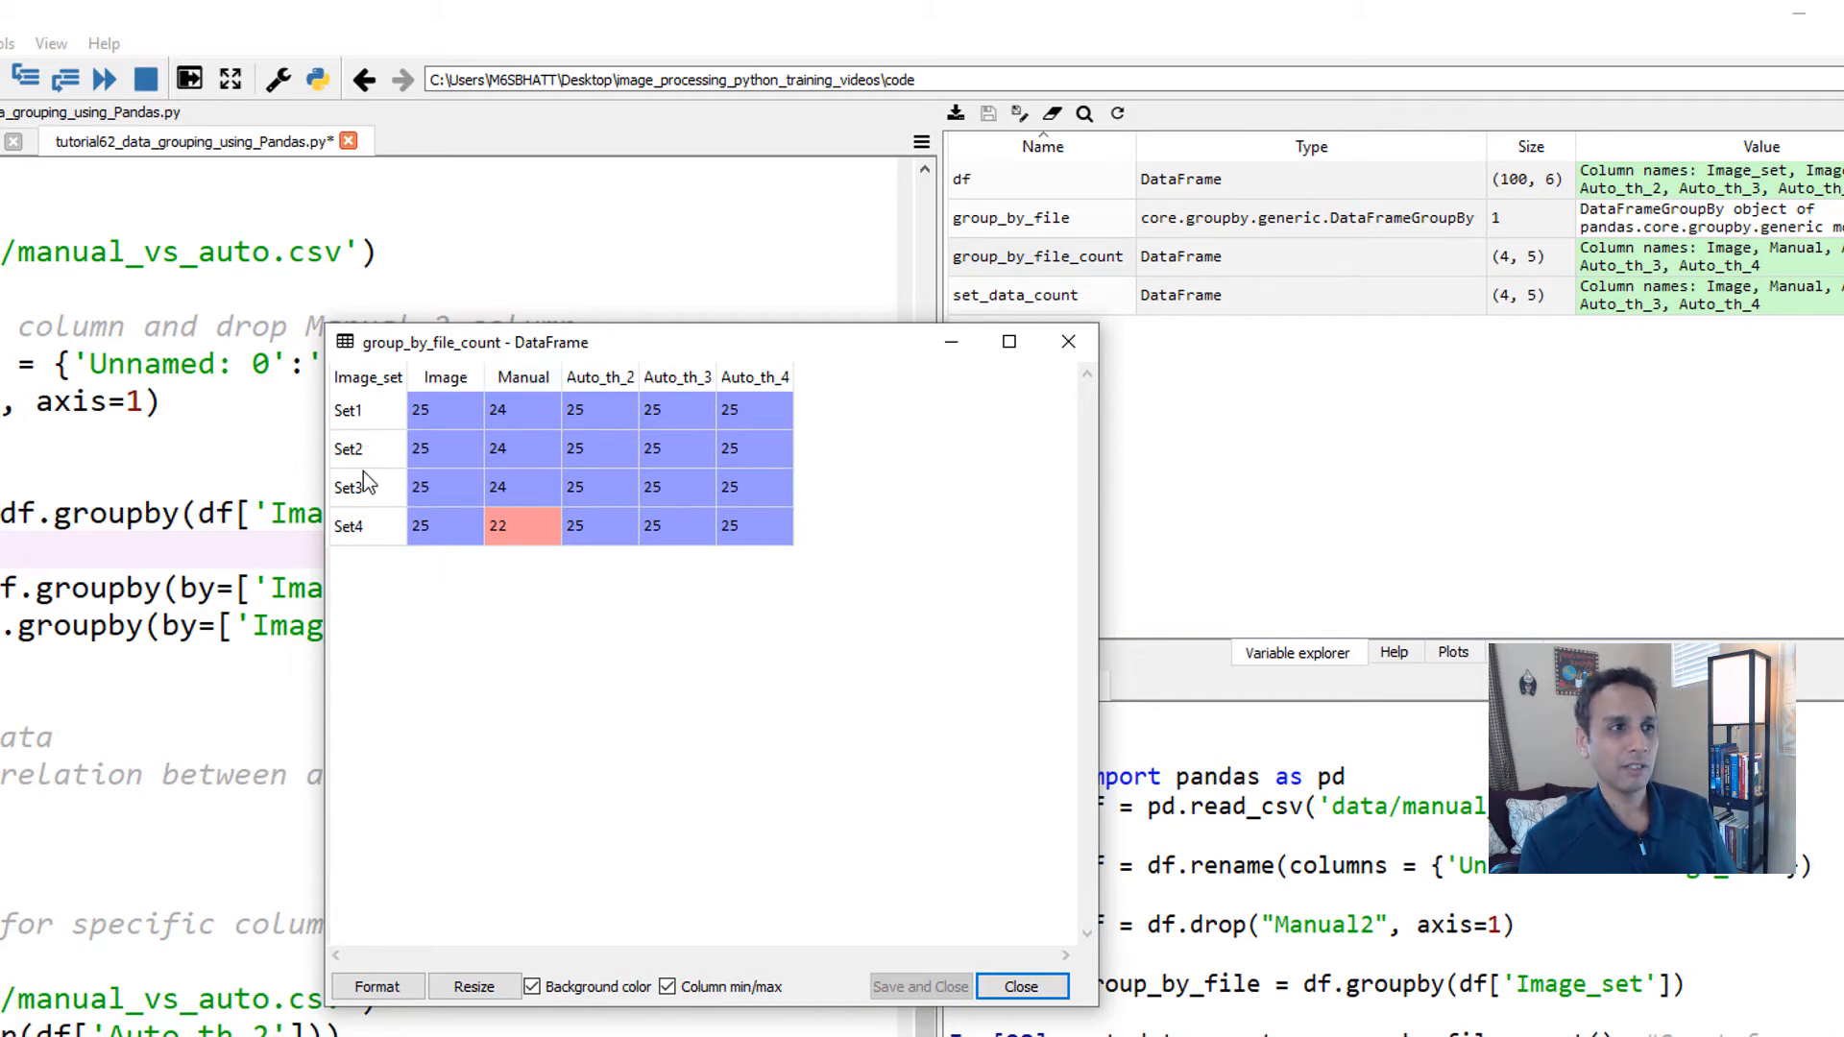
mouse_move(520, 532)
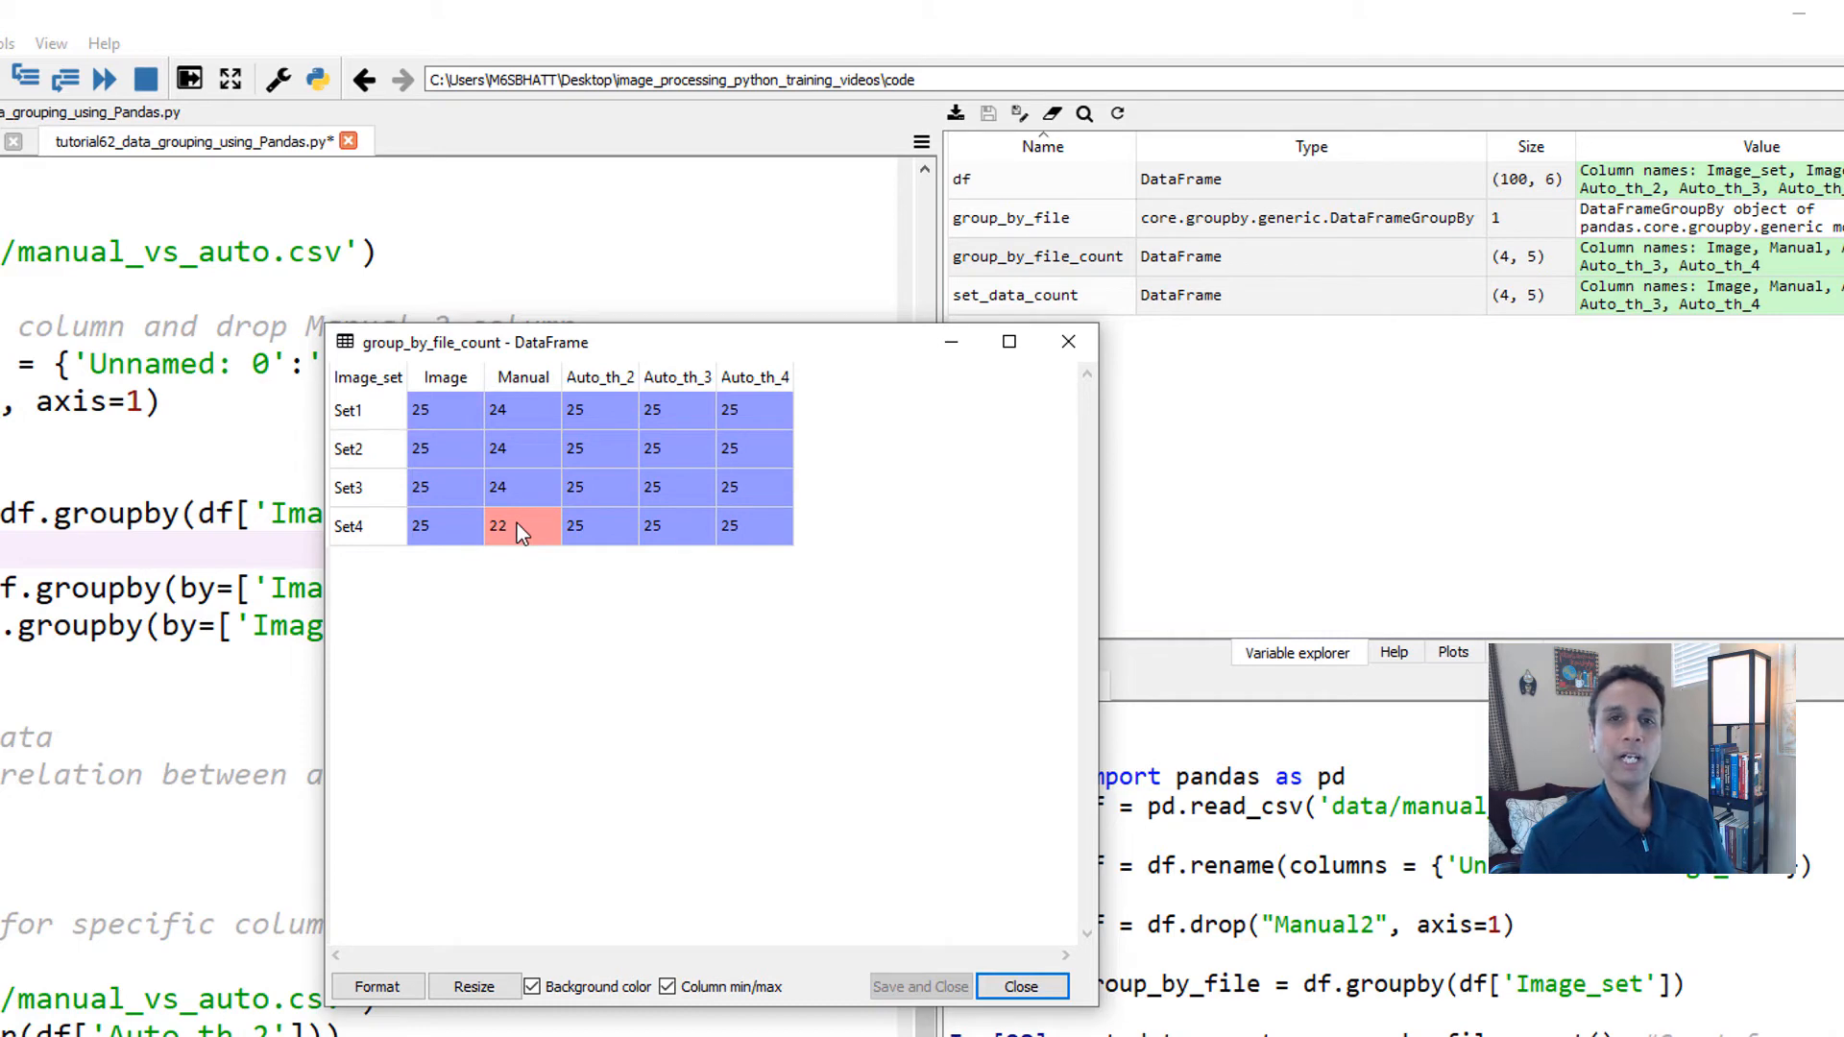
mouse_move(508, 499)
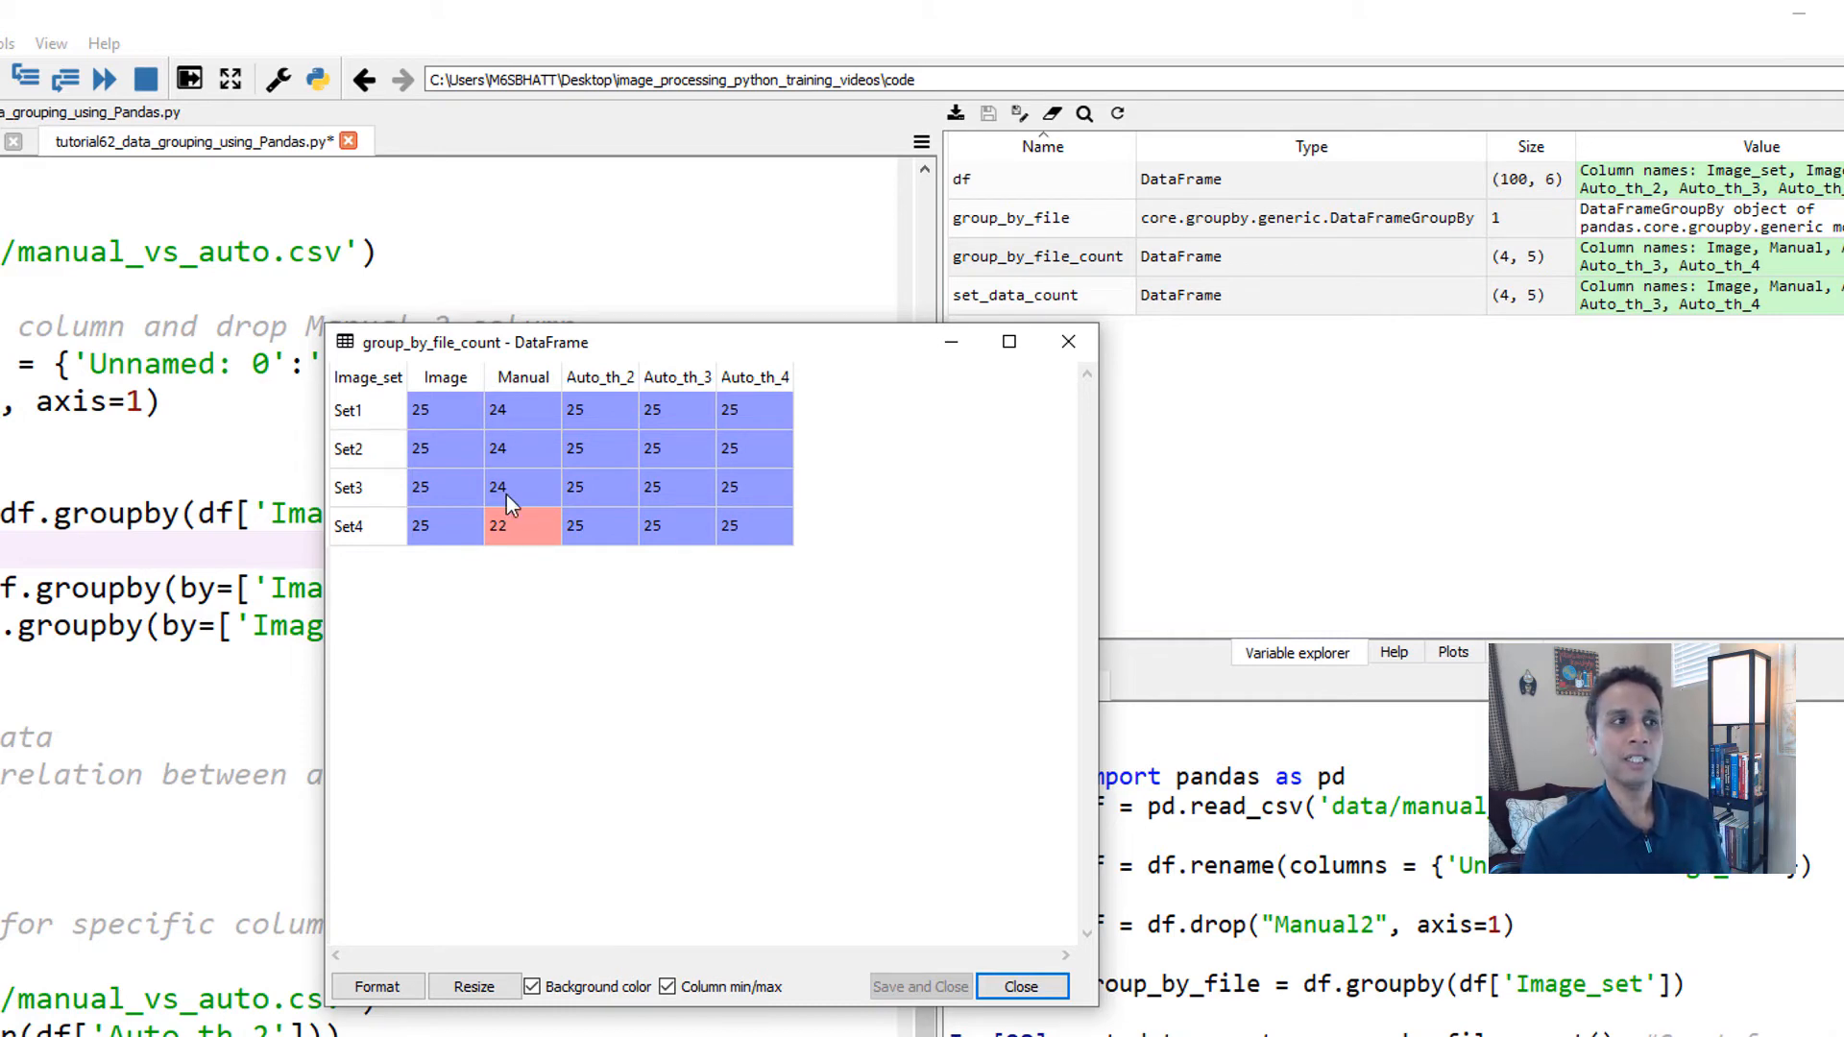
mouse_move(507, 544)
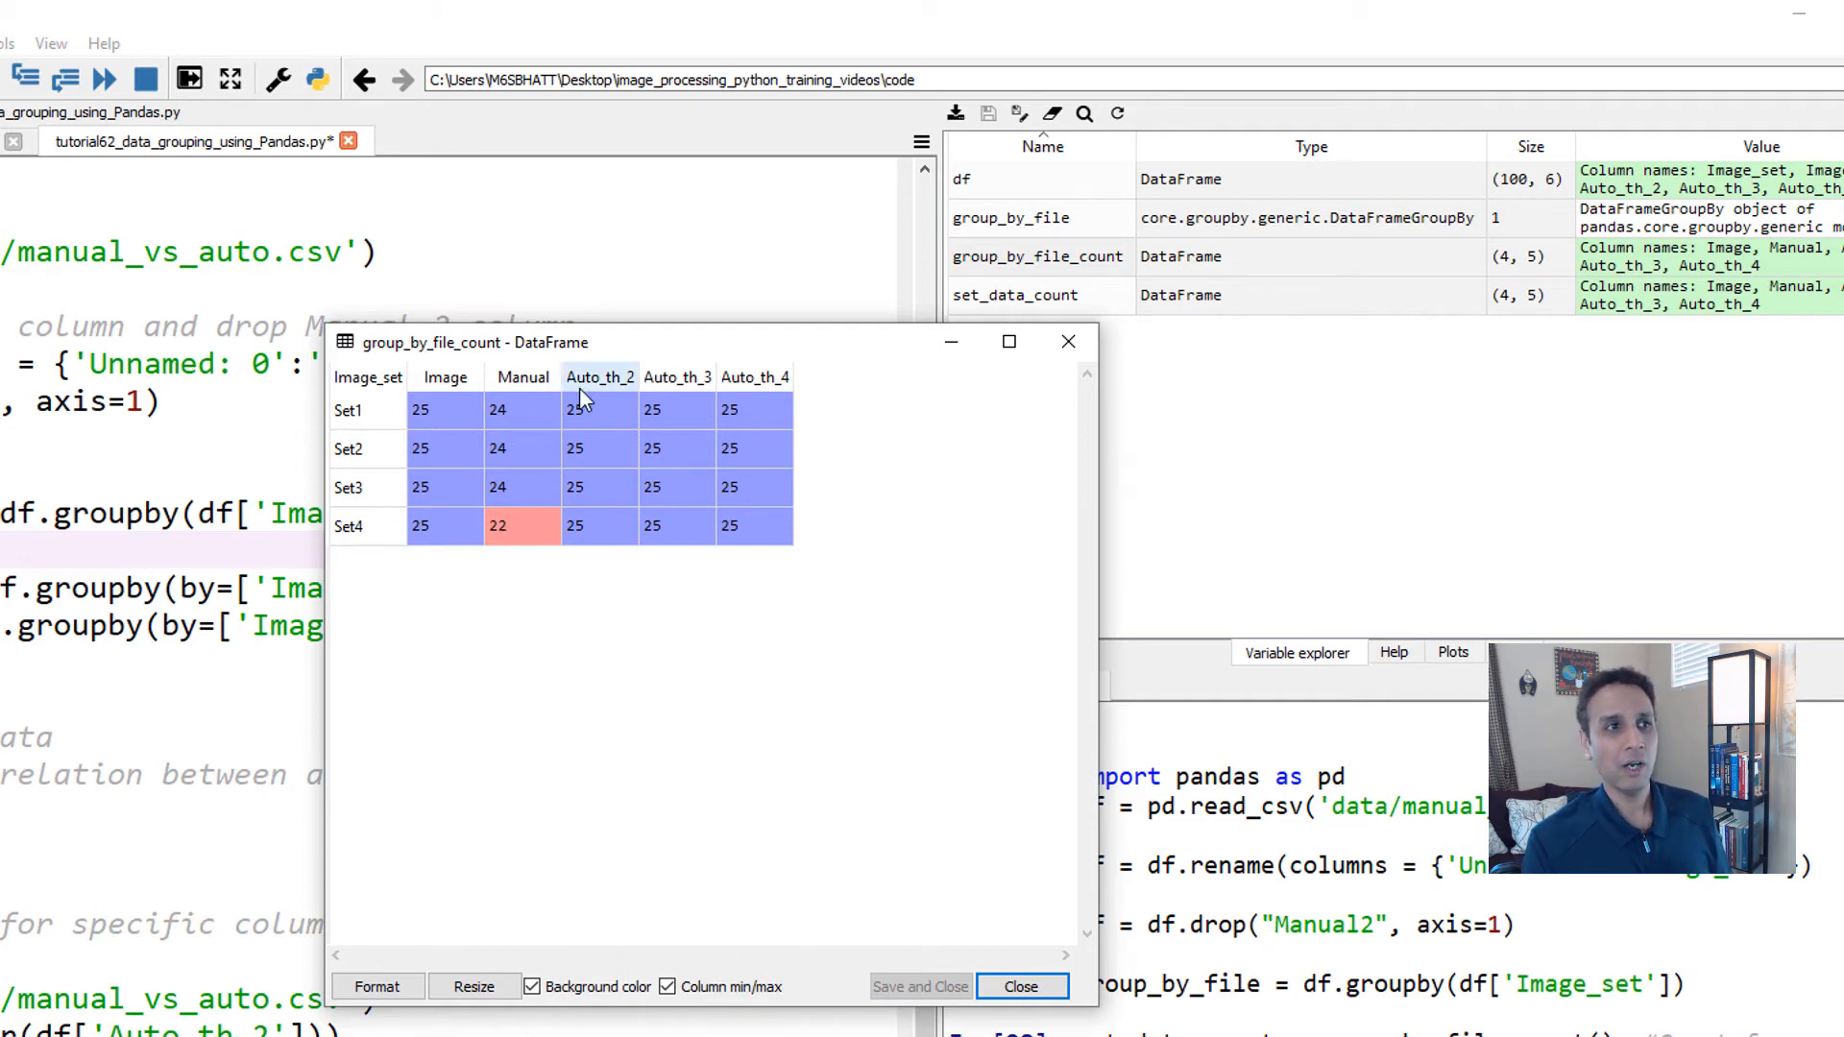
mouse_move(717, 521)
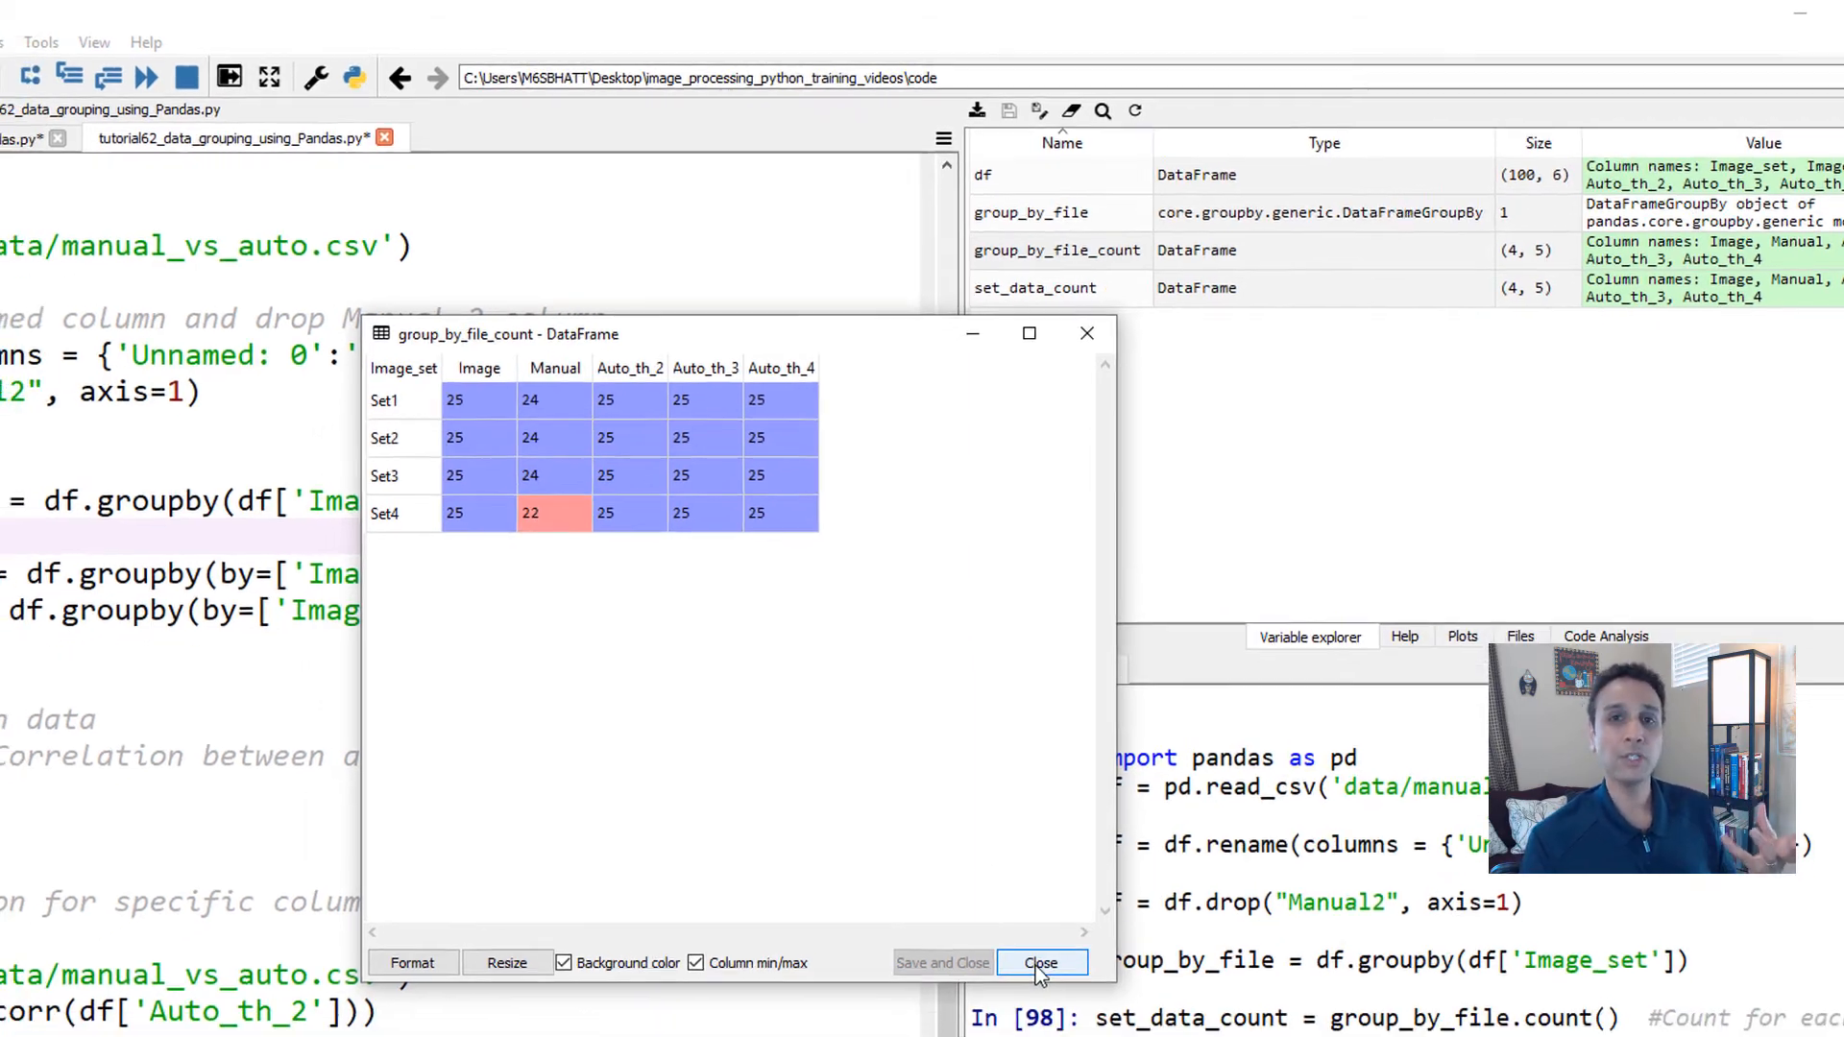
click(1042, 963)
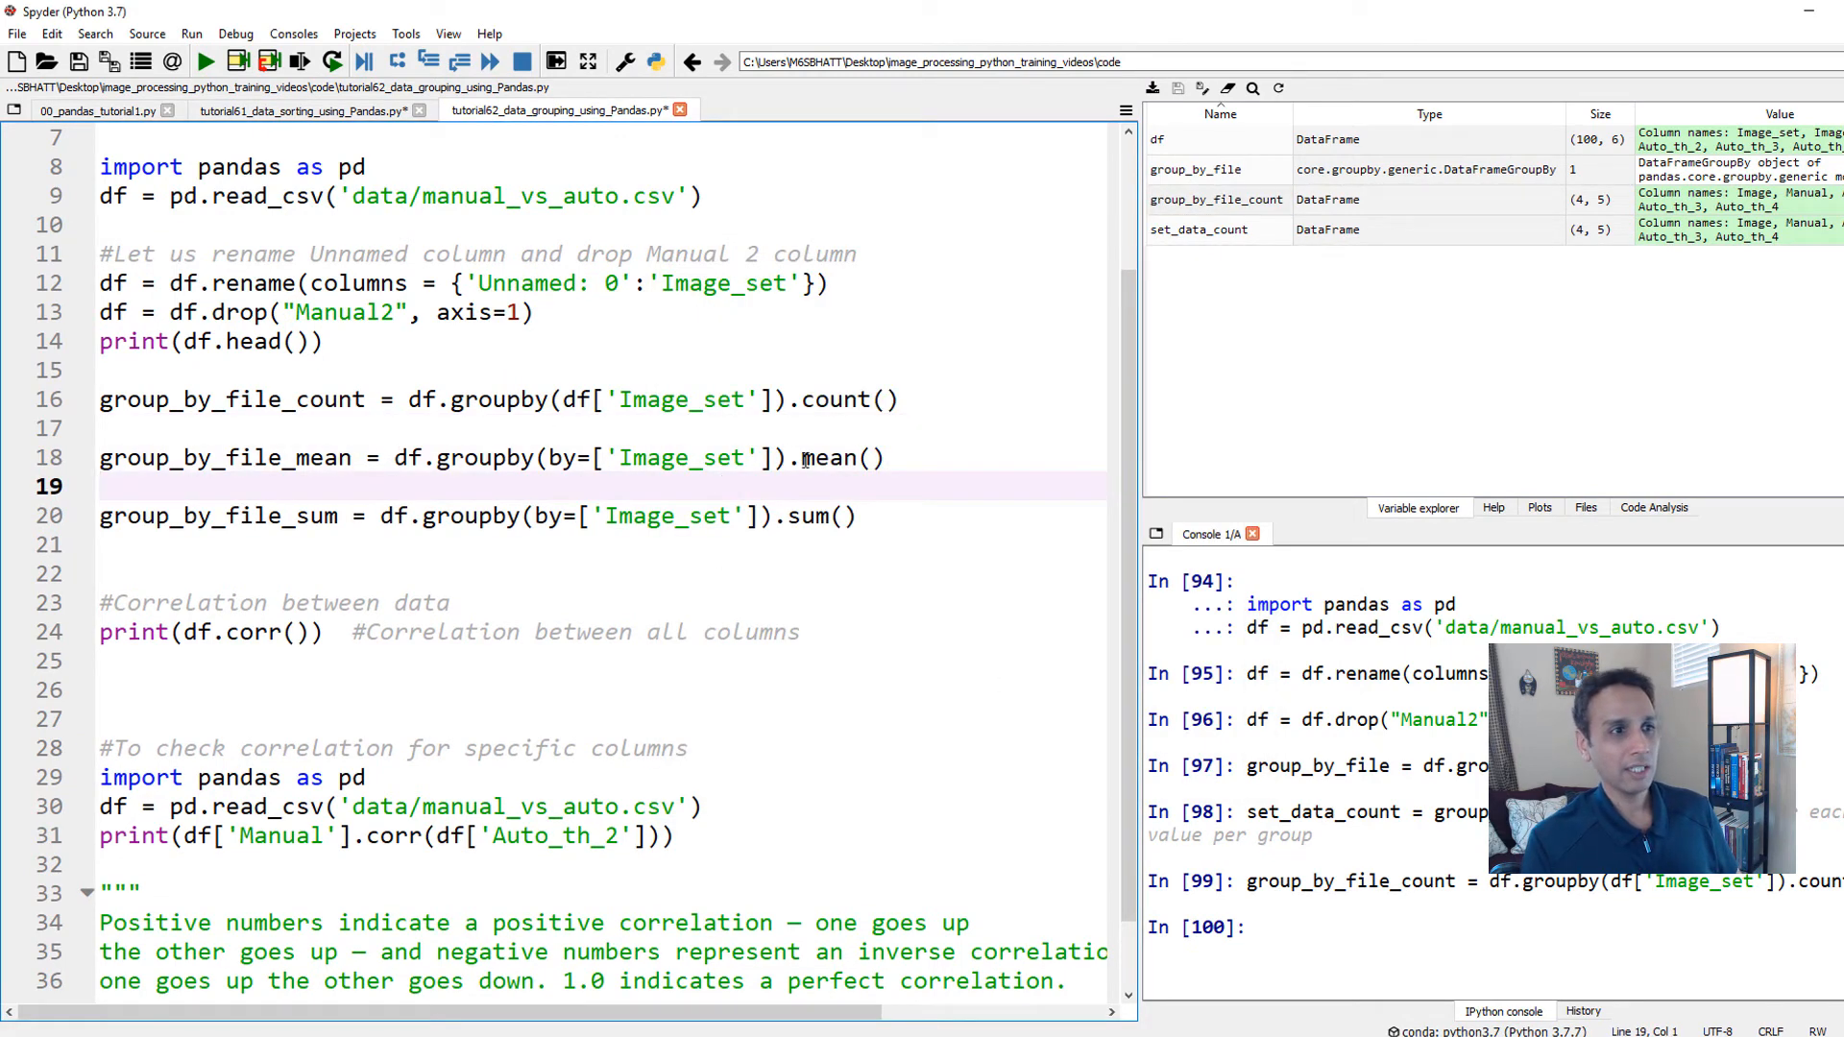
Step: Run the mean grouping and review the 4×4 group_by_file_mean table, then close it
double_click(830, 457)
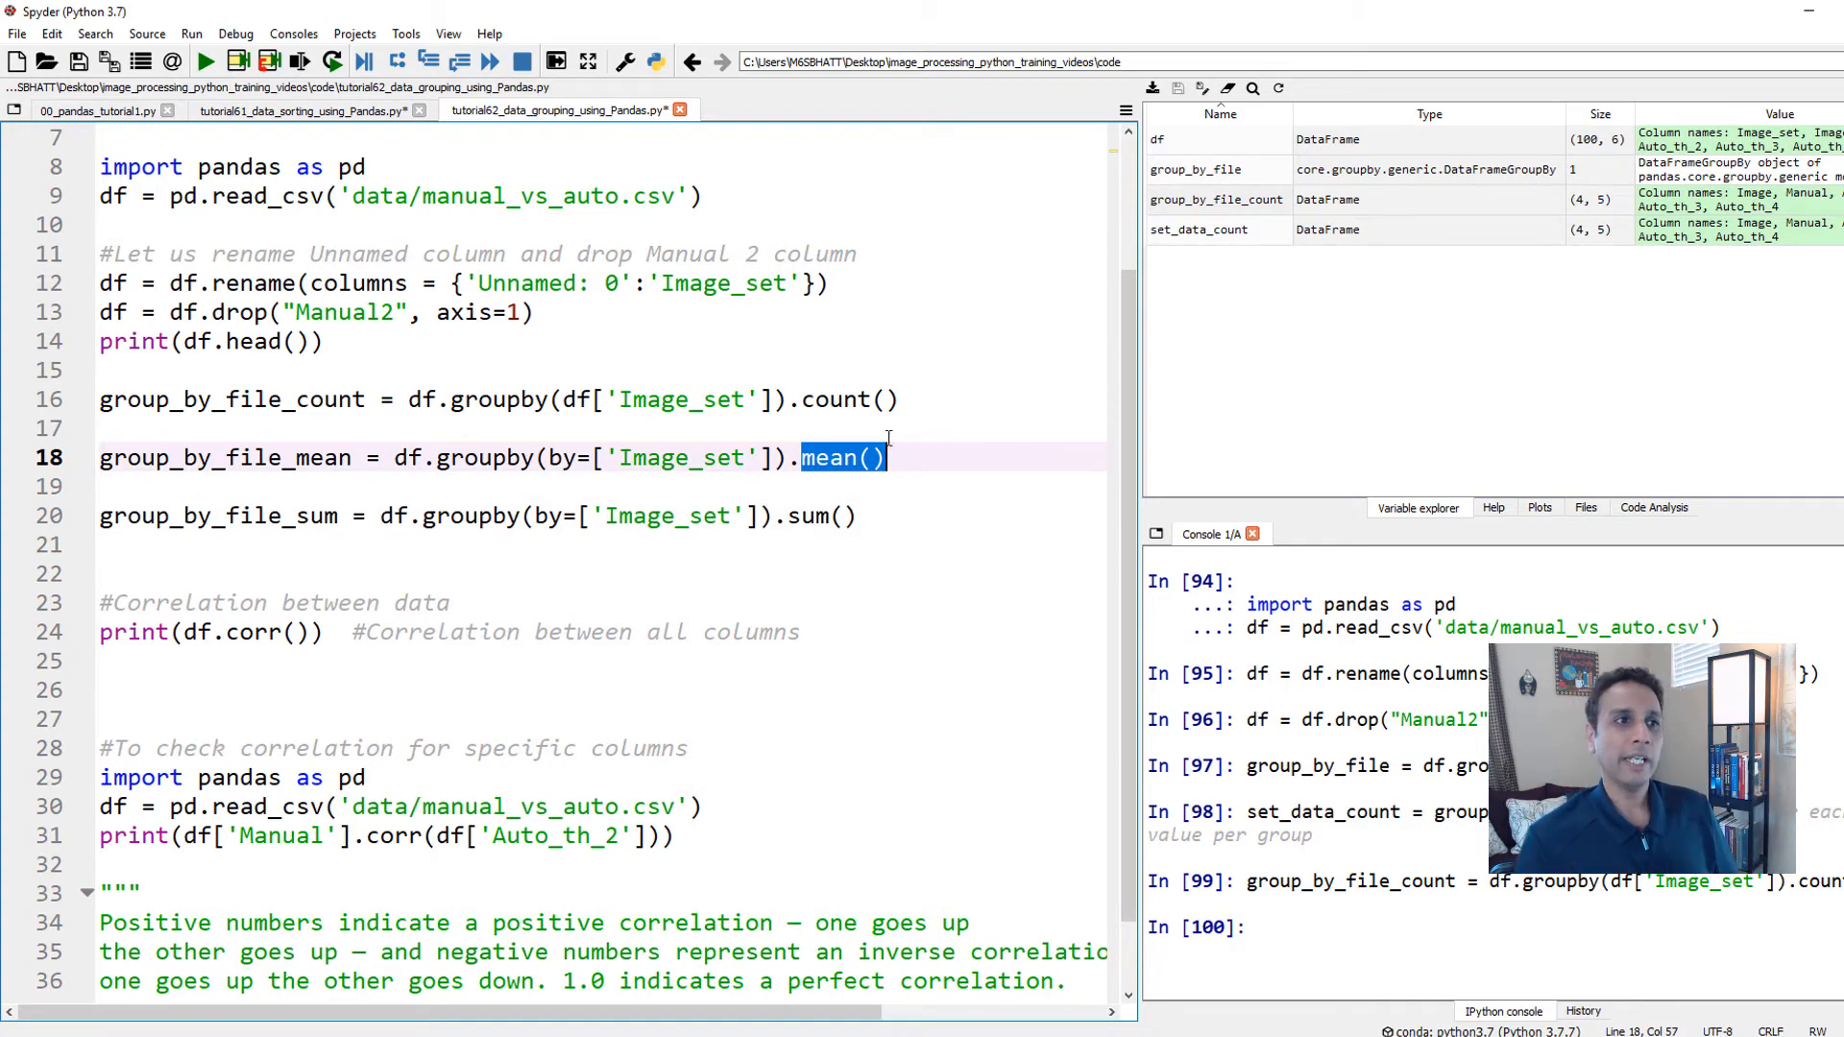
click(830, 457)
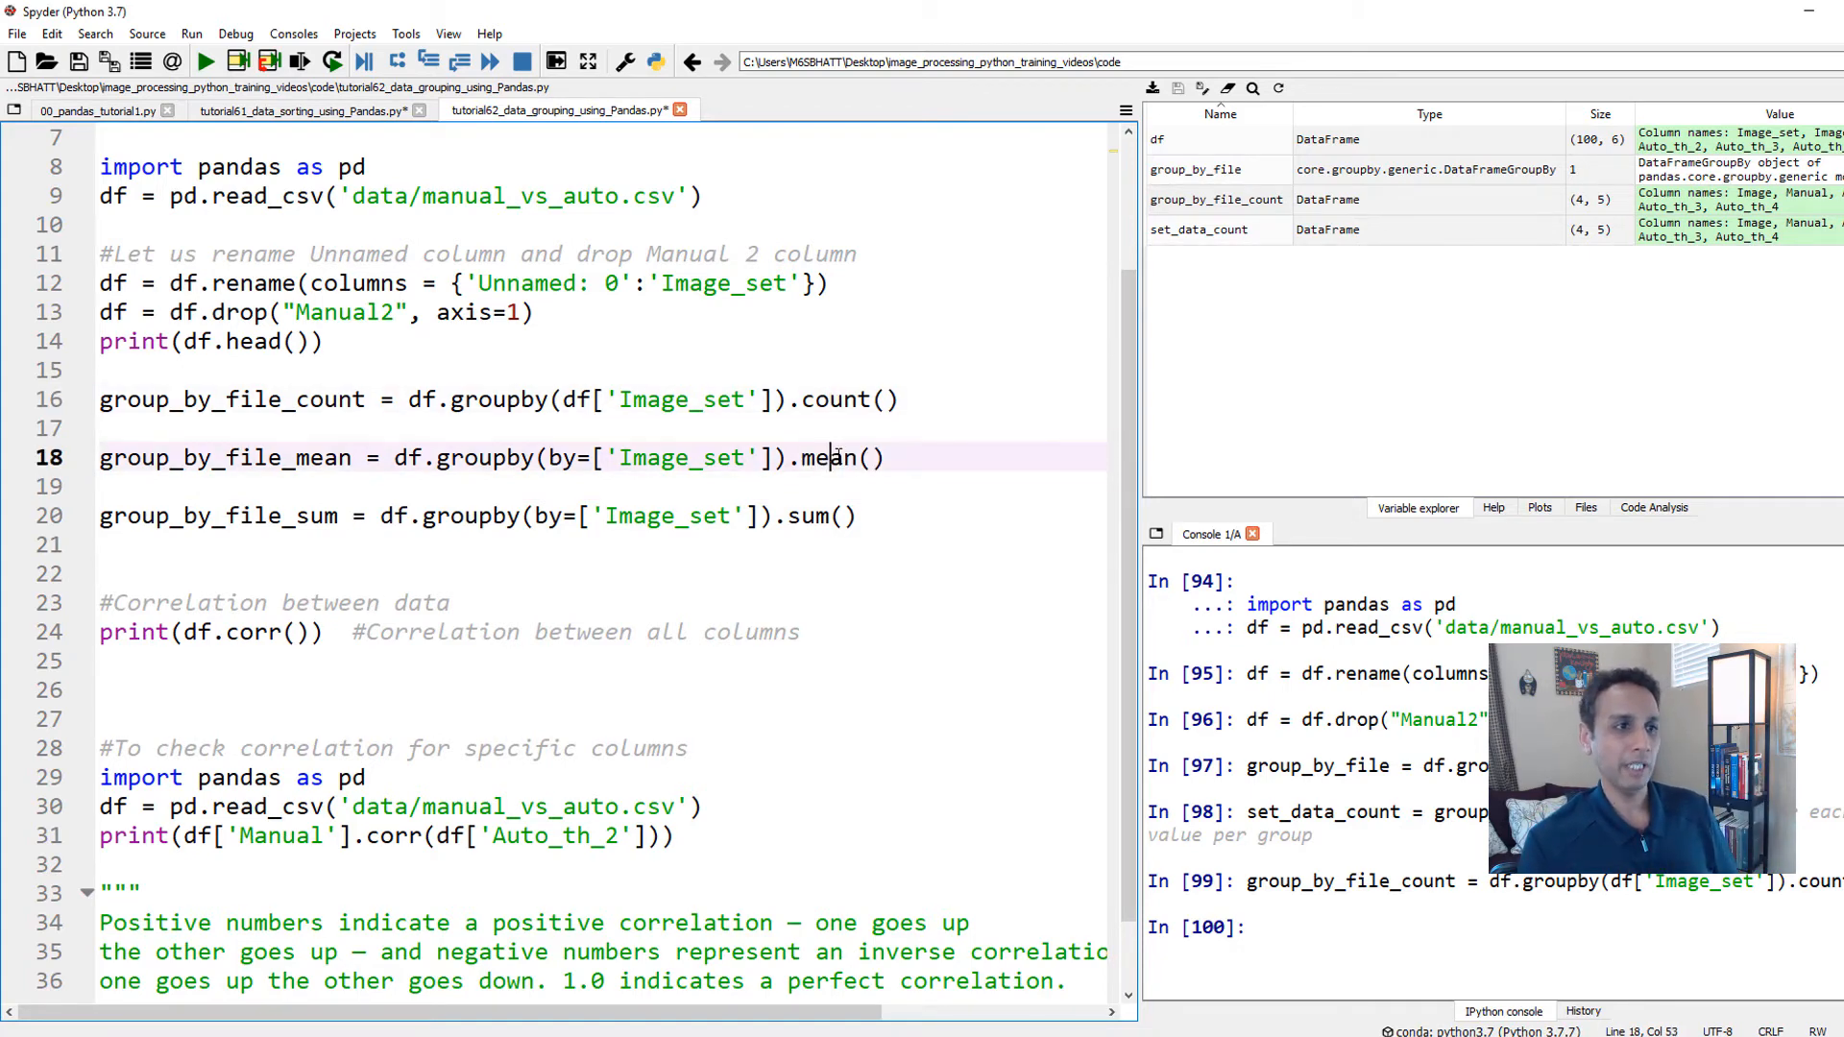
key(F9)
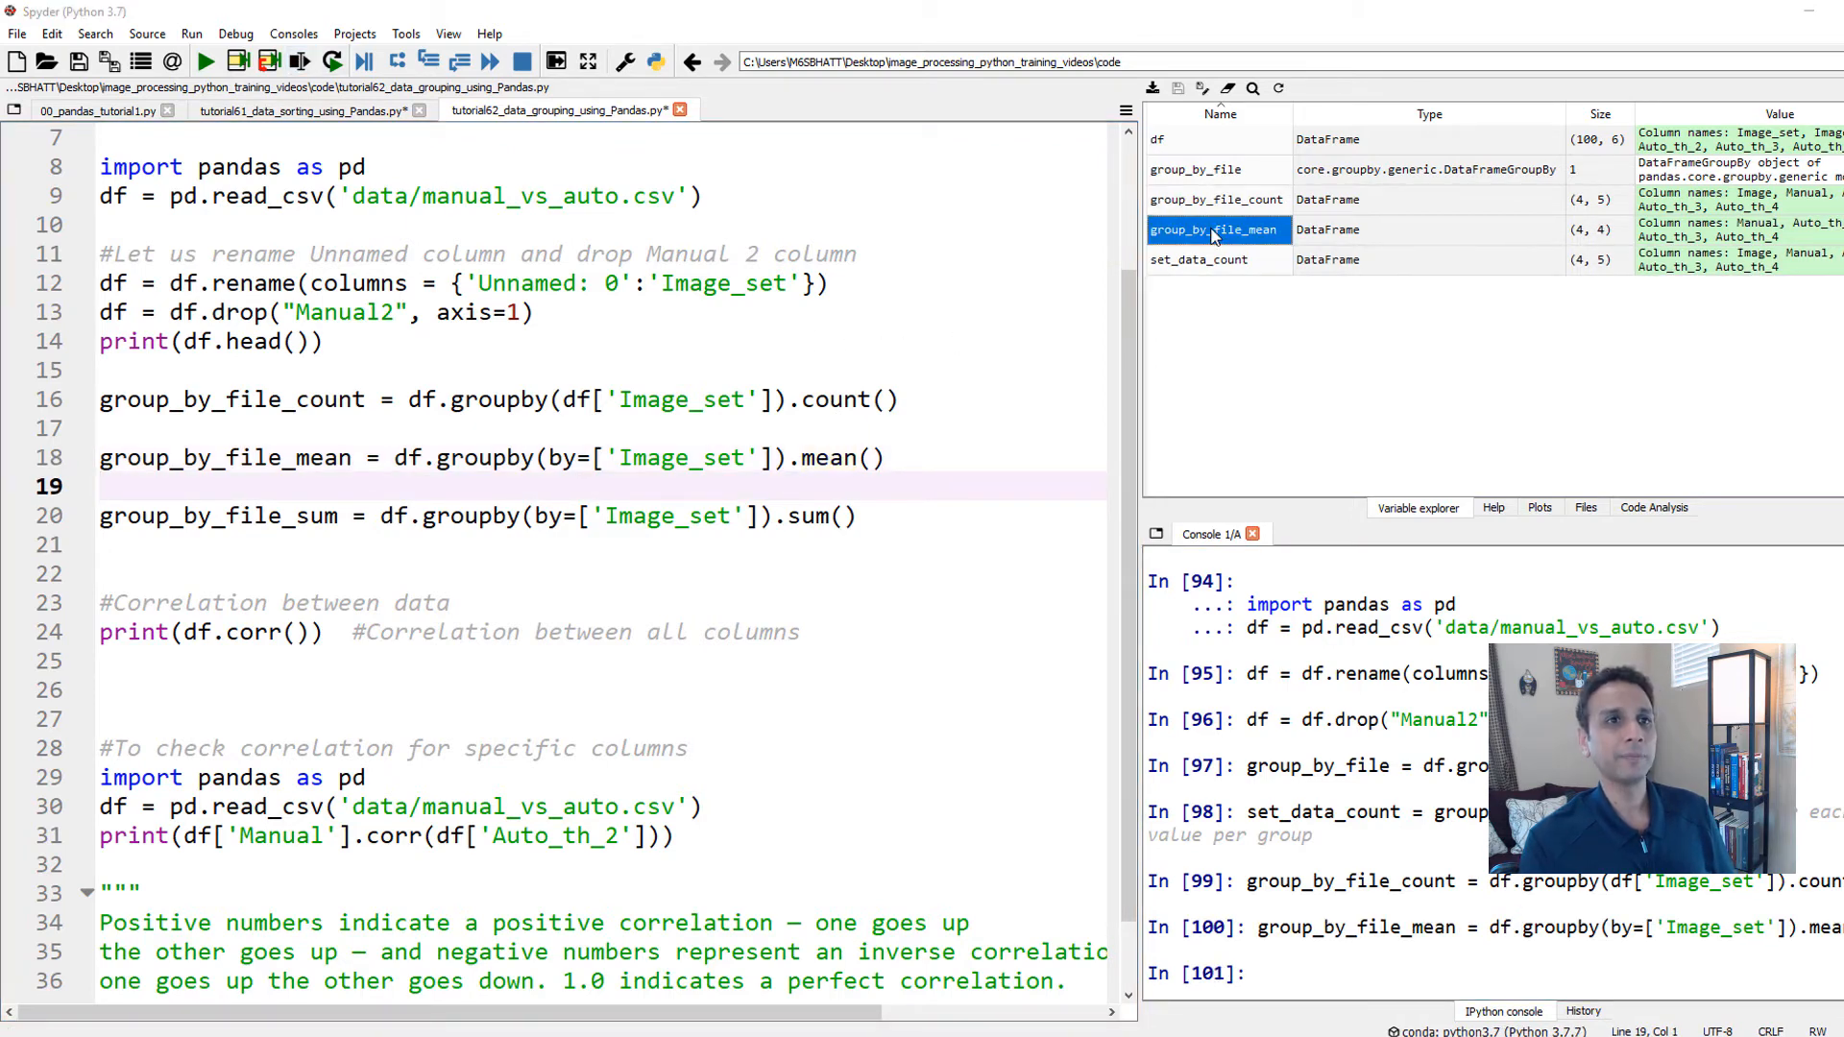
double_click(1217, 229)
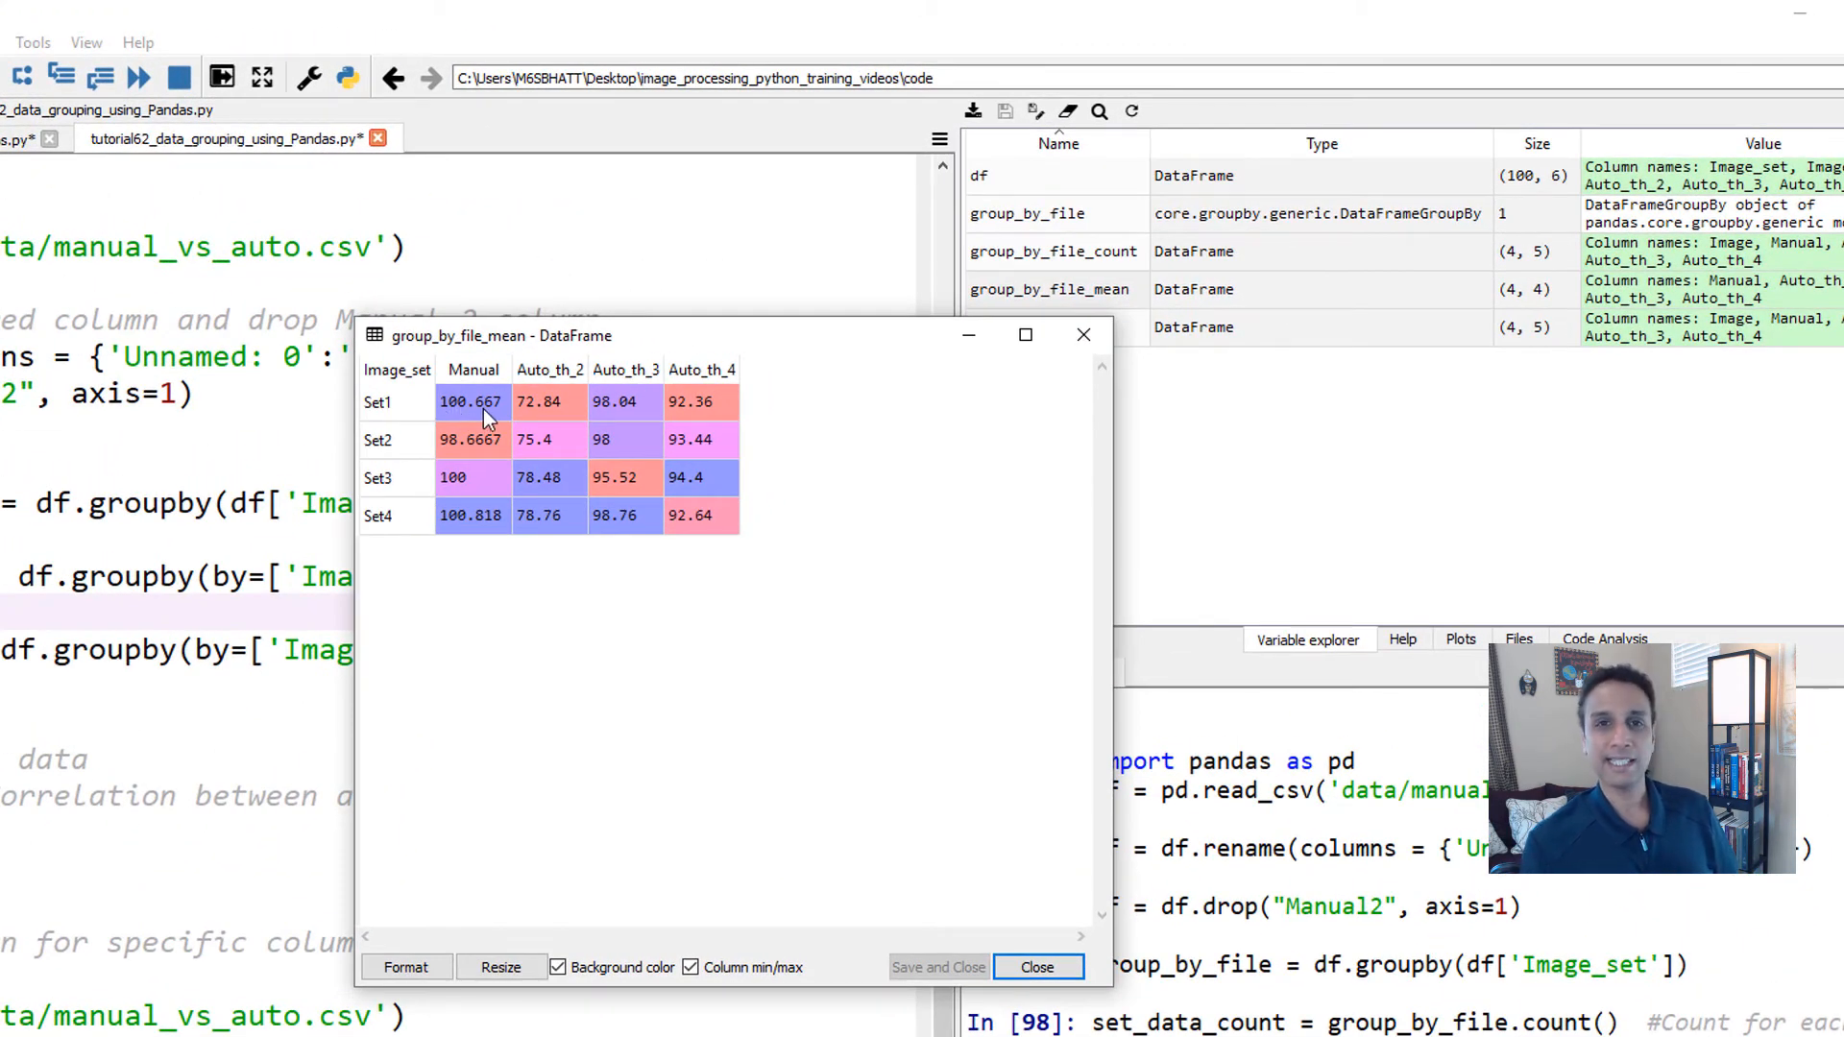
mouse_move(526, 463)
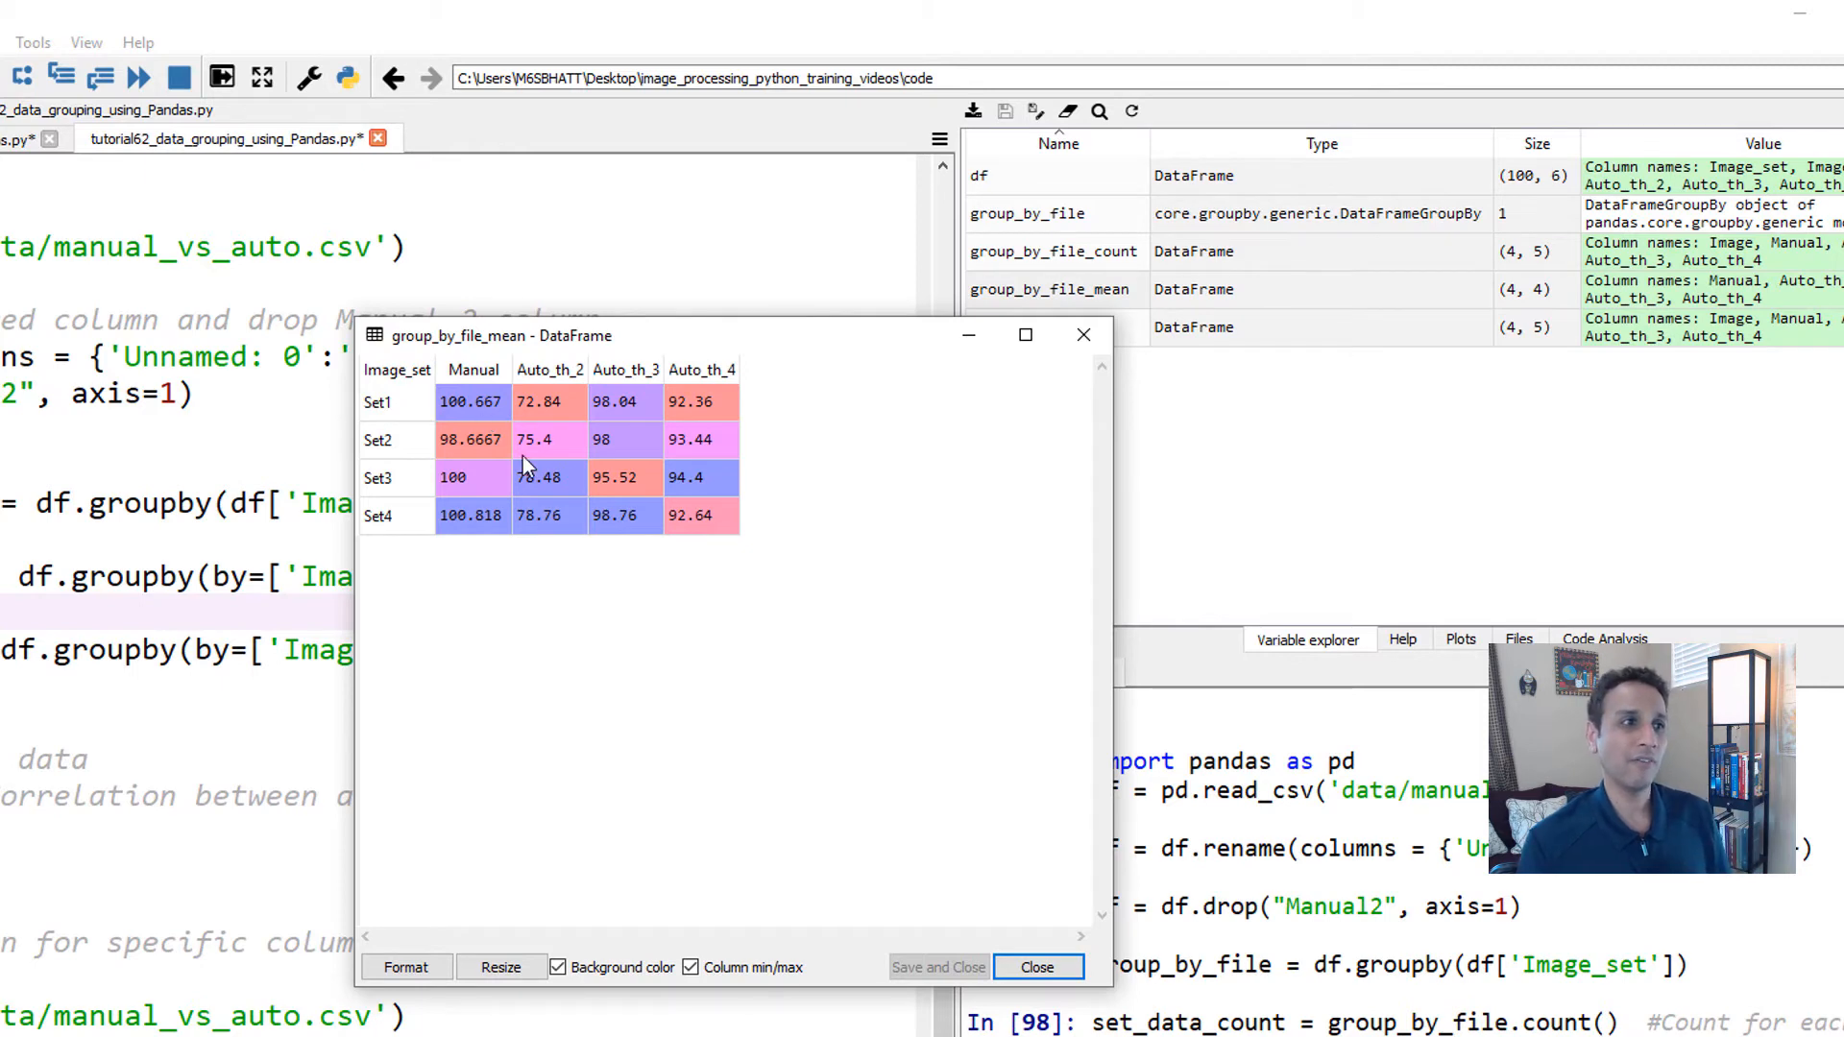
mouse_move(477, 400)
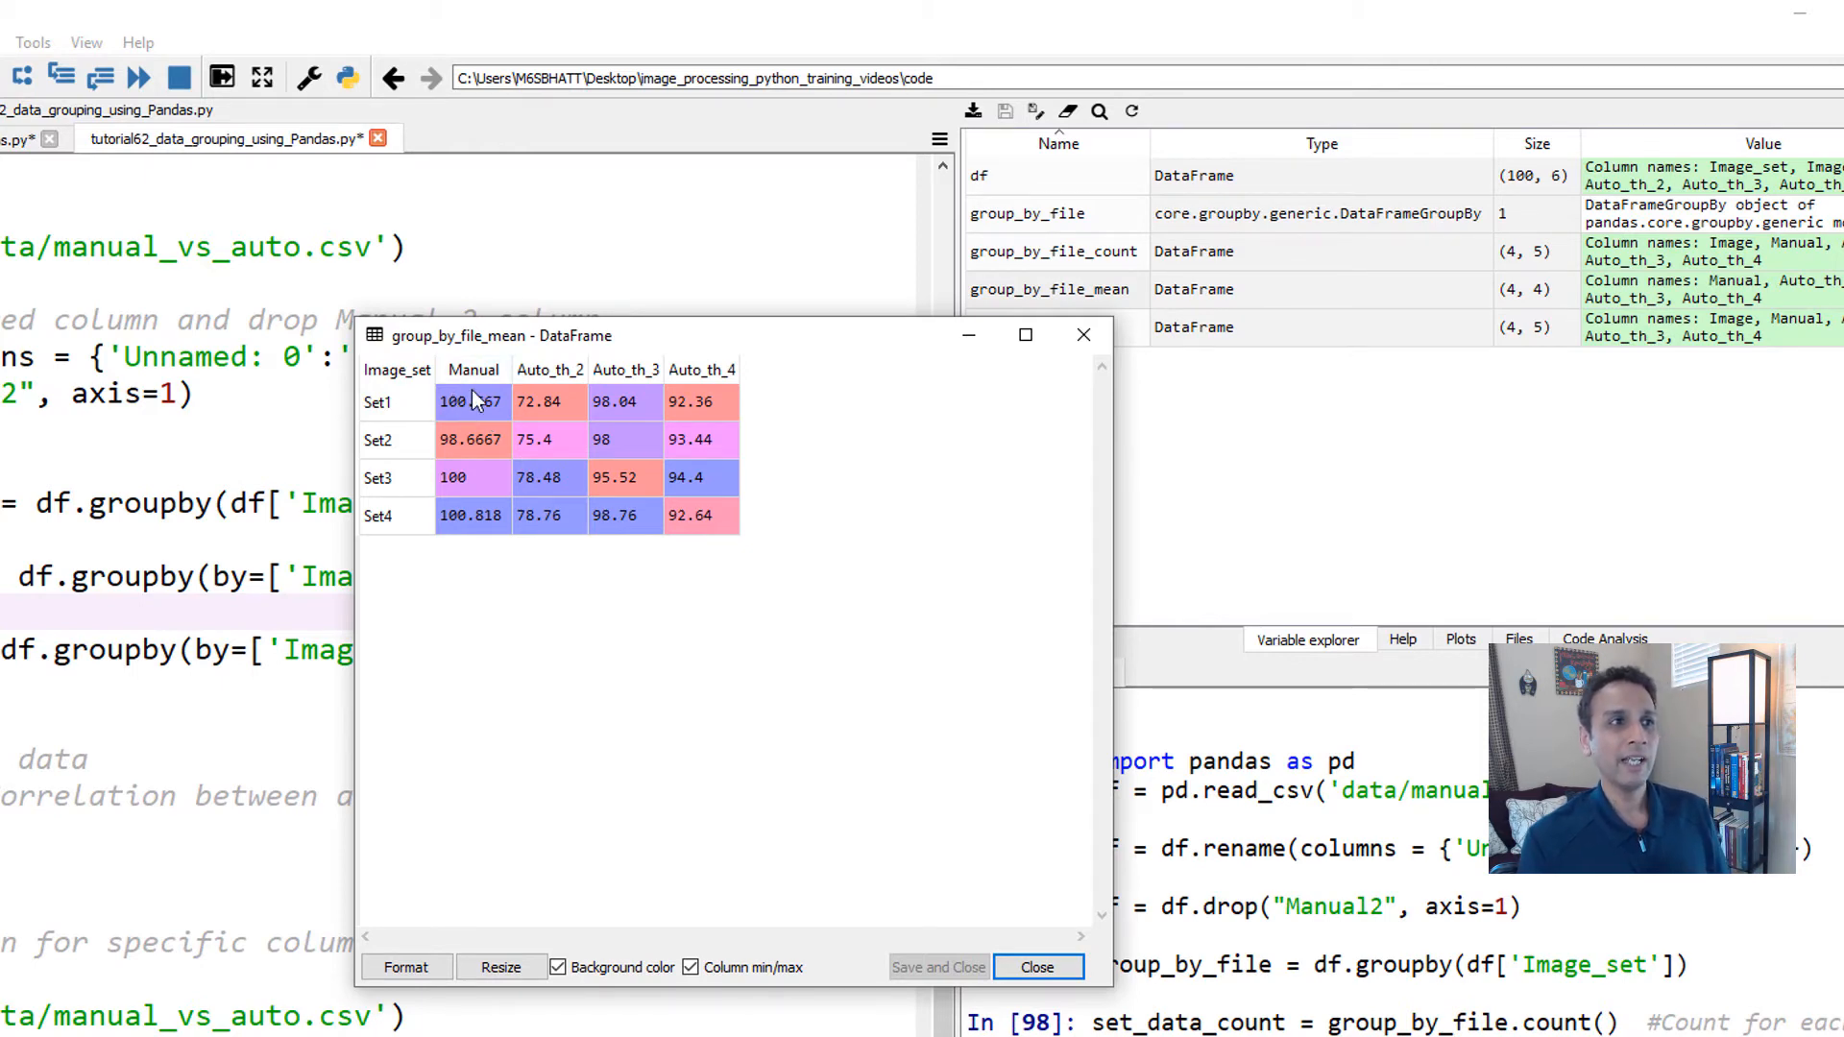
mouse_move(474, 454)
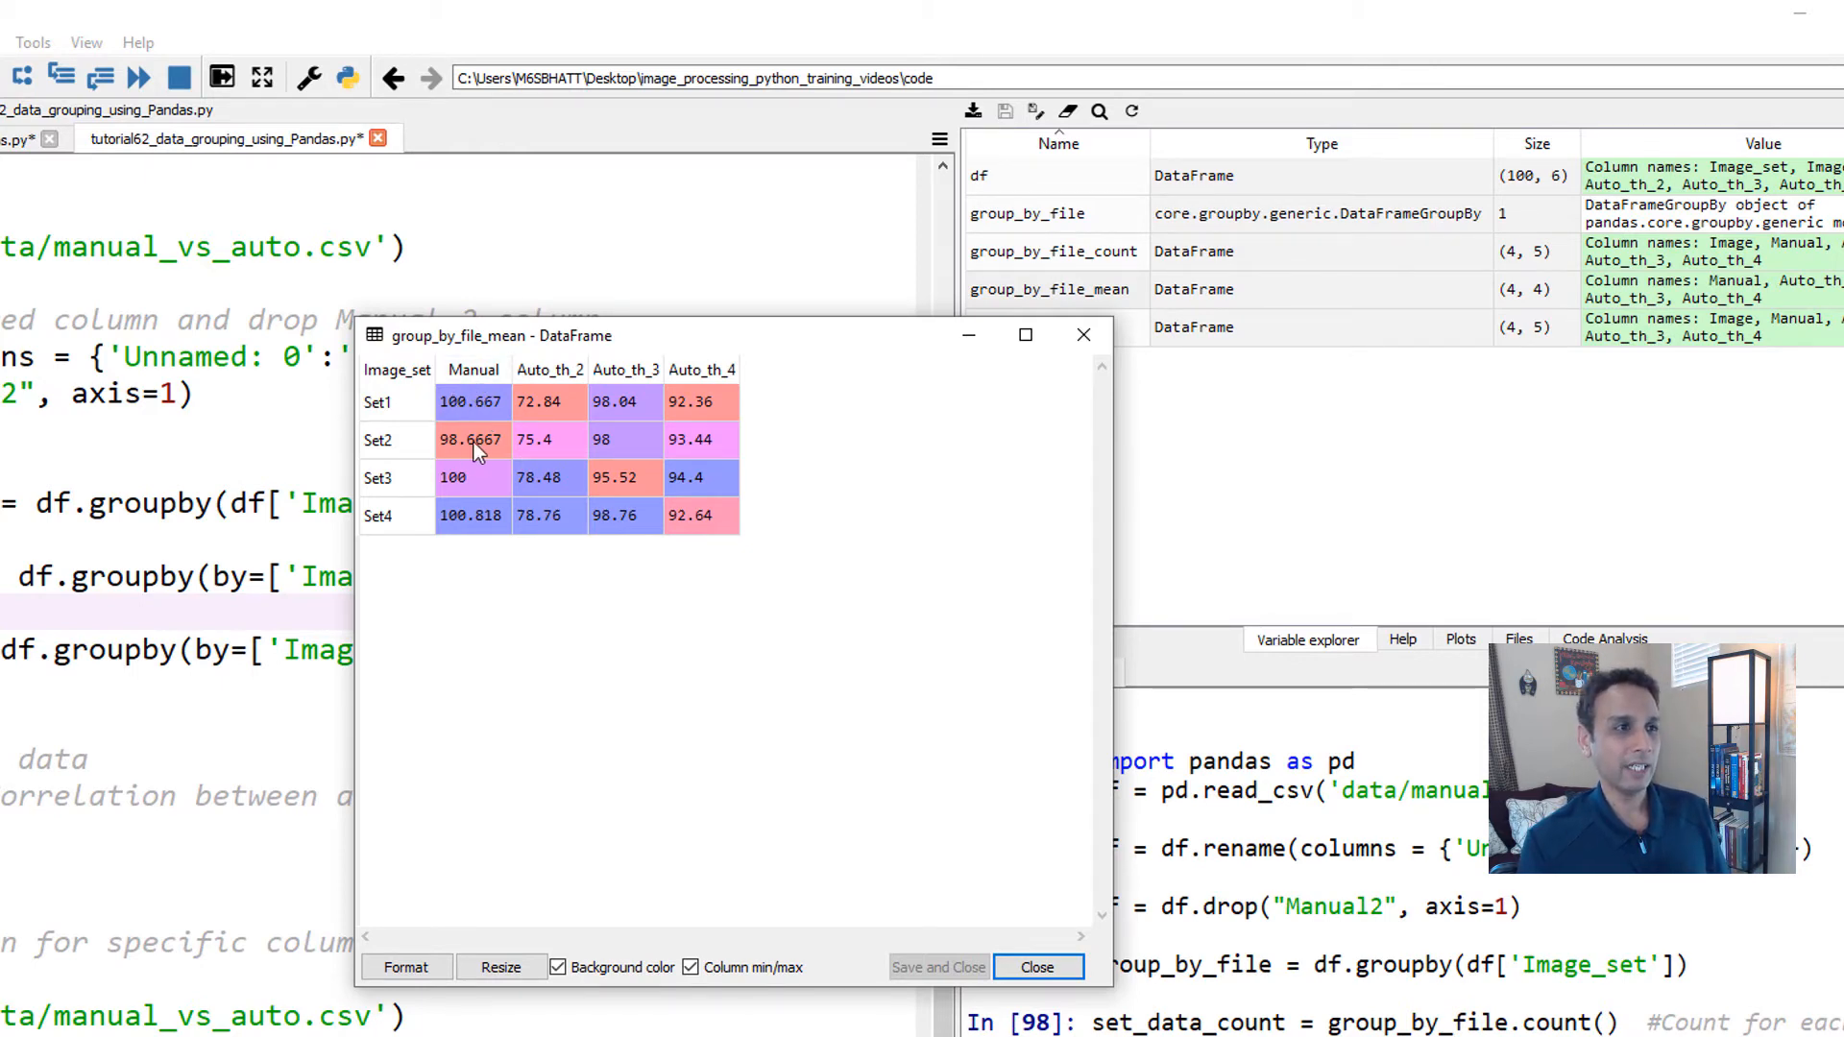
mouse_move(500, 492)
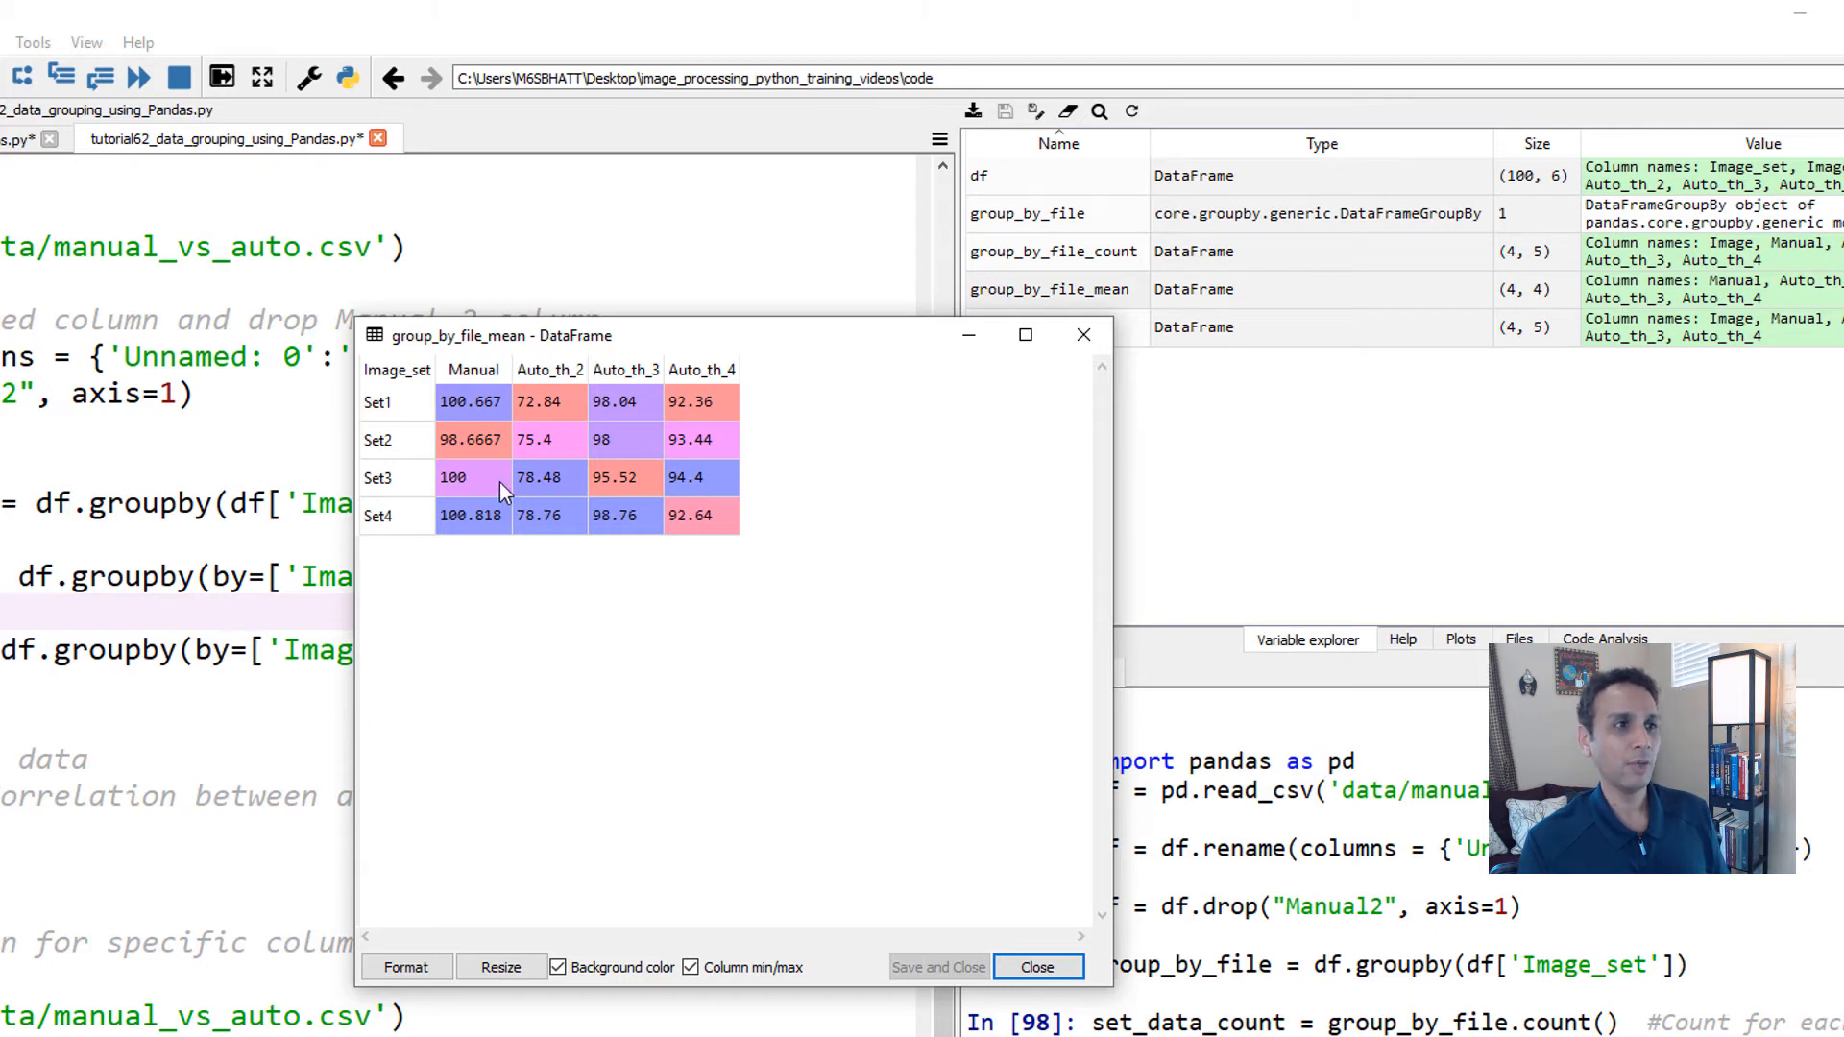
mouse_move(473, 574)
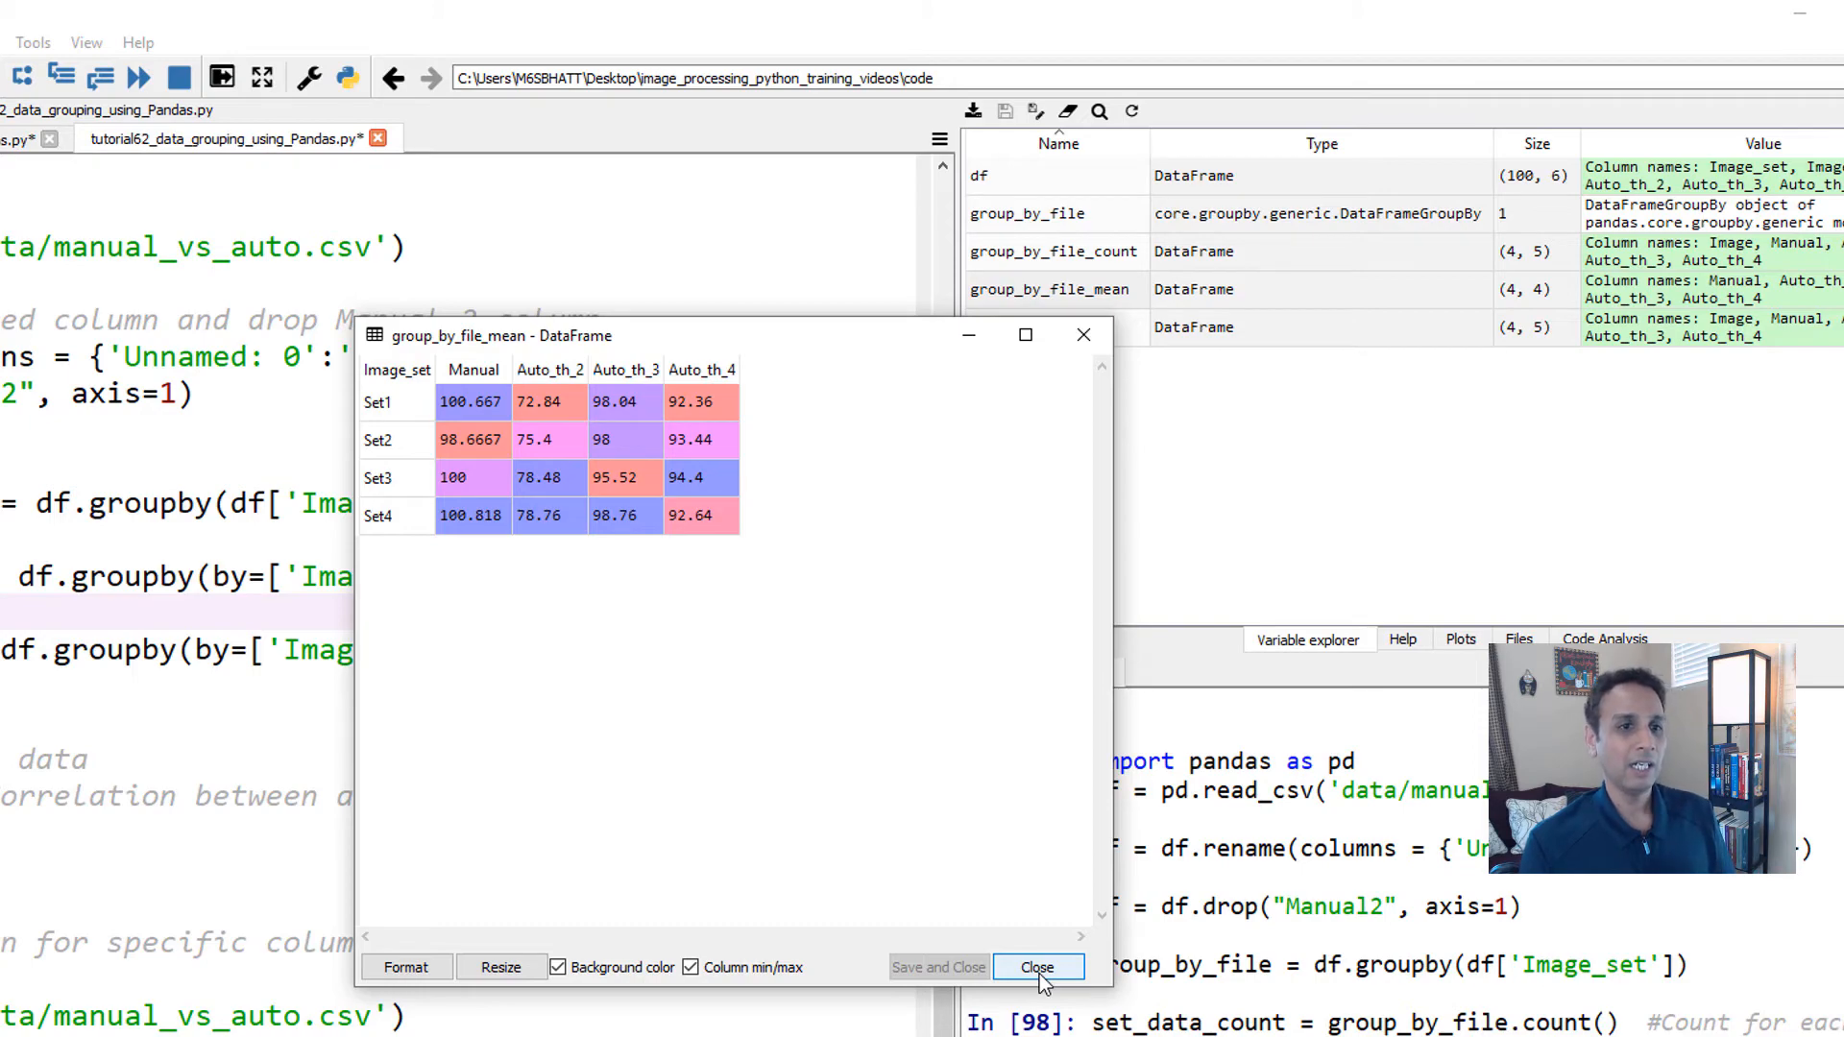
click(1036, 967)
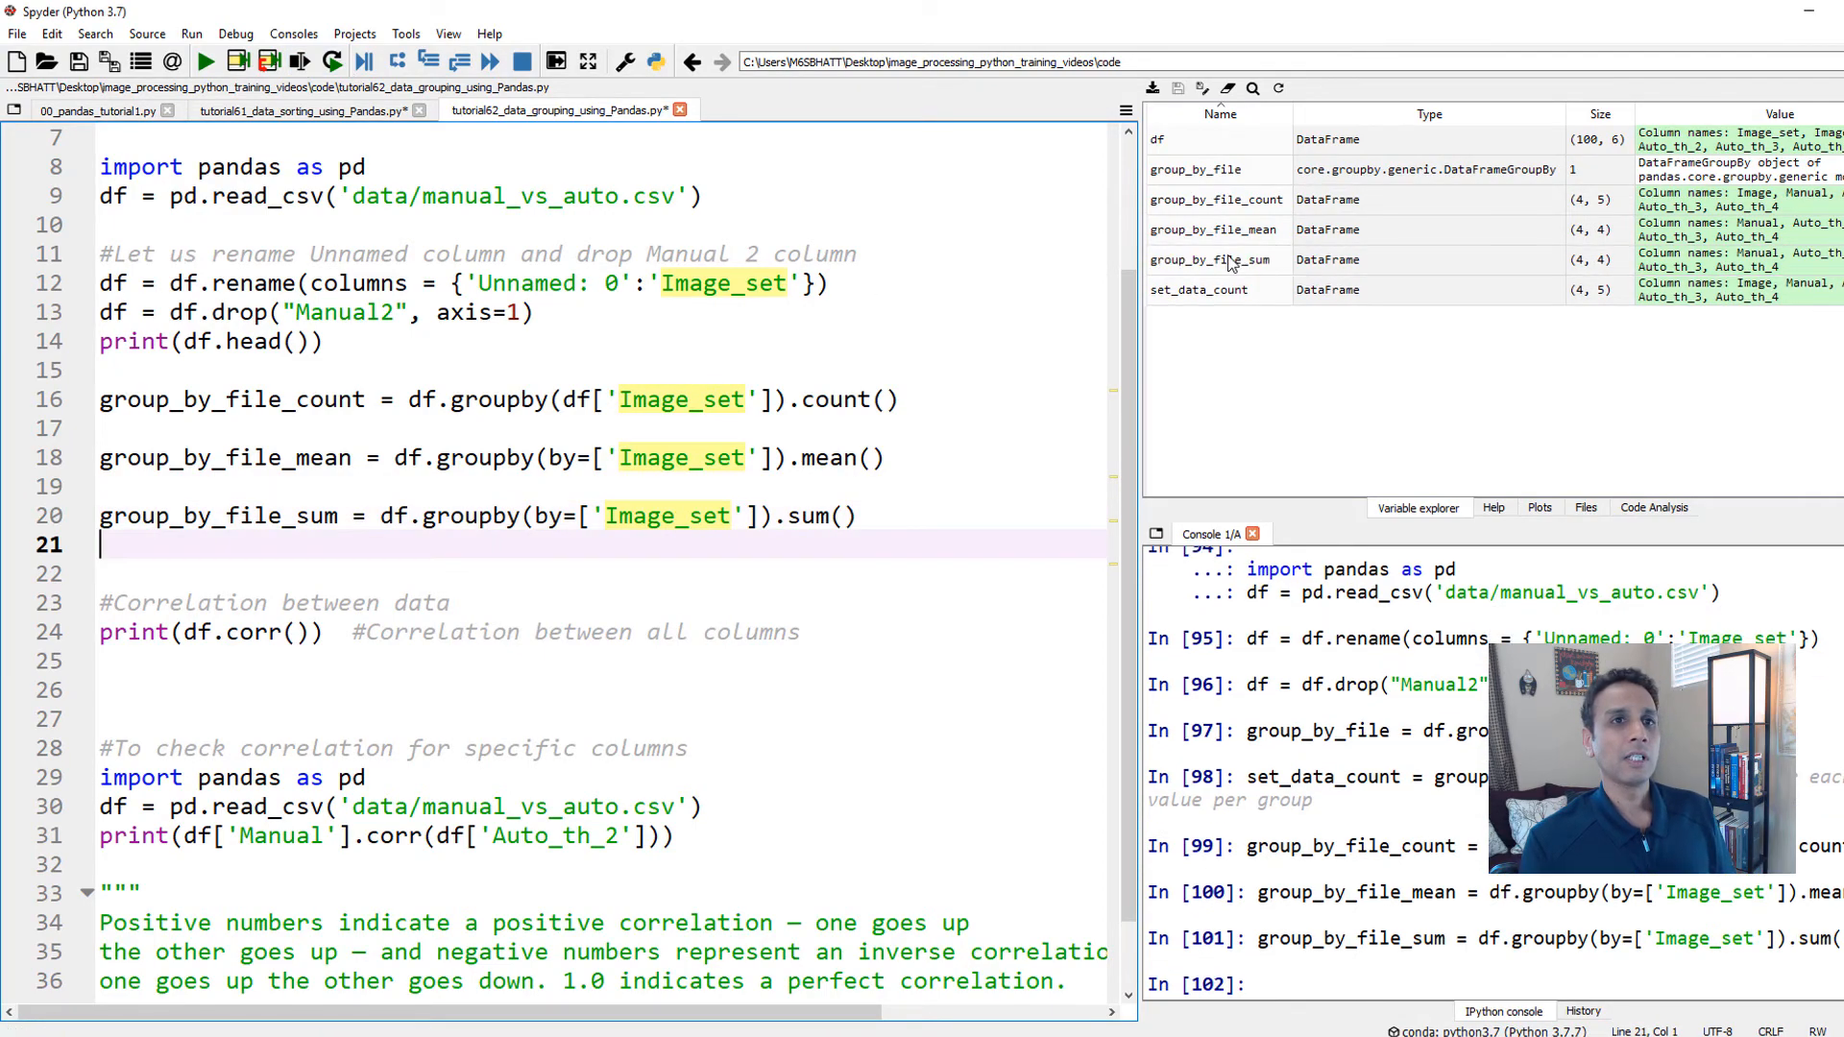
double_click(1212, 260)
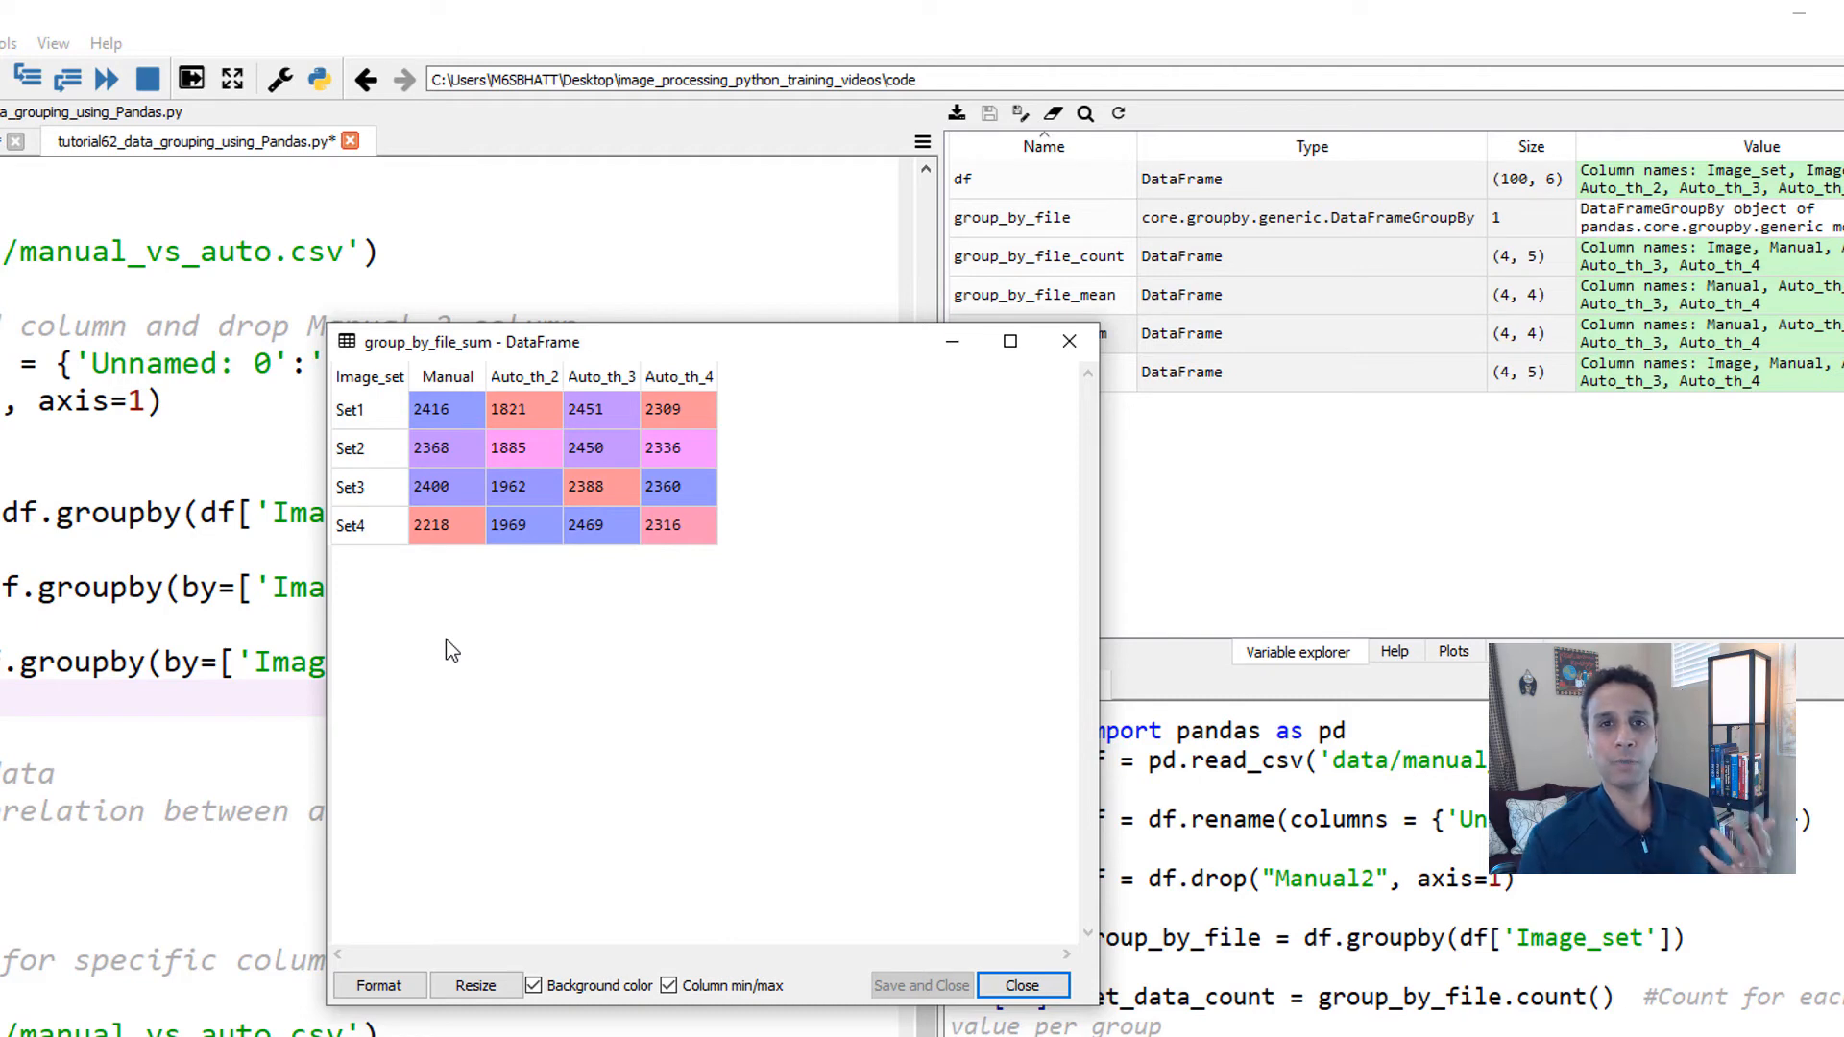
mouse_move(471, 421)
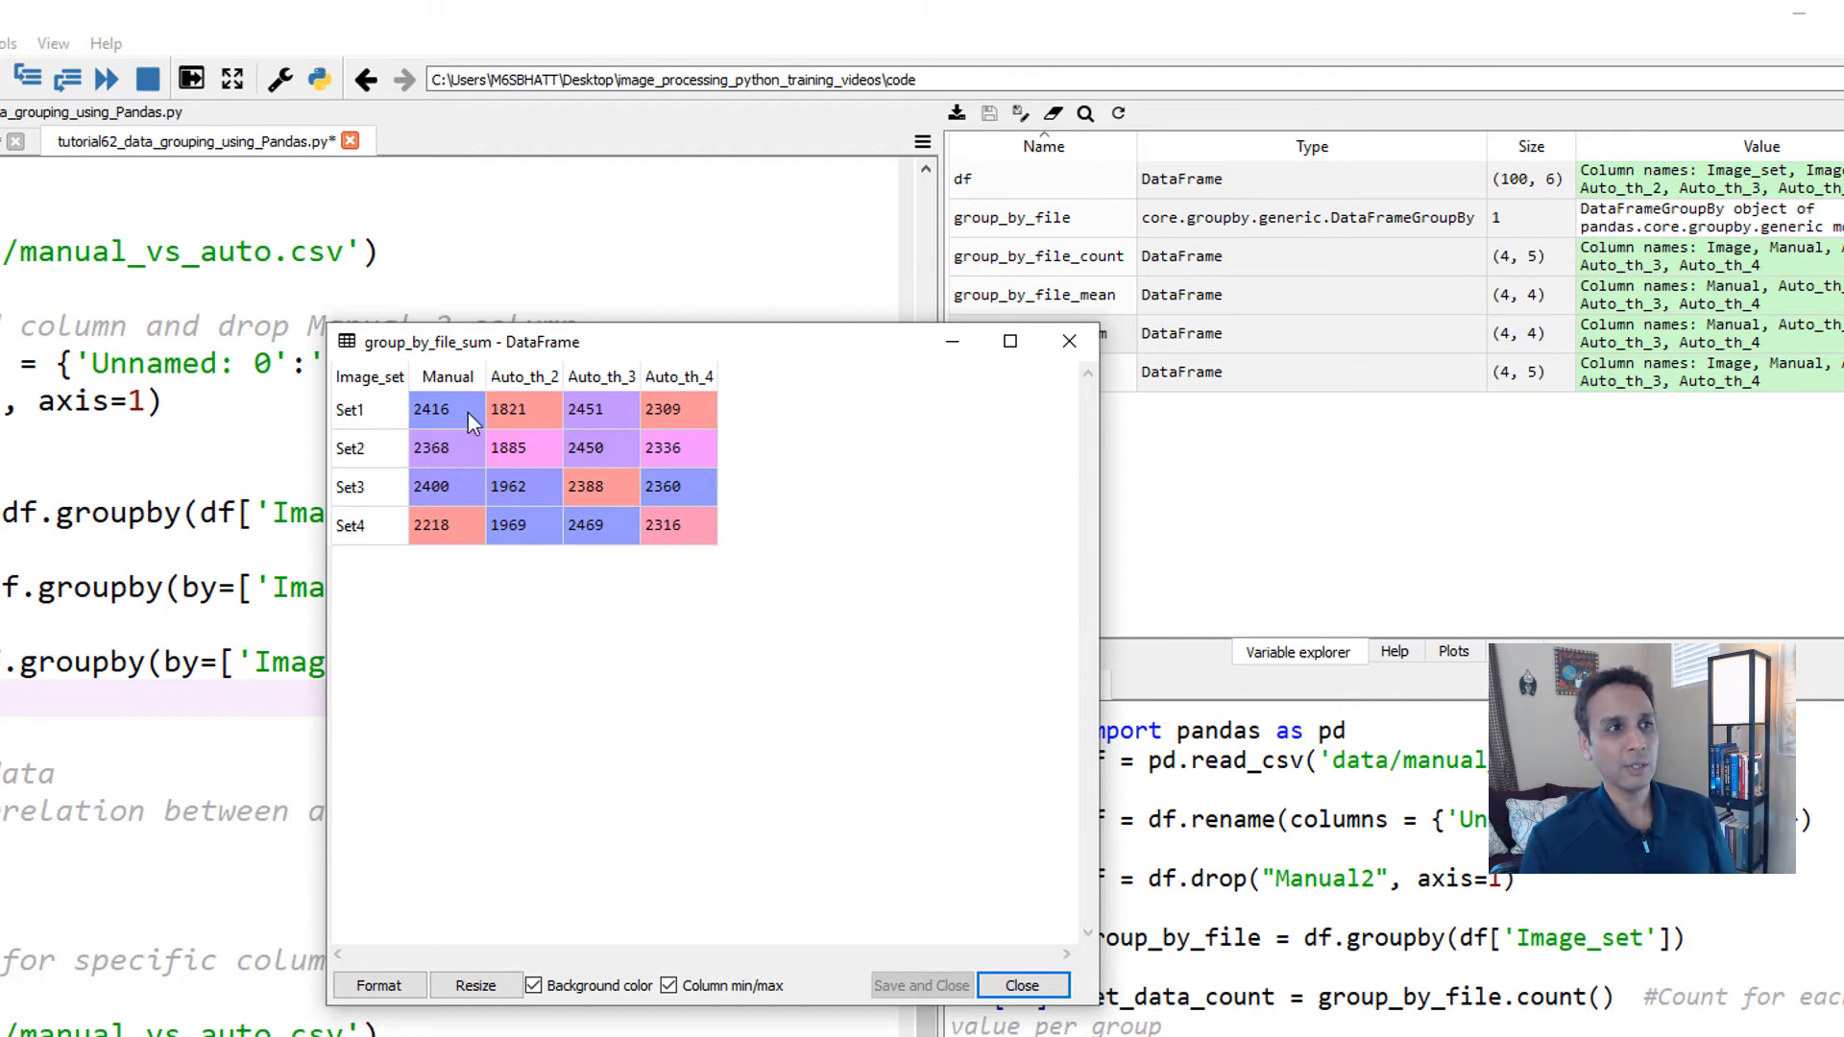
mouse_move(444, 532)
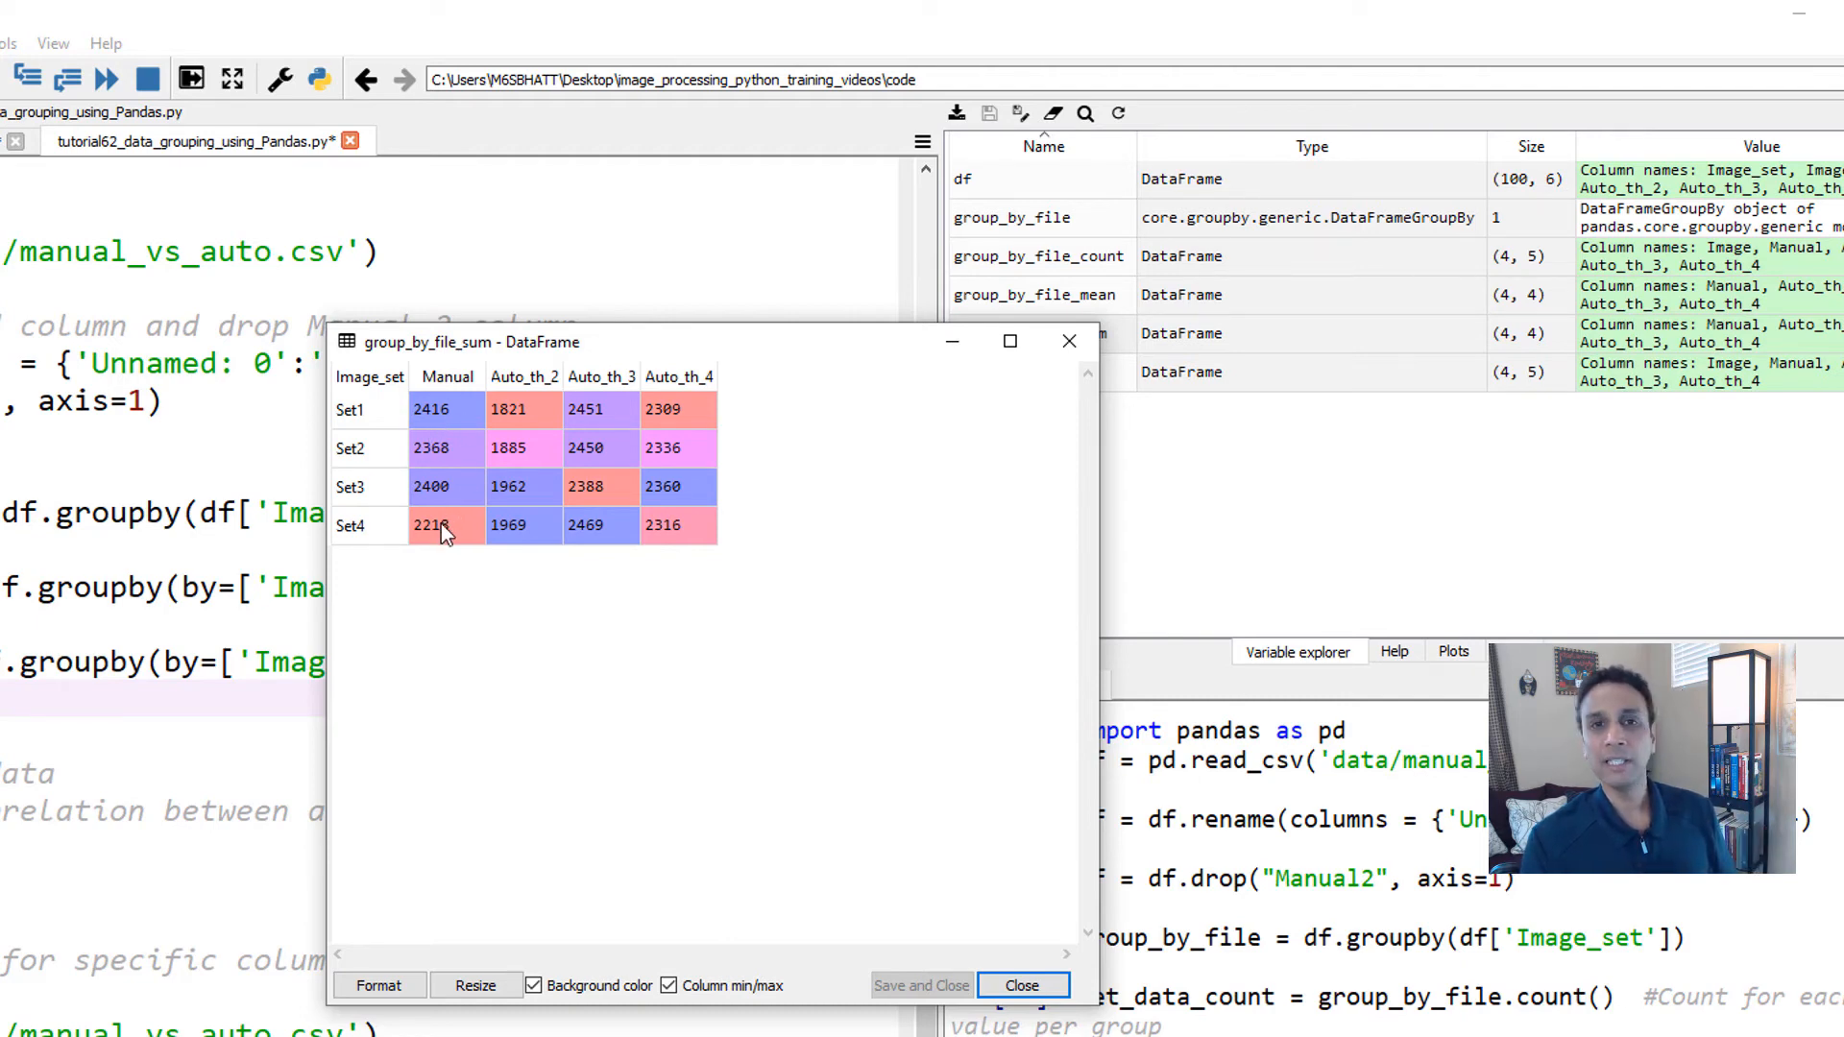
click(1020, 986)
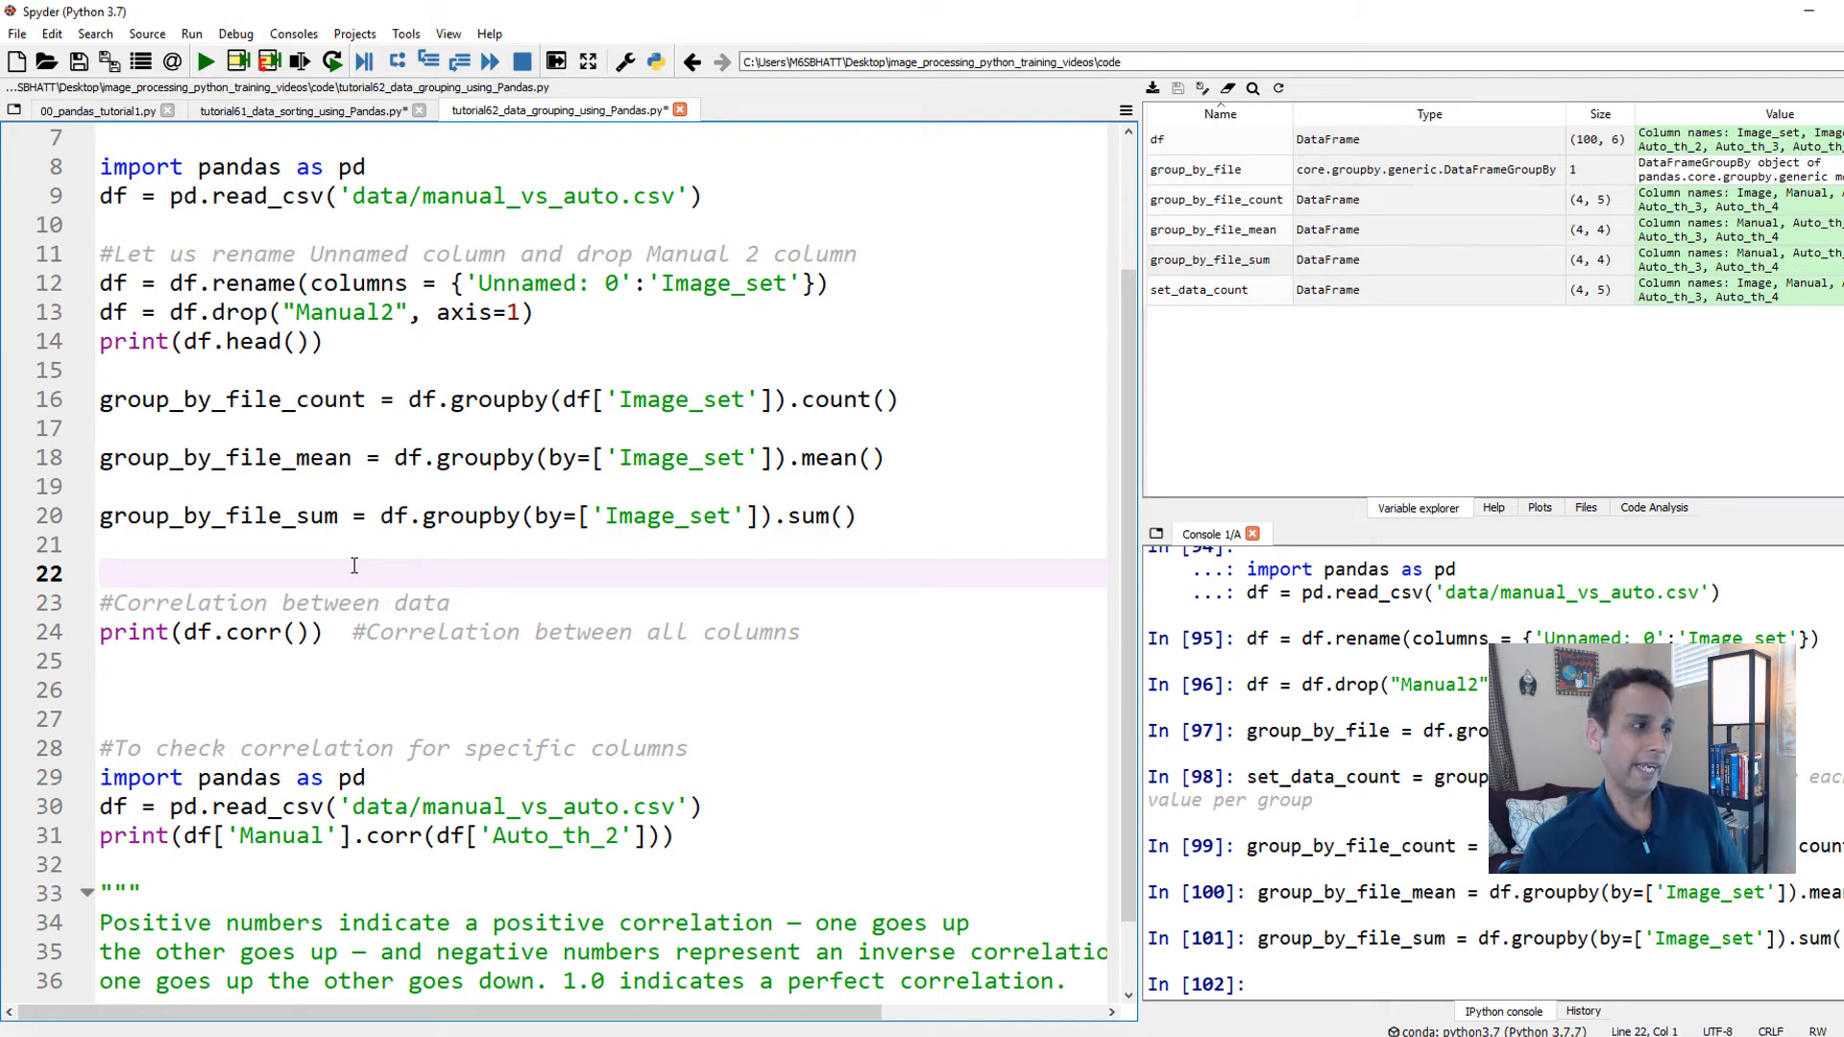
Step: Run print(df.corr()) to show the 4×4 correlation matrix of Manual and the Auto_th columns
scroll(down, 3)
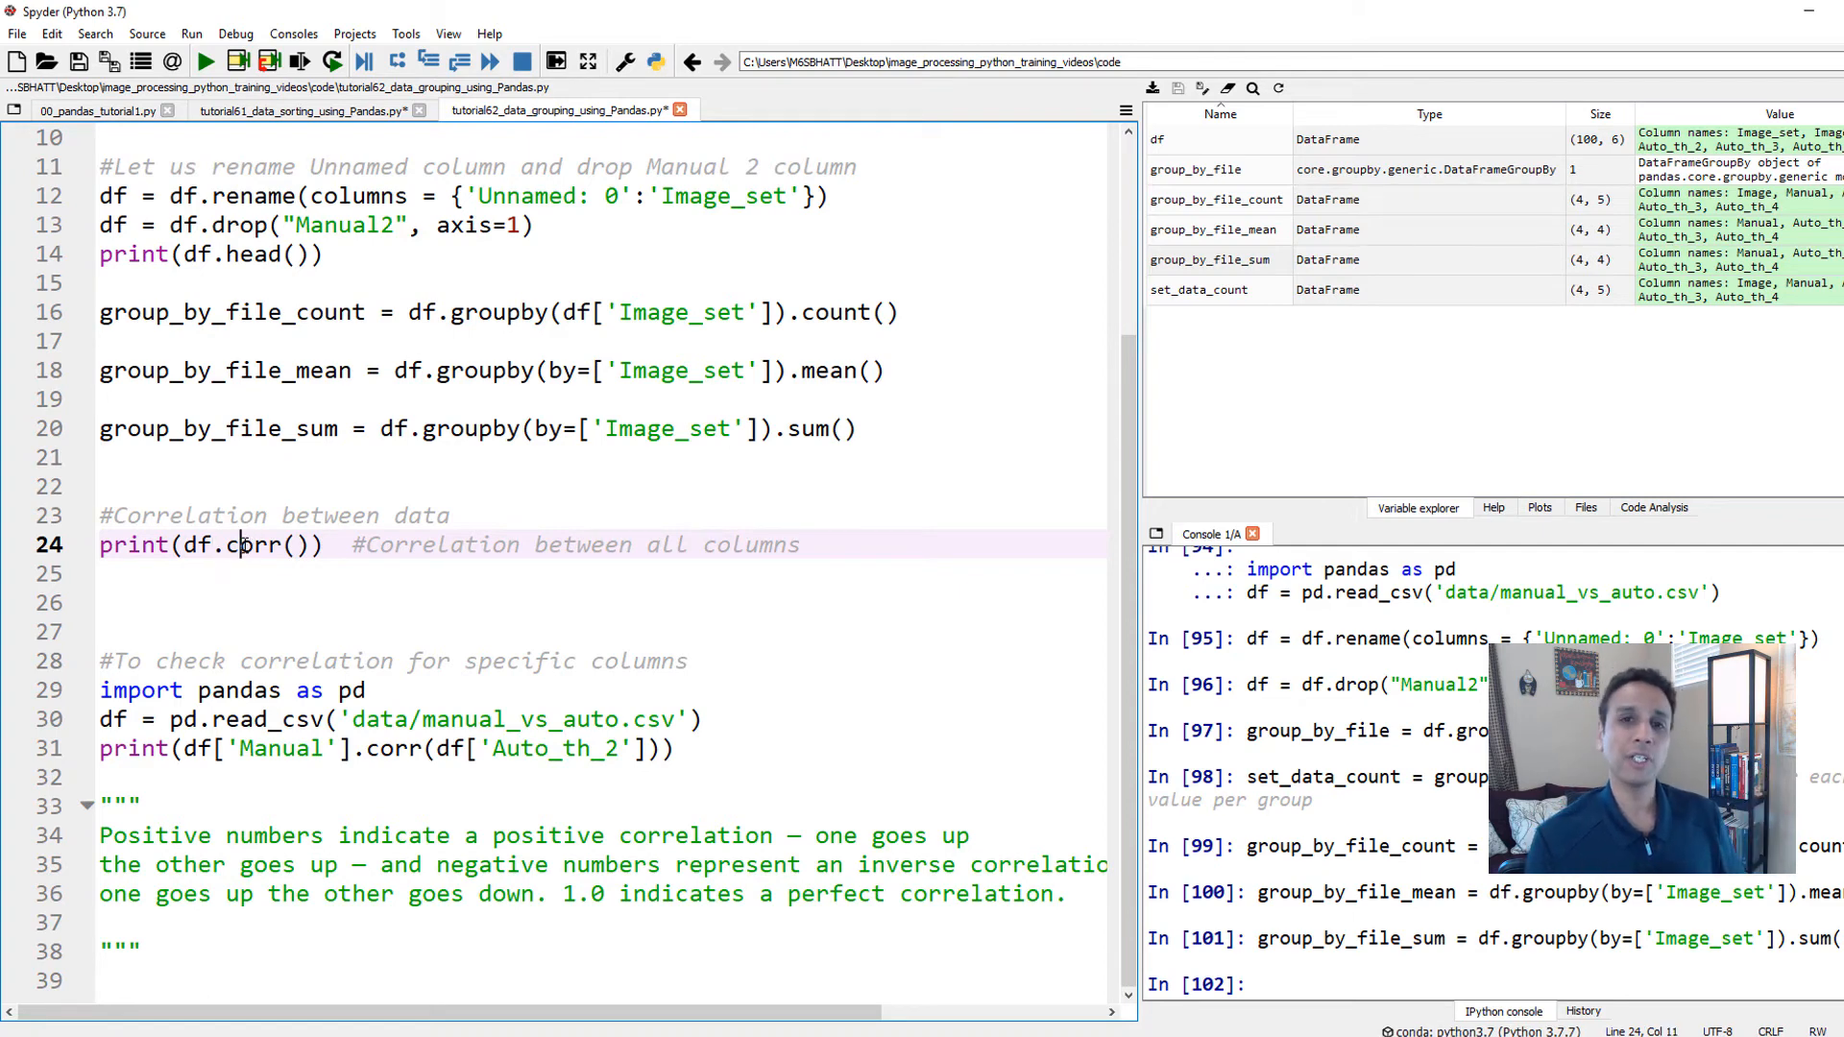
double_click(252, 543)
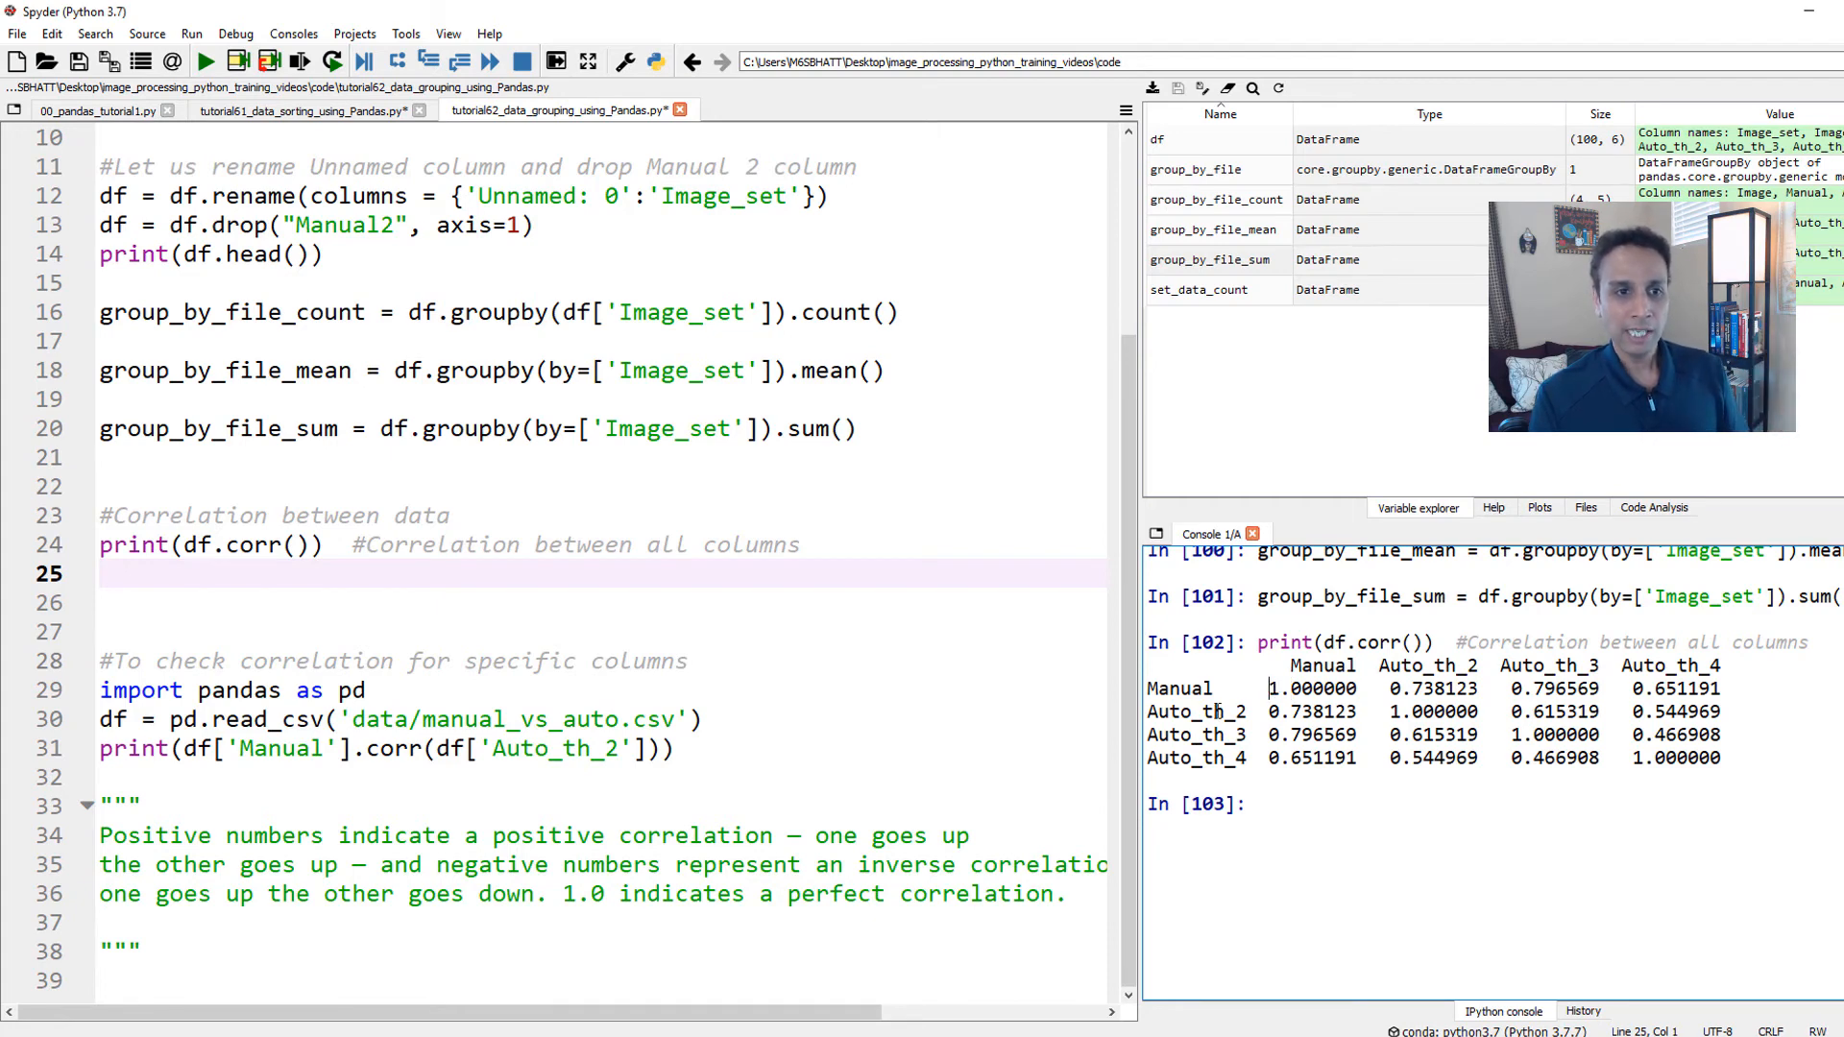
double_click(1401, 665)
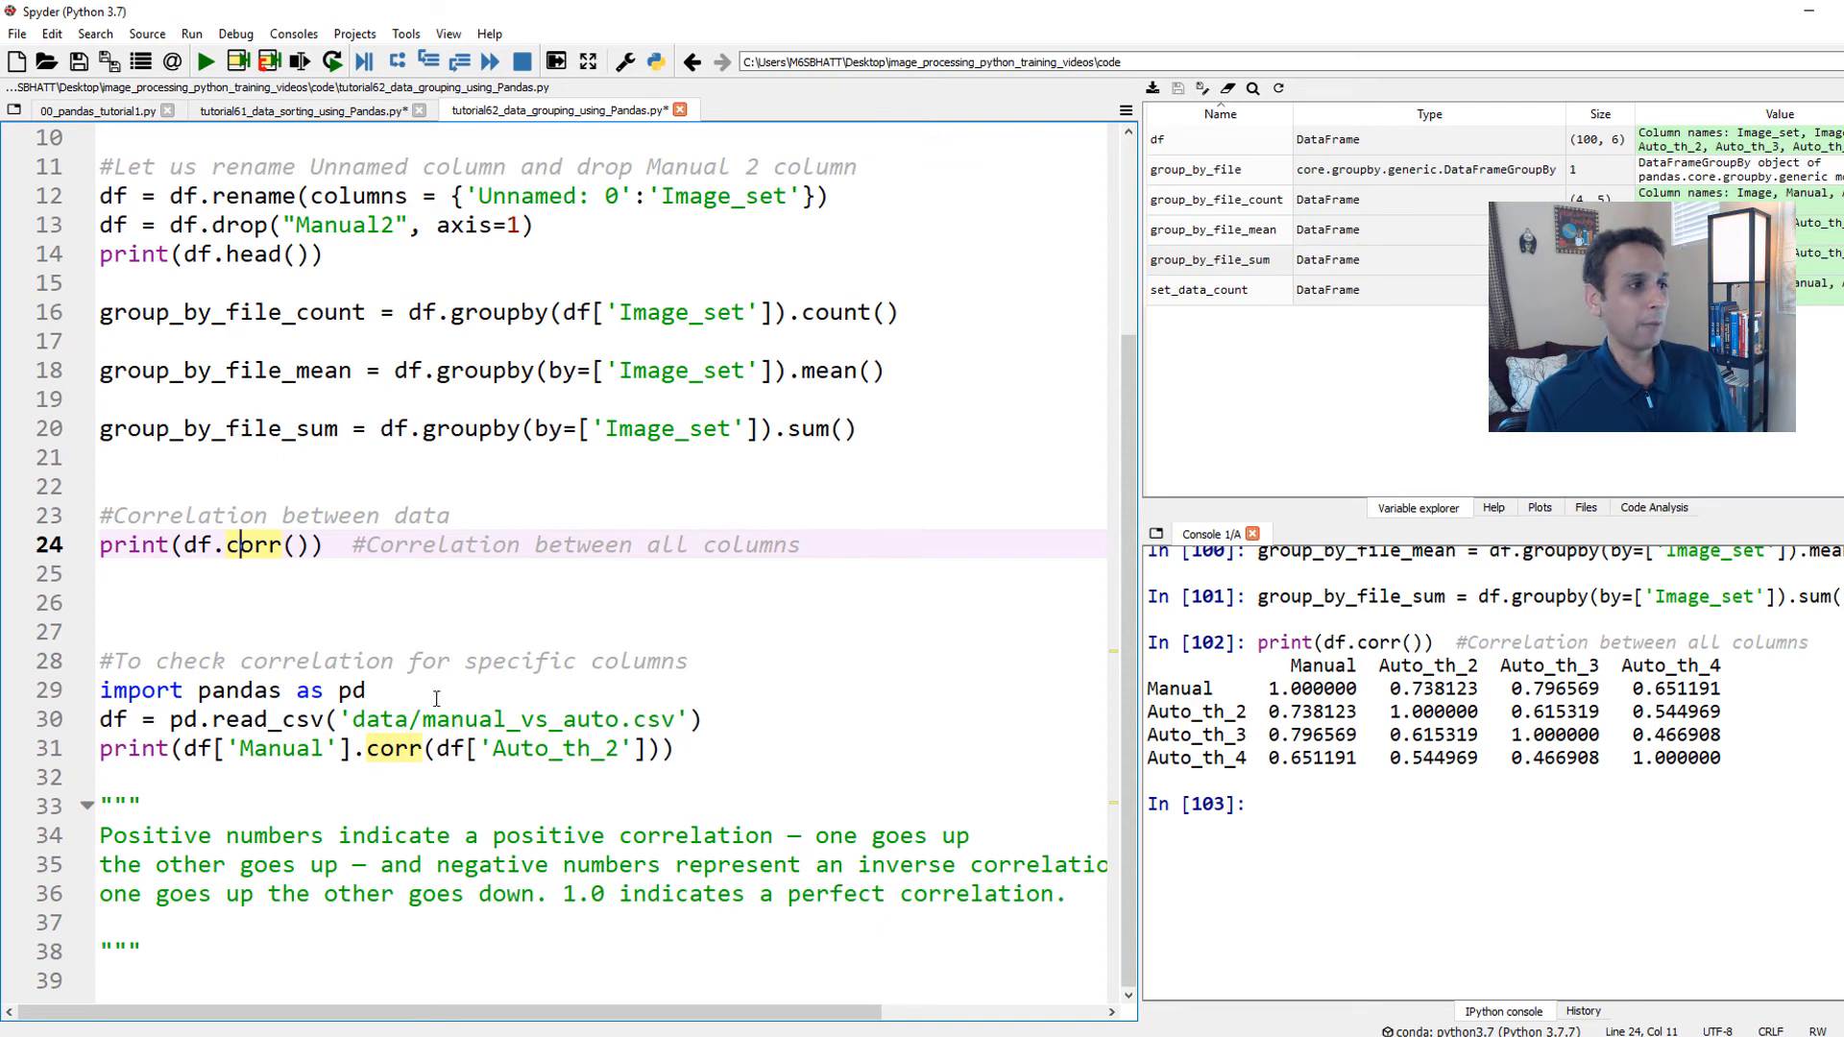
Step: Run print(df['Manual'].corr(df['Auto_th_2'])), printing a correlation of 0.738123
double_click(250, 544)
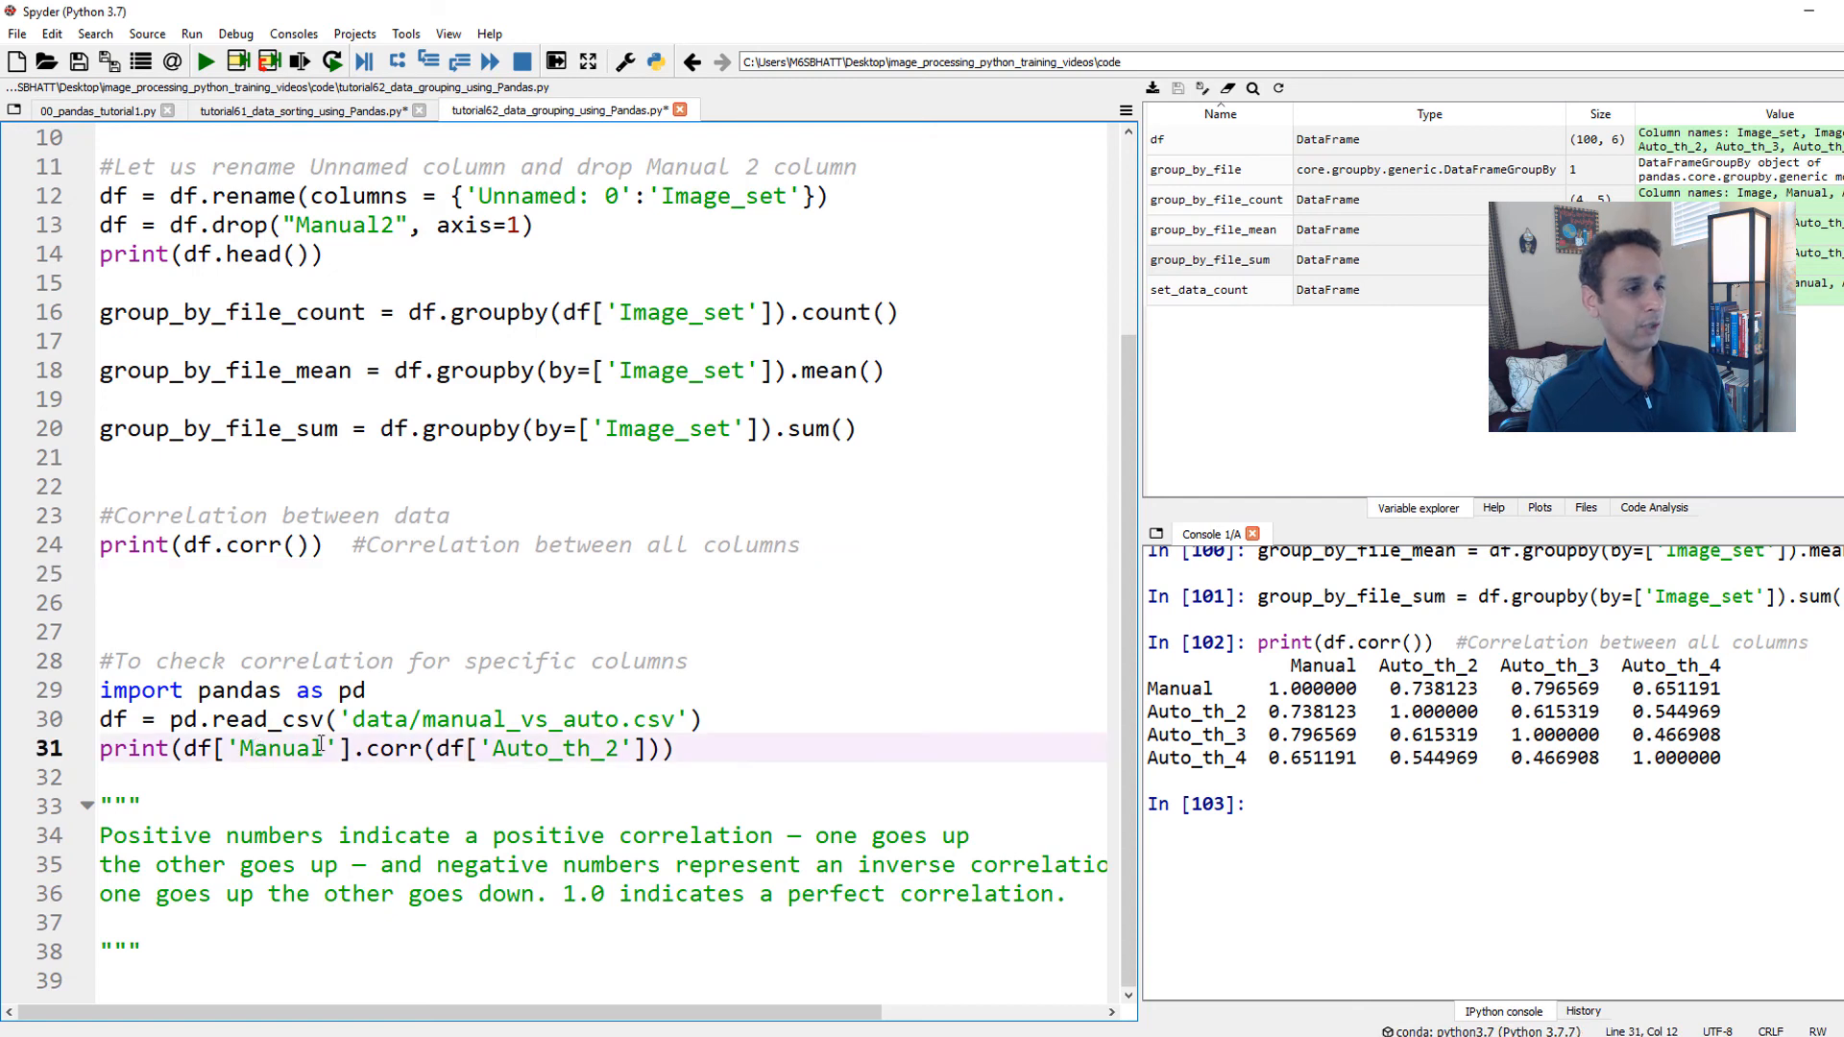
double_click(283, 749)
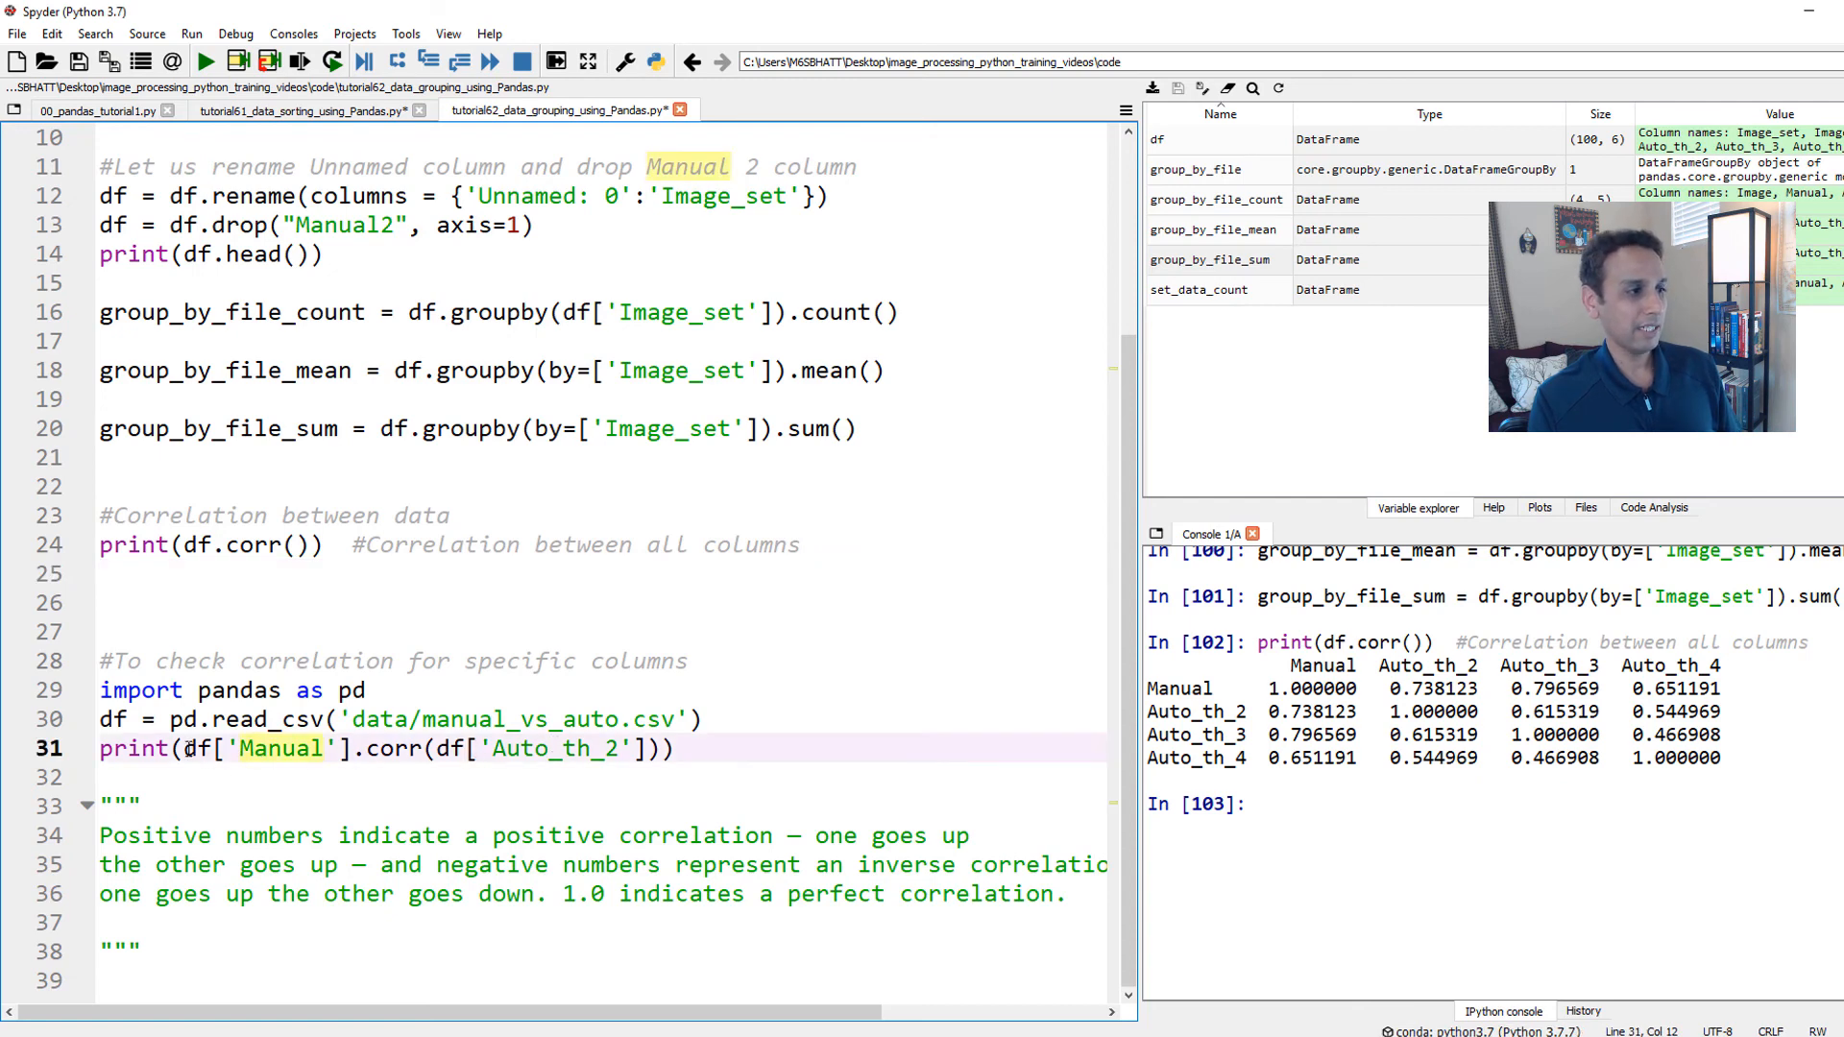
drag(185, 749, 348, 749)
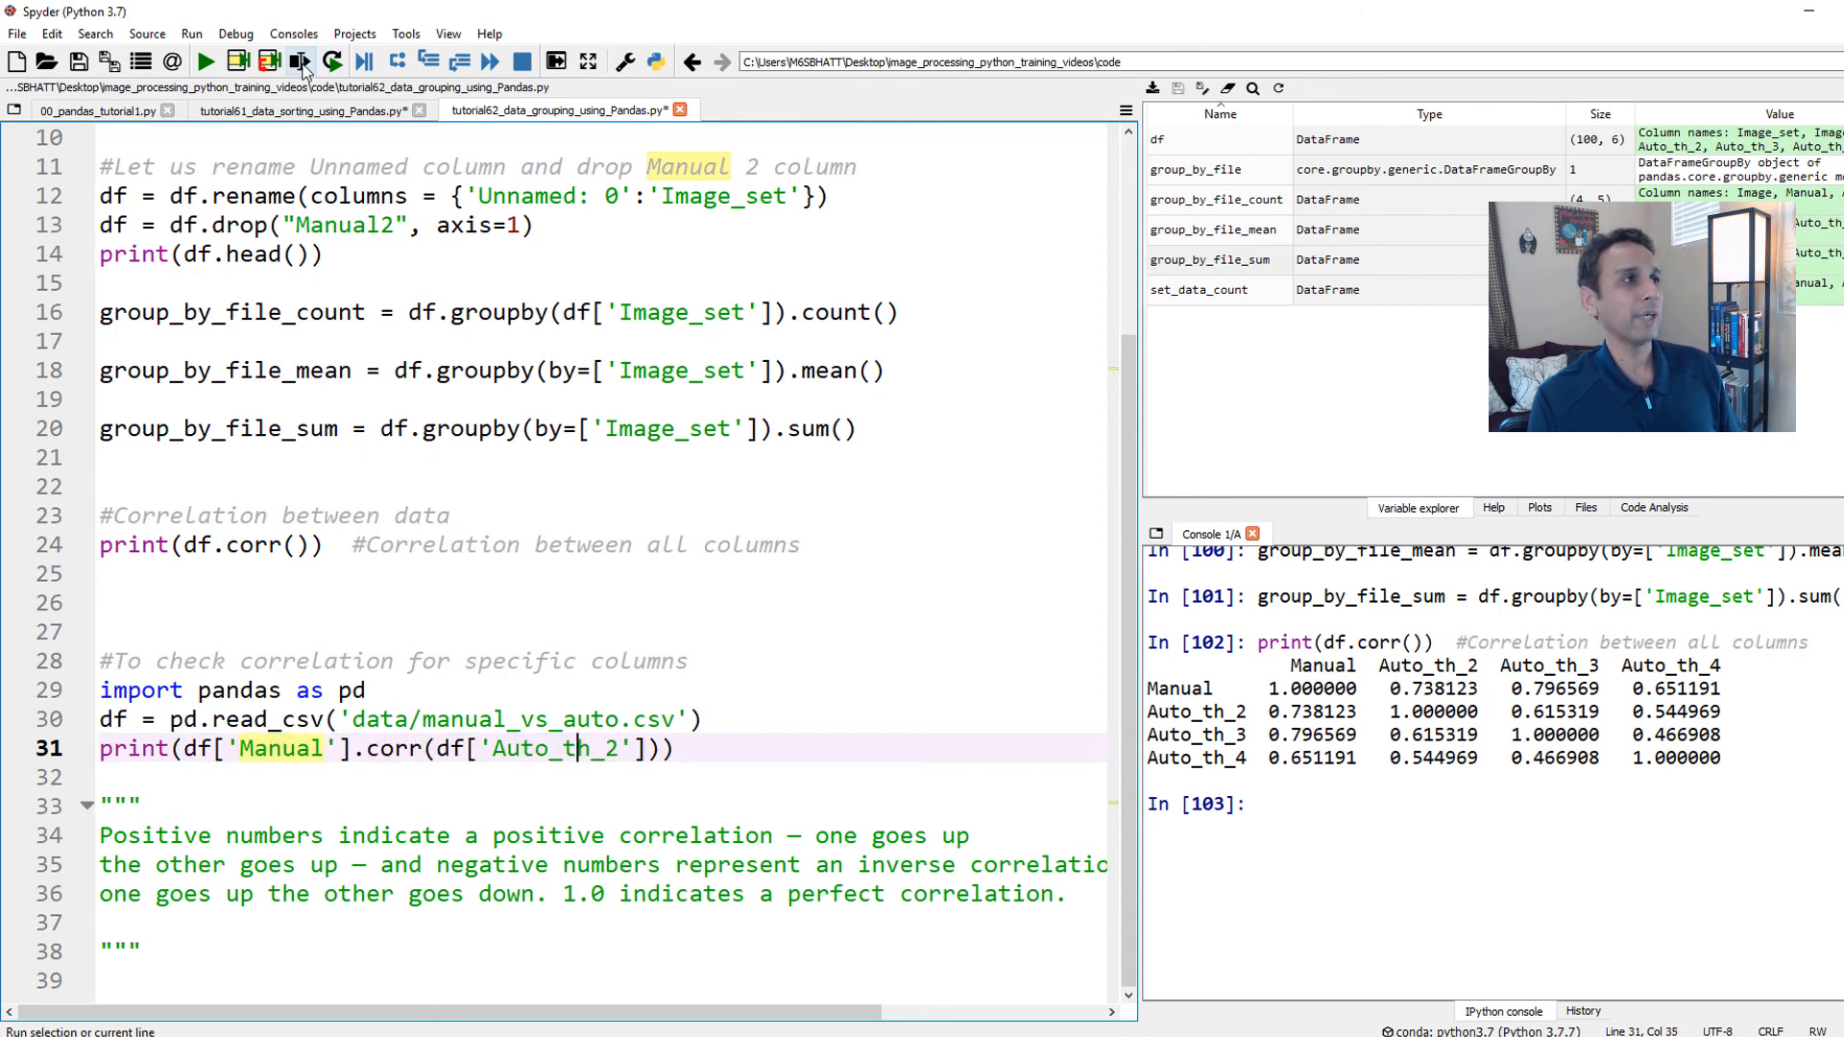
click(298, 62)
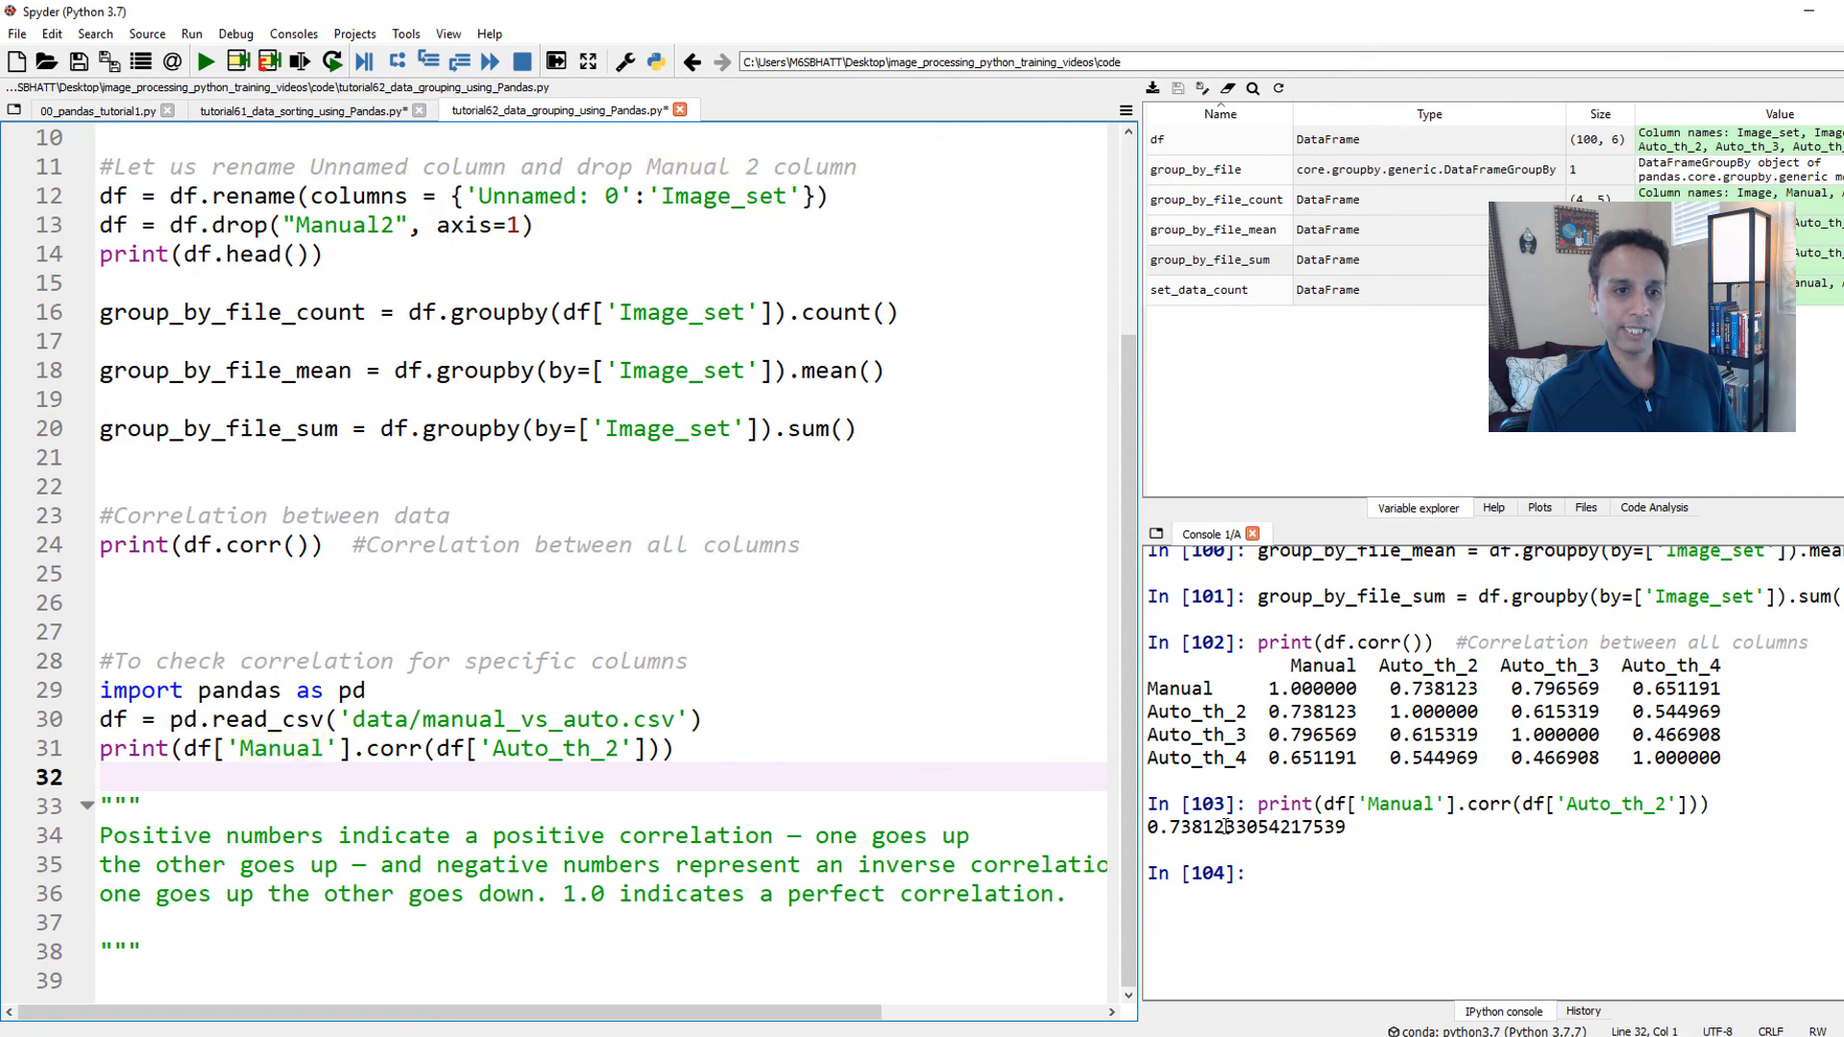